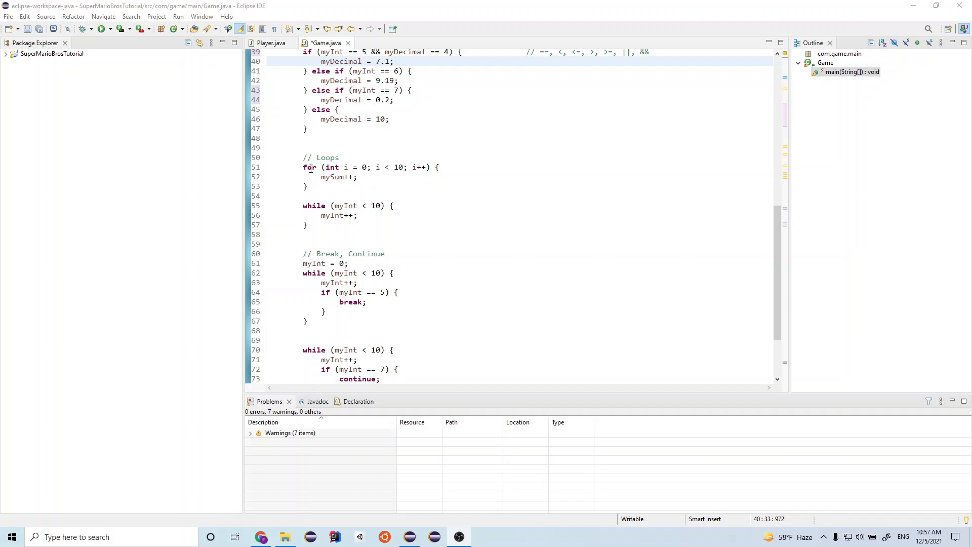
# - Place the cursor at the end of the for loop header line in Game.java
pyautogui.doubleClick(336, 178)
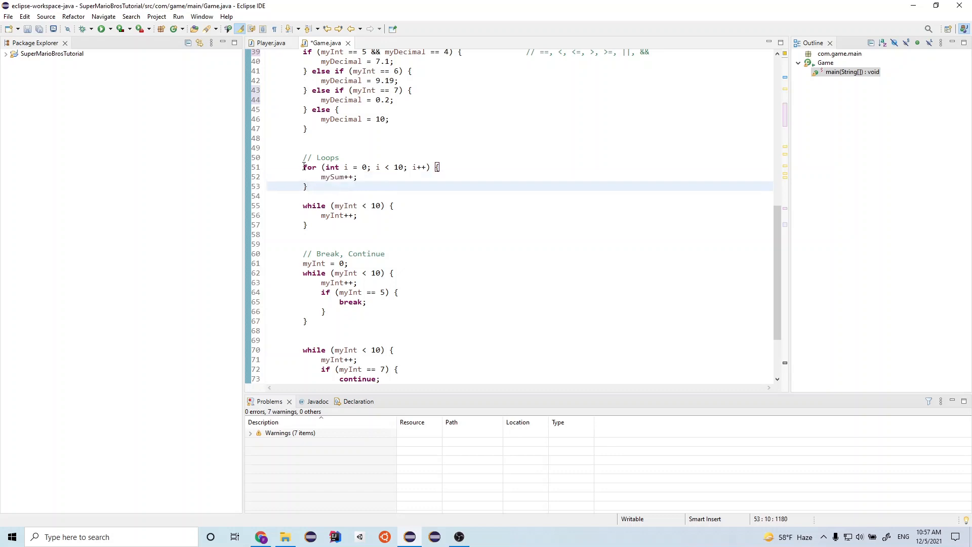
pyautogui.click(302, 167)
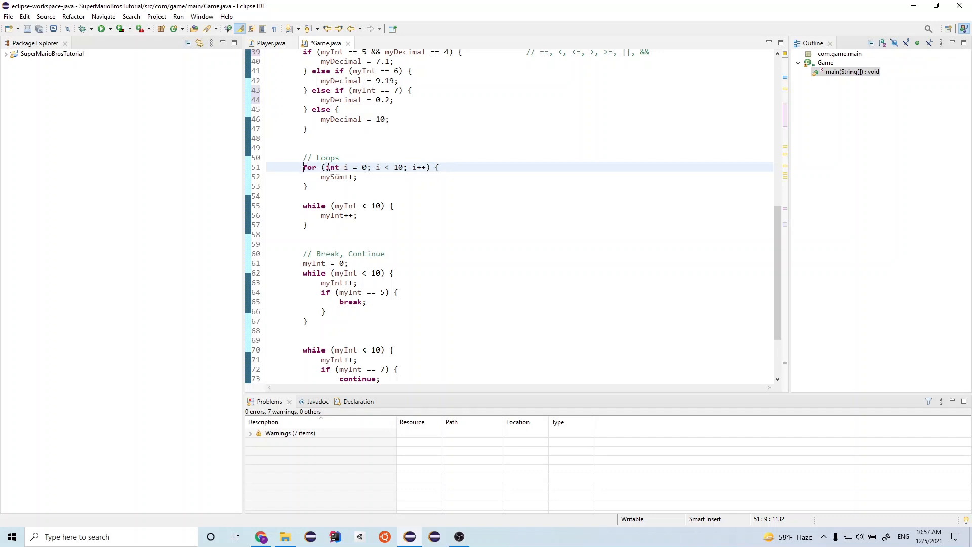
pyautogui.moveTo(325, 167); pyautogui.dragTo(367, 167)
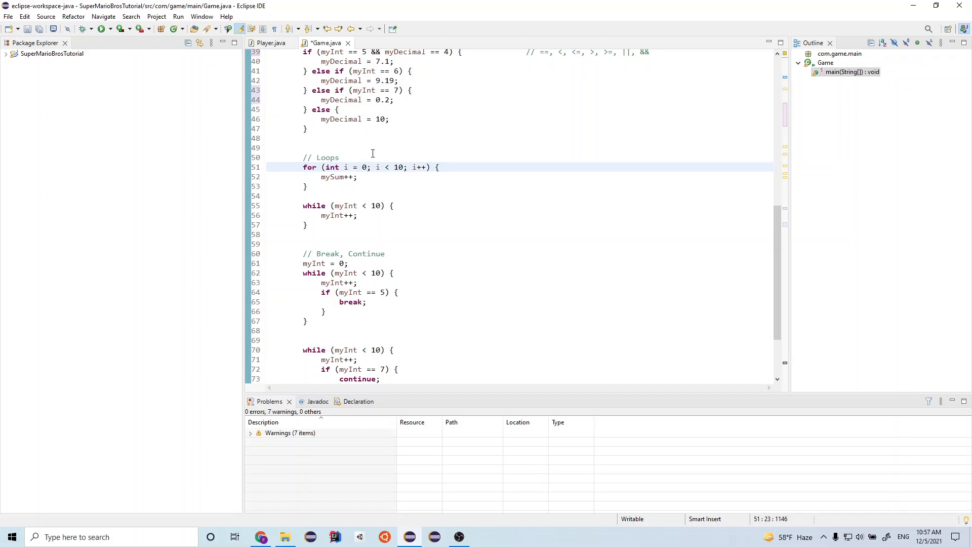
pyautogui.click(367, 167)
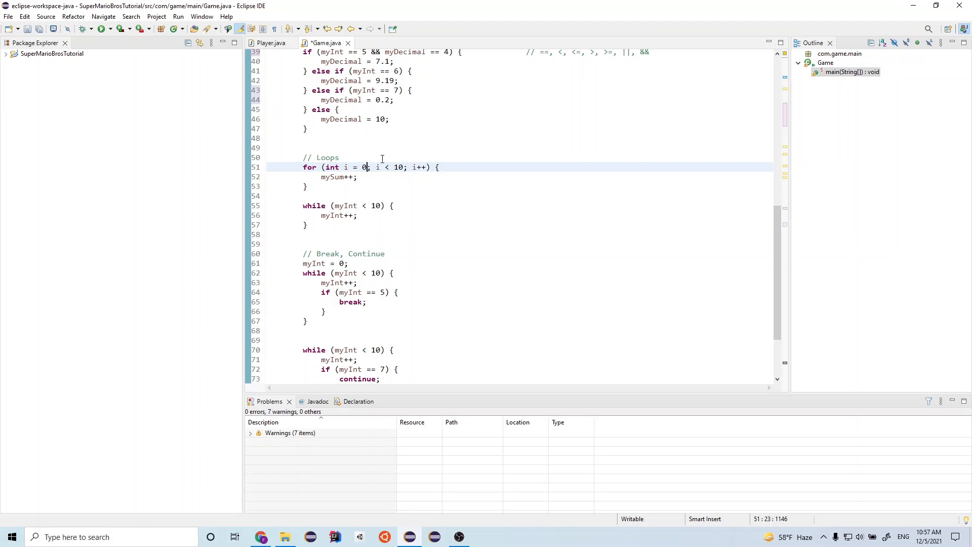
pyautogui.moveTo(376, 165)
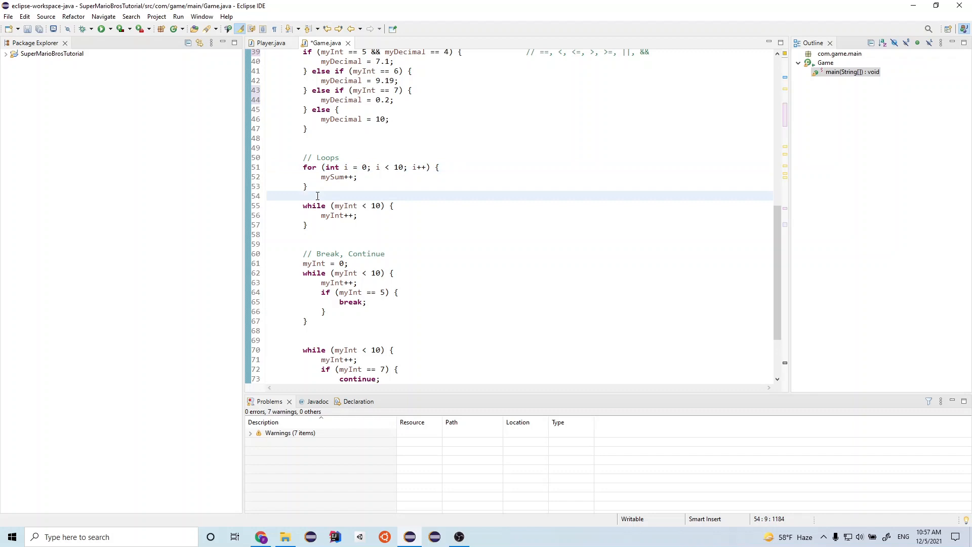
pyautogui.moveTo(449, 166)
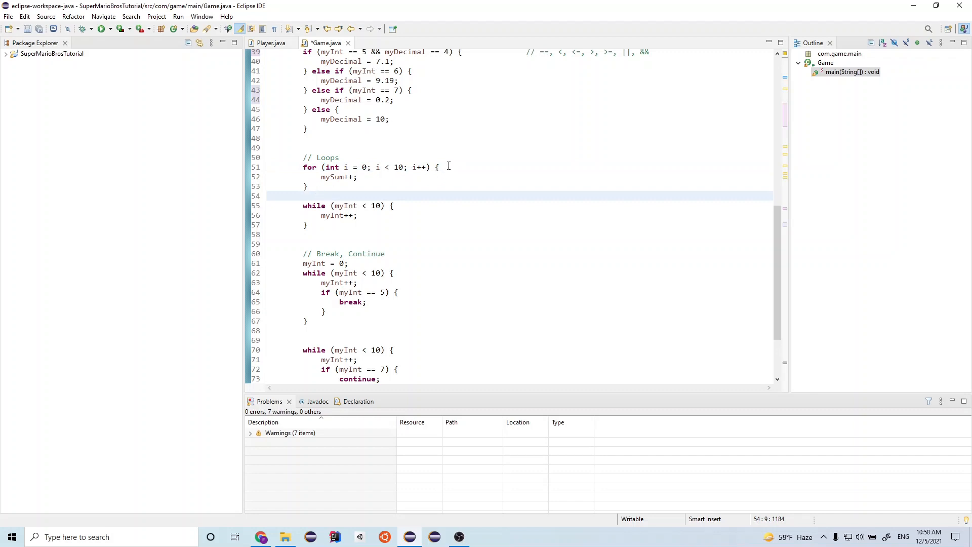
pyautogui.moveTo(365, 153)
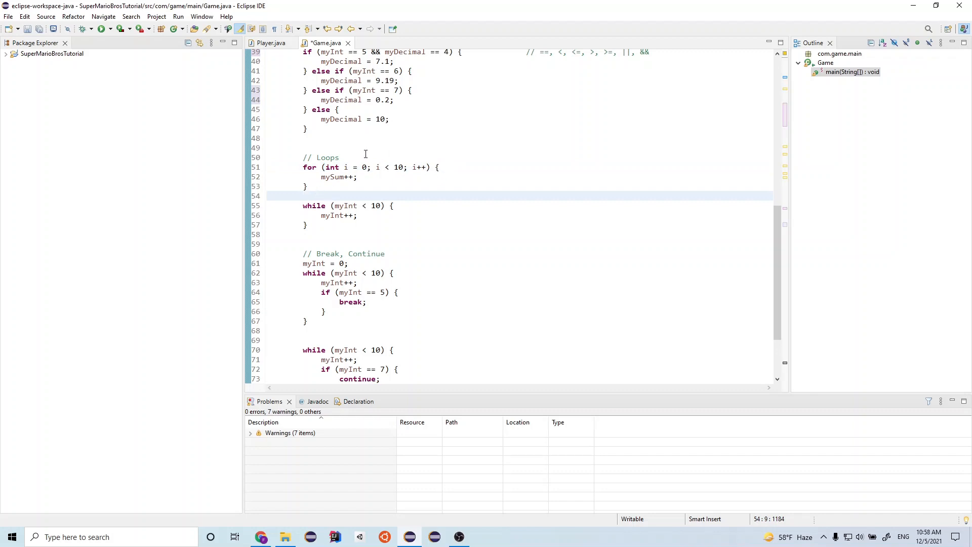
pyautogui.click(304, 196)
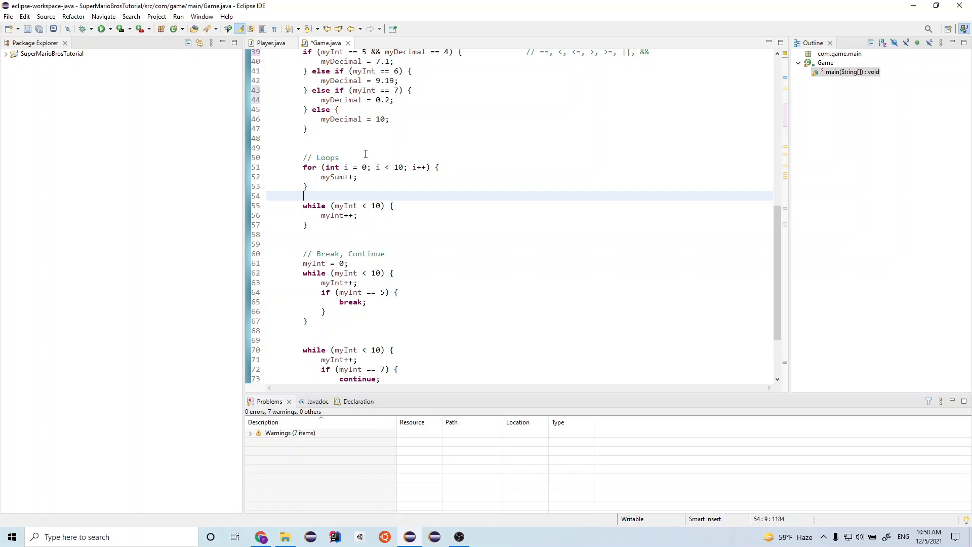
pyautogui.moveTo(352, 165)
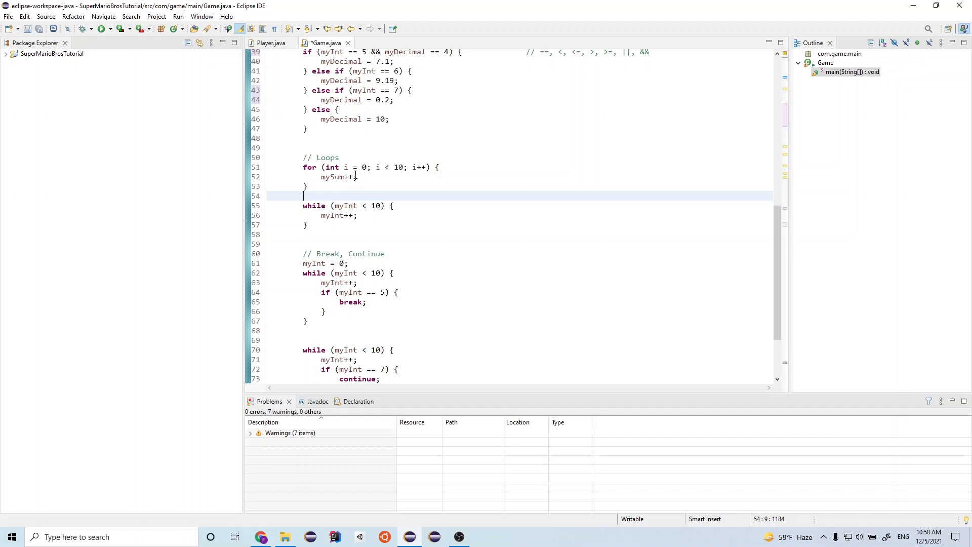
pyautogui.moveTo(413, 167)
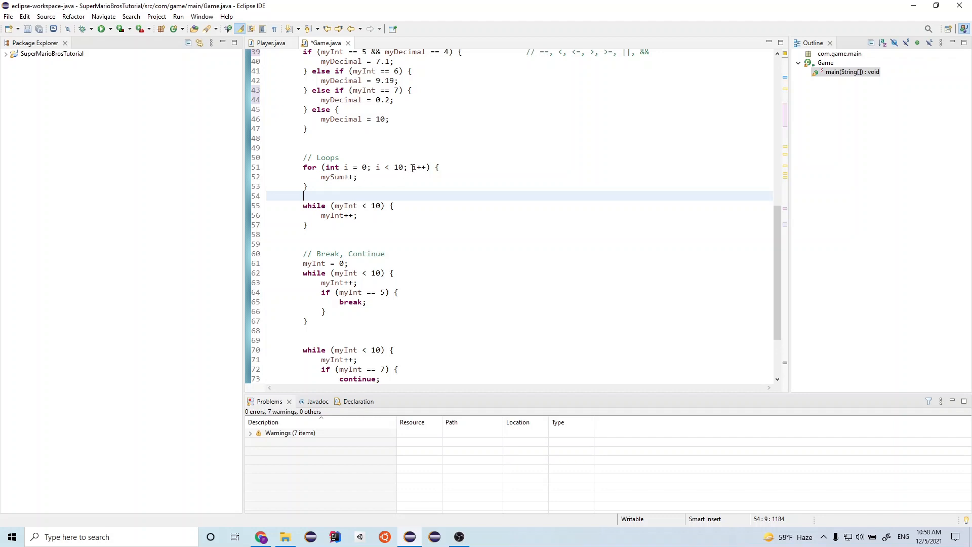
pyautogui.moveTo(423, 167)
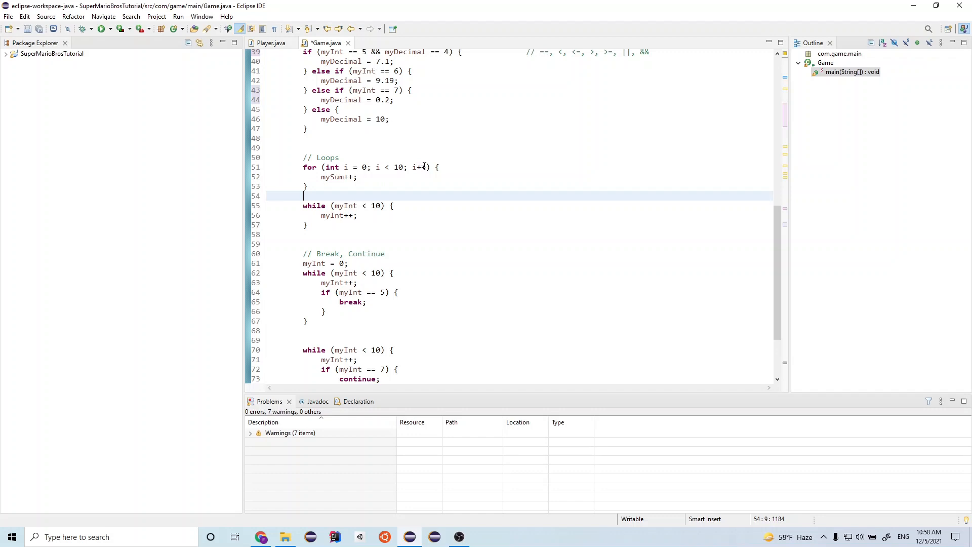
pyautogui.moveTo(429, 154)
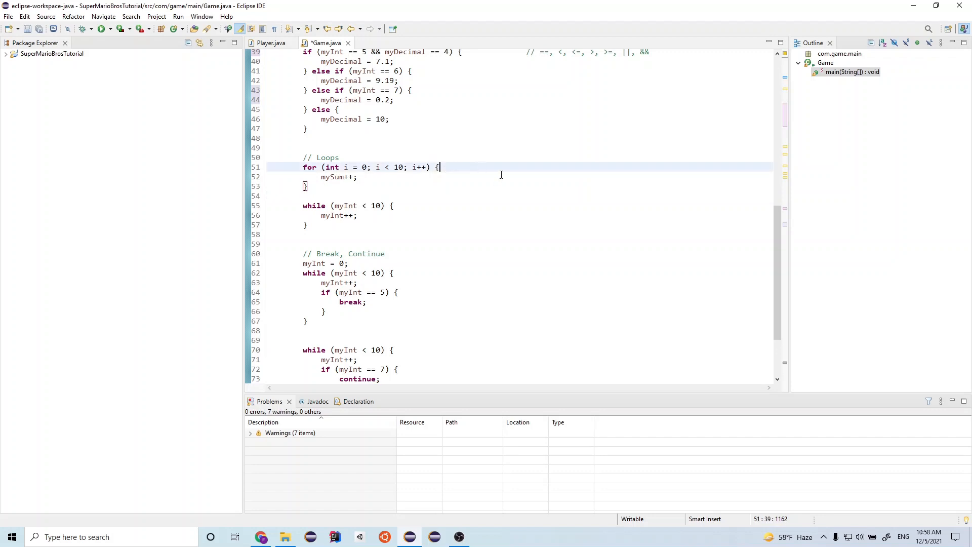
# - Append the inline comment // i++ => i = i + 1 to the for loop header
pyautogui.write('// i+')
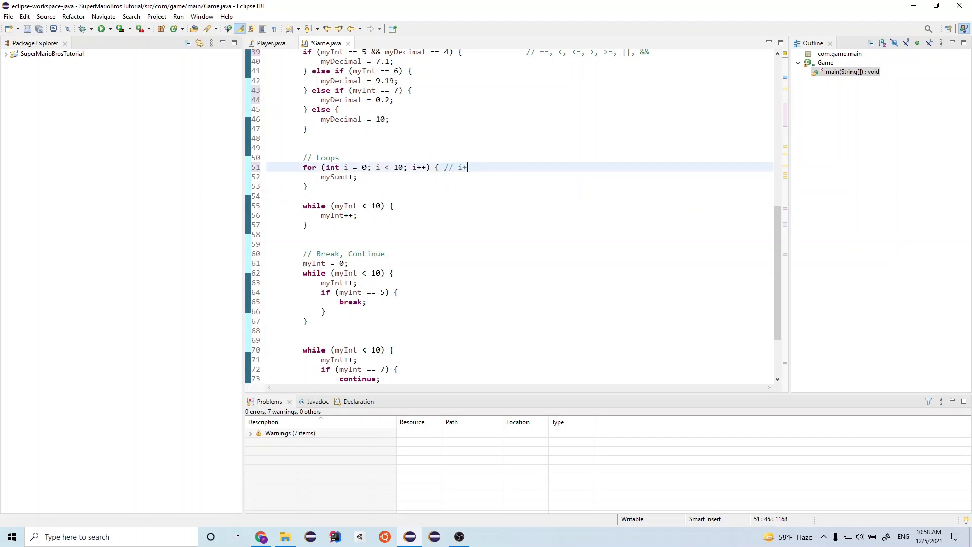
pyautogui.write('+ => i')
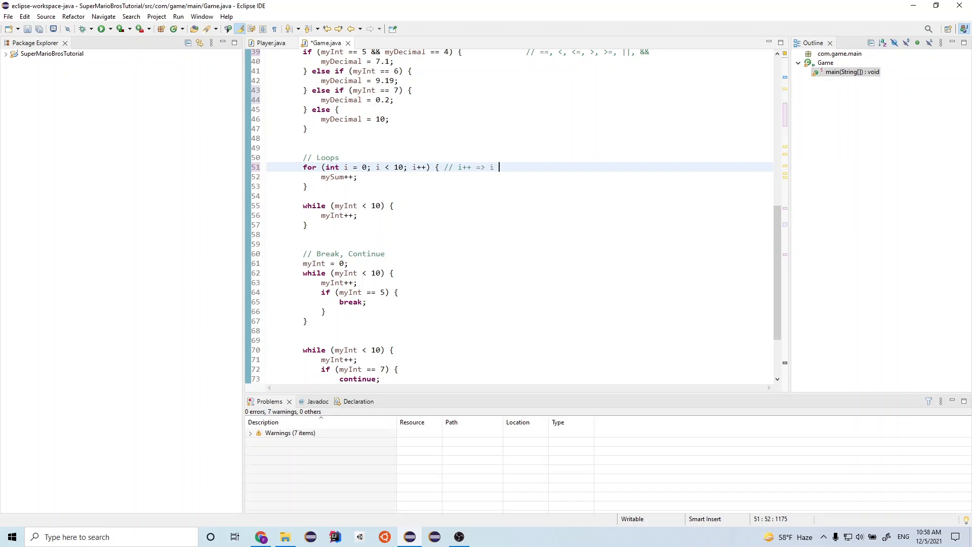
pyautogui.write('= i + 1')
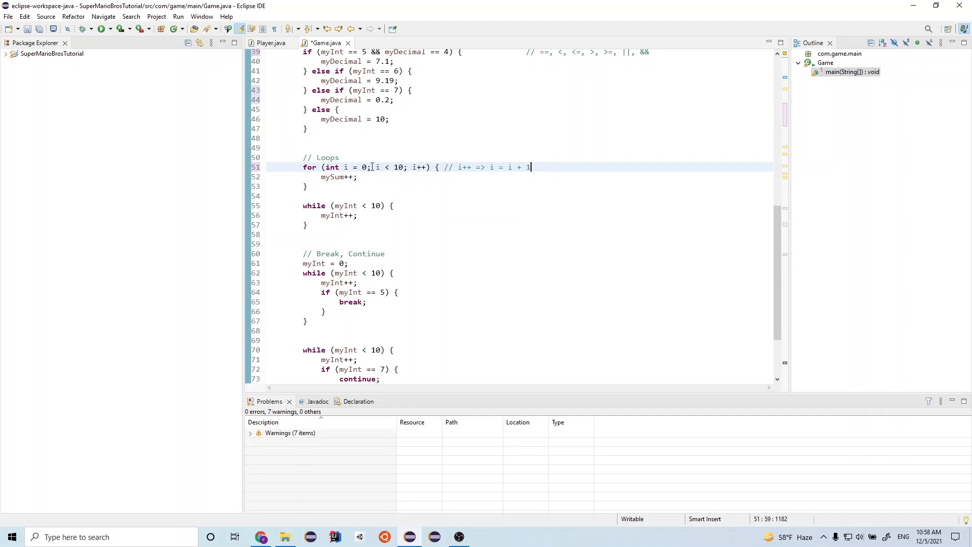
pyautogui.moveTo(377, 179)
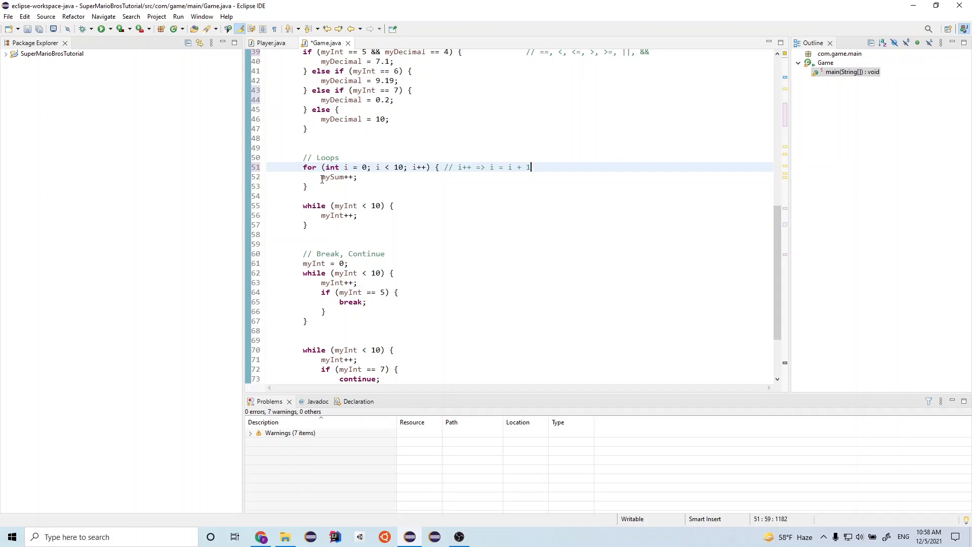
pyautogui.moveTo(361, 177)
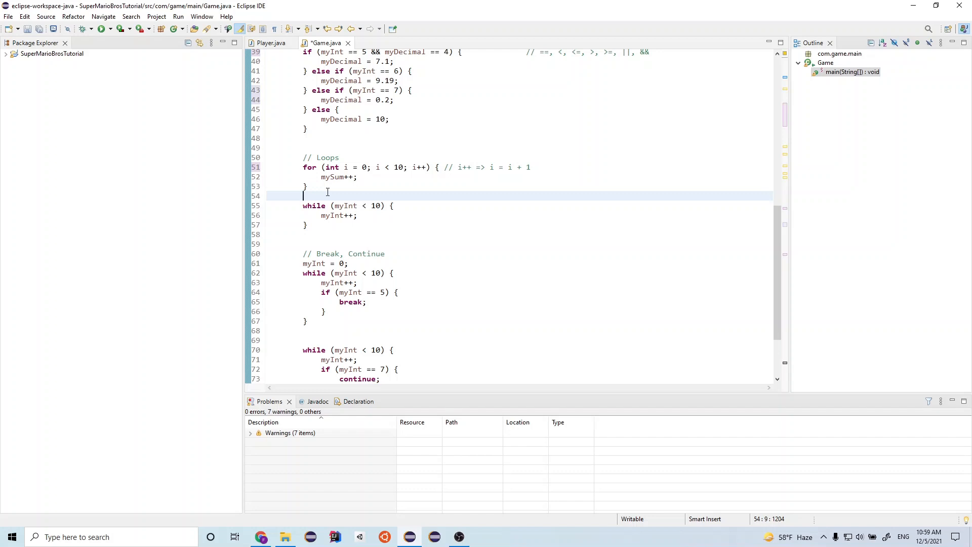
pyautogui.moveTo(336, 206)
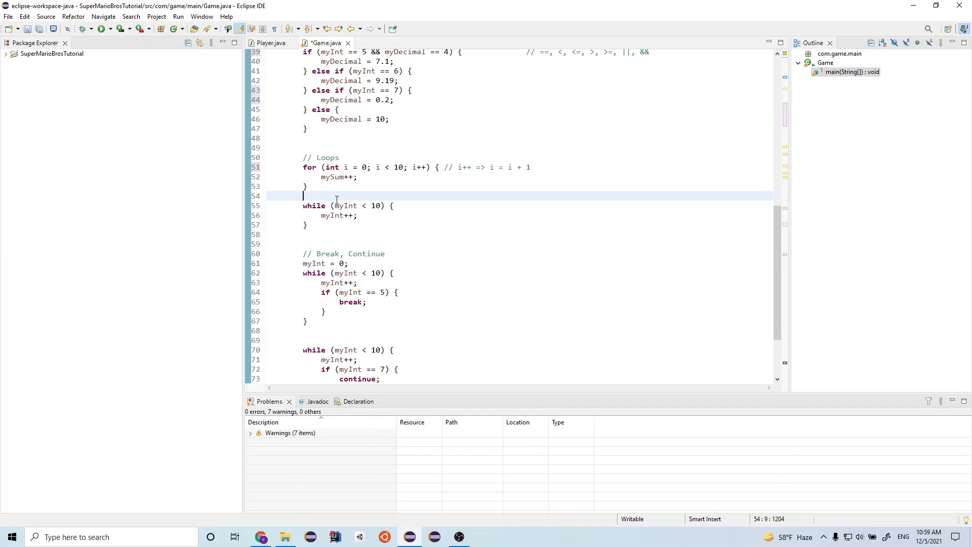
pyautogui.moveTo(338, 215)
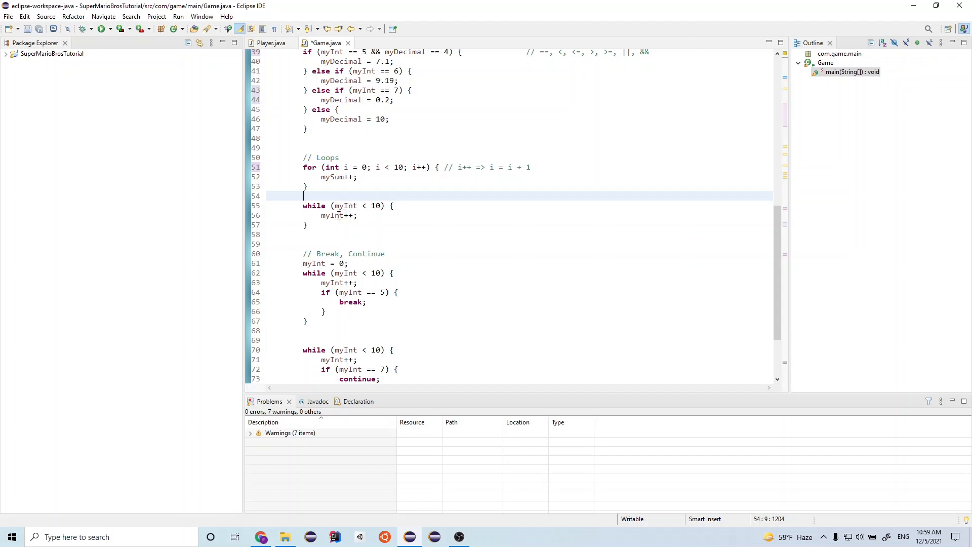
pyautogui.moveTo(335, 206)
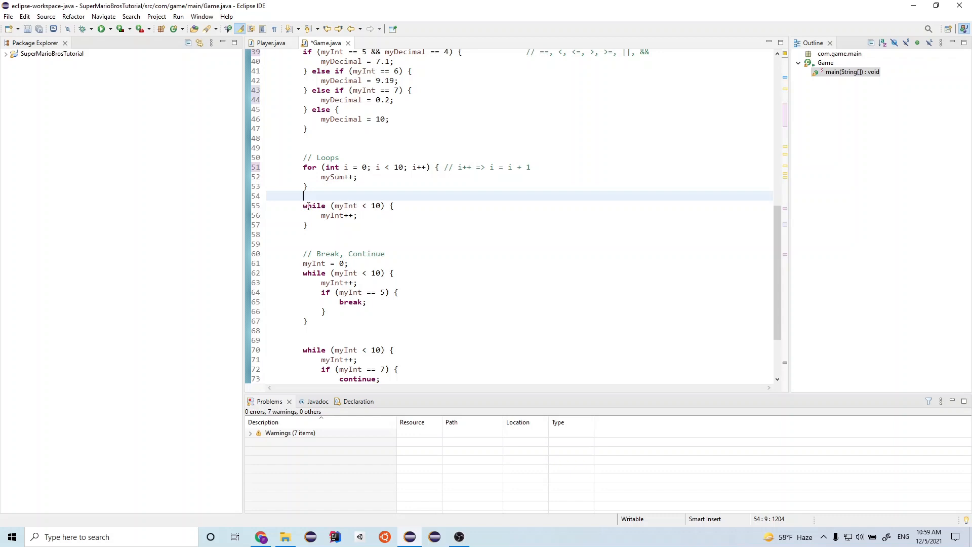
pyautogui.moveTo(345, 206)
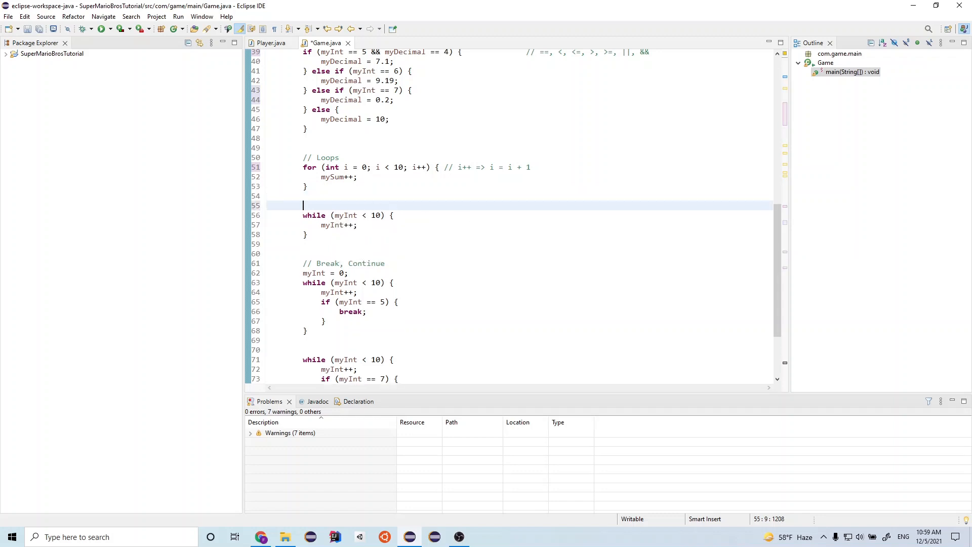
# - Add the statement myInt = 0; on the line above the while loop
pyautogui.write('myInt')
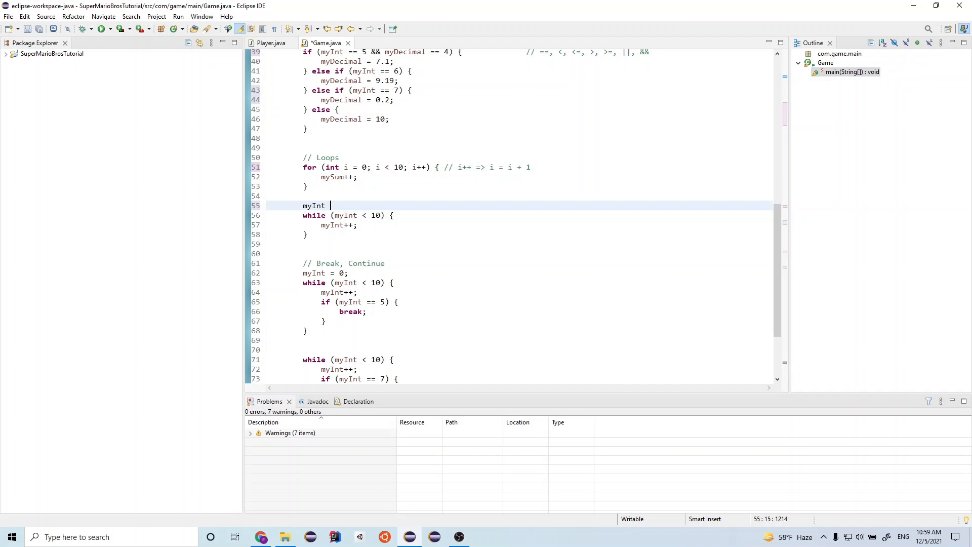
pyautogui.write('= 0;')
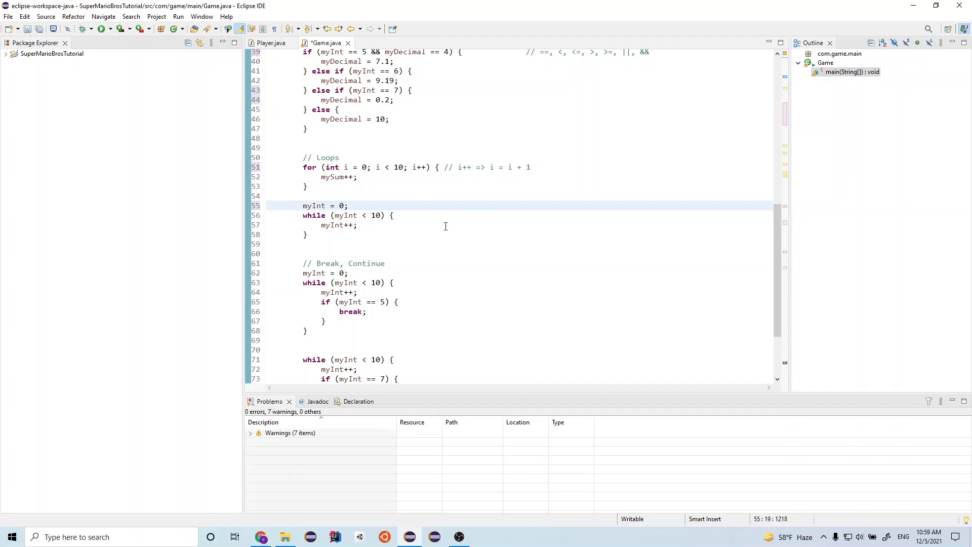
pyautogui.moveTo(391, 241)
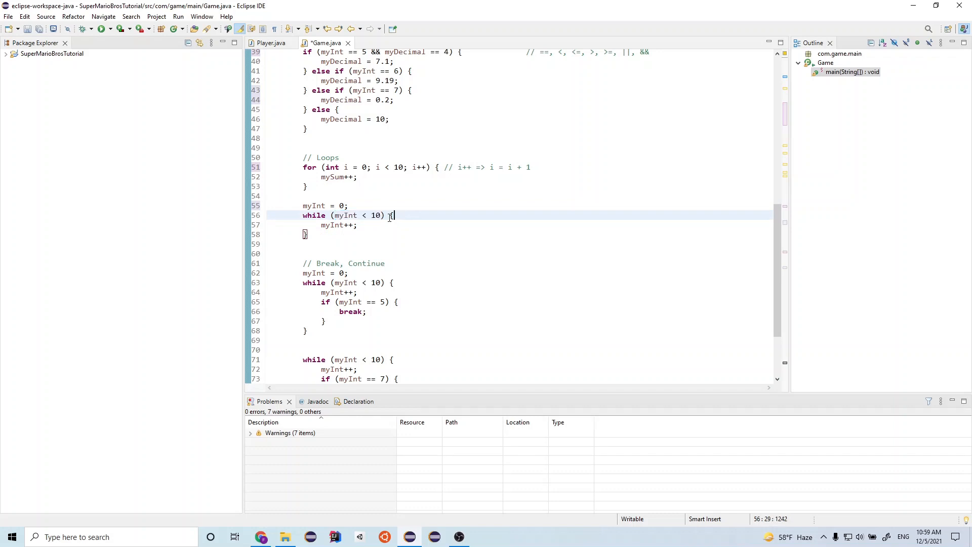
pyautogui.moveTo(317, 234)
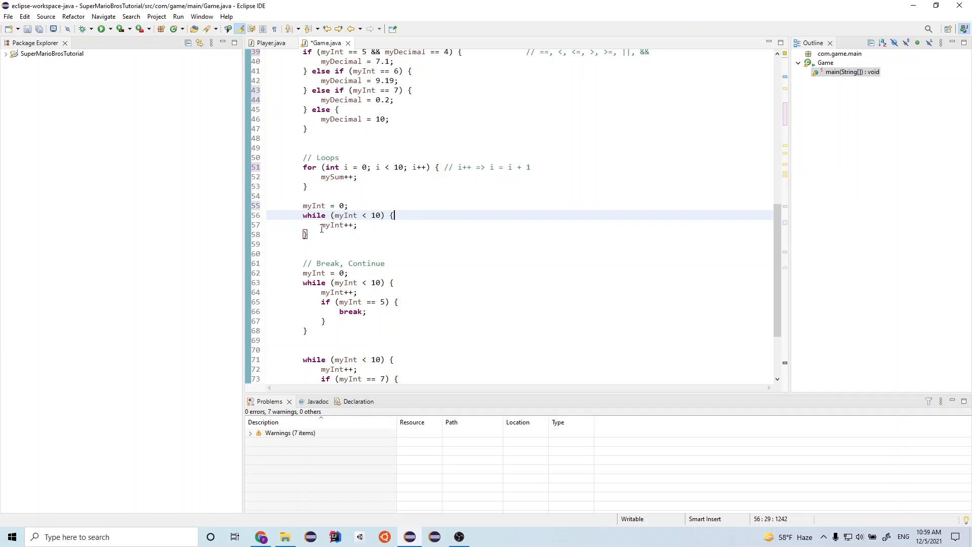
pyautogui.click(358, 225)
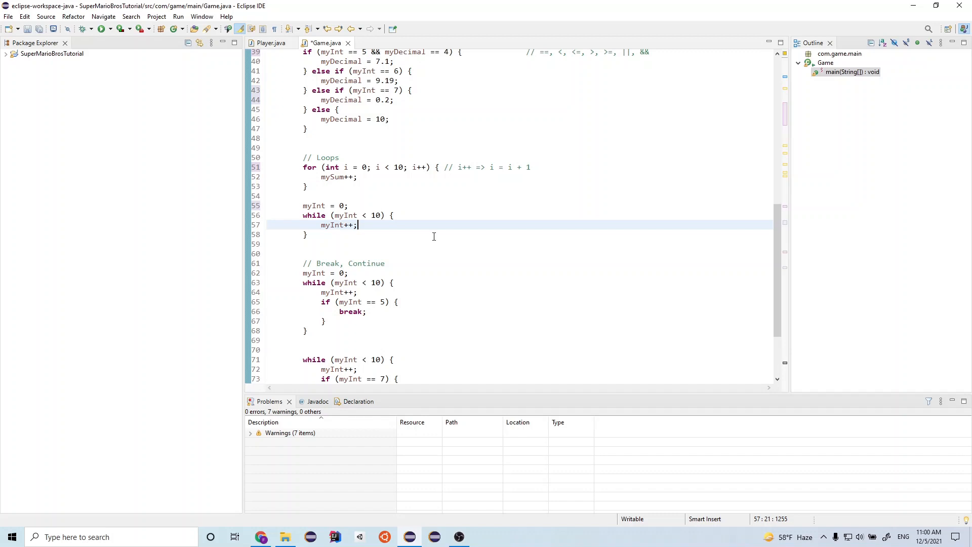
pyautogui.moveTo(362, 225)
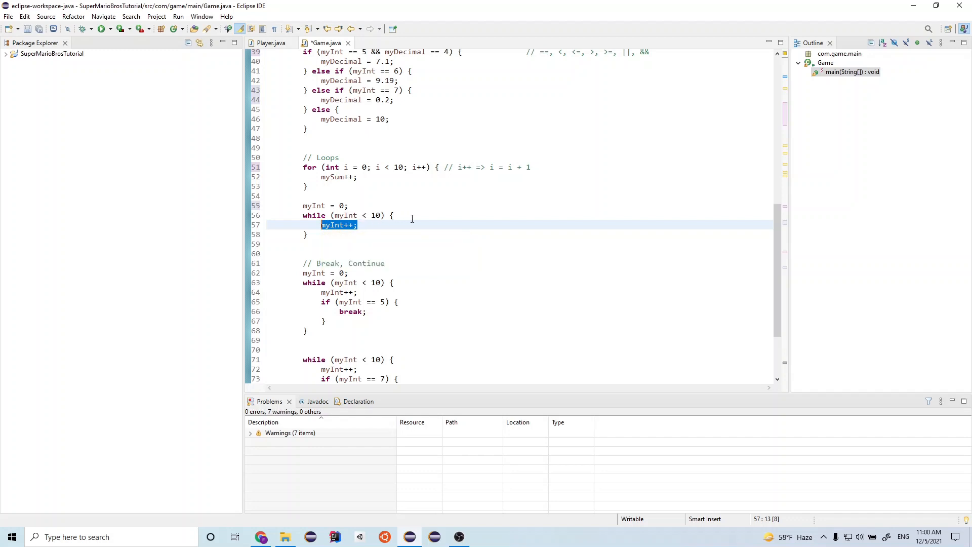
pyautogui.click(381, 224)
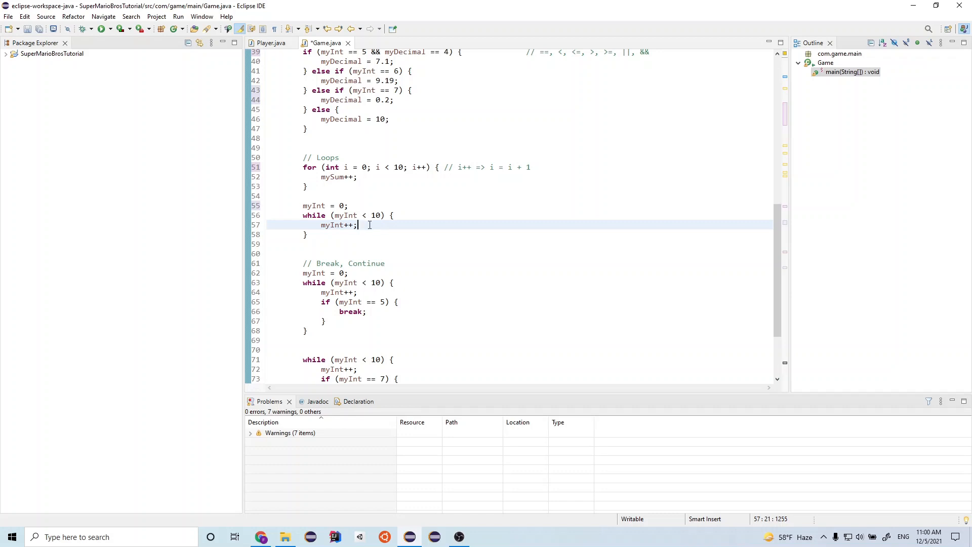
pyautogui.moveTo(565, 273)
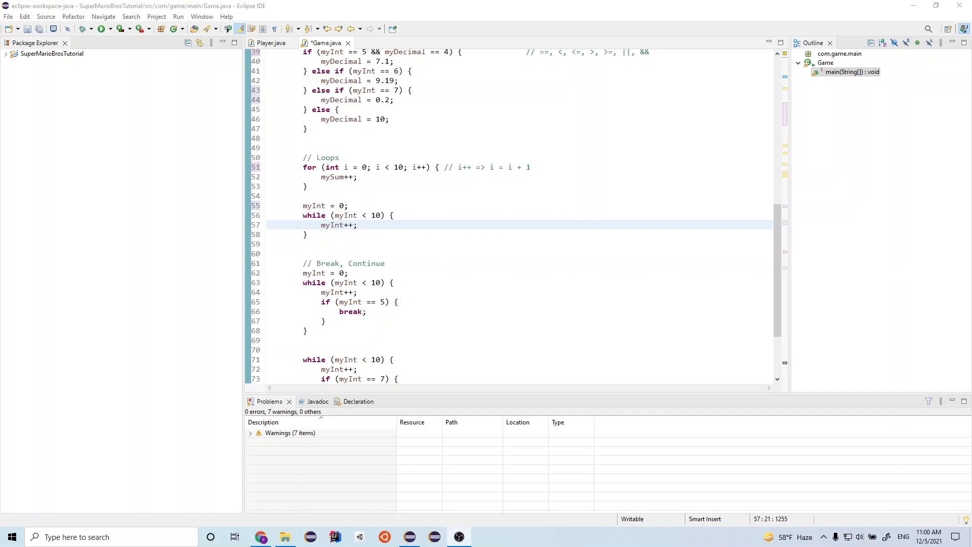
# - Add the comment //myInt -> 5 on the empty line after the break loop
pyautogui.scroll(-3)
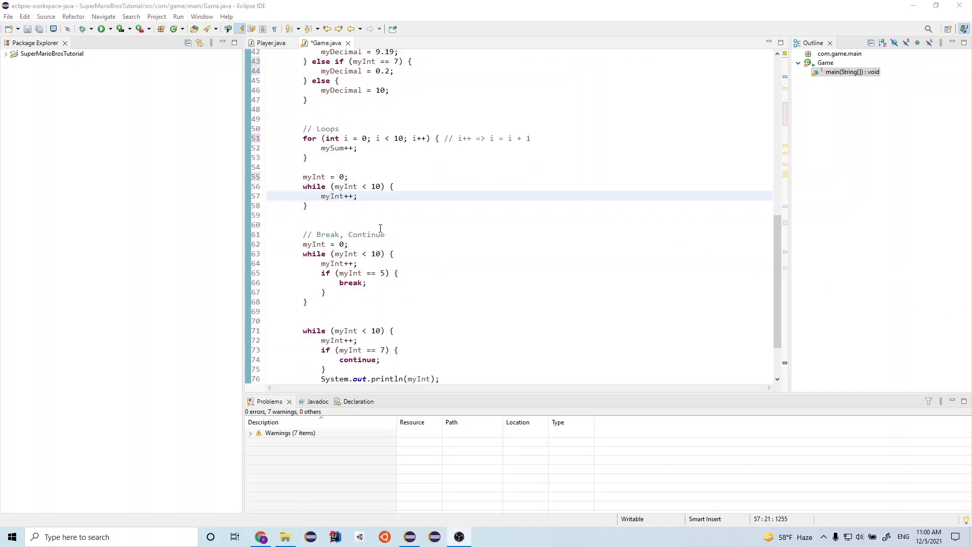
pyautogui.scroll(-3)
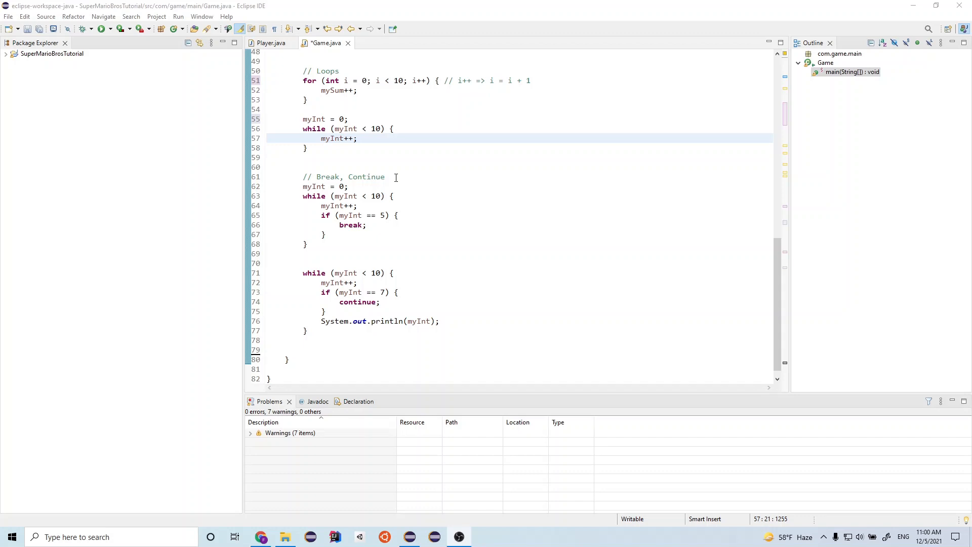
pyautogui.moveTo(401, 176)
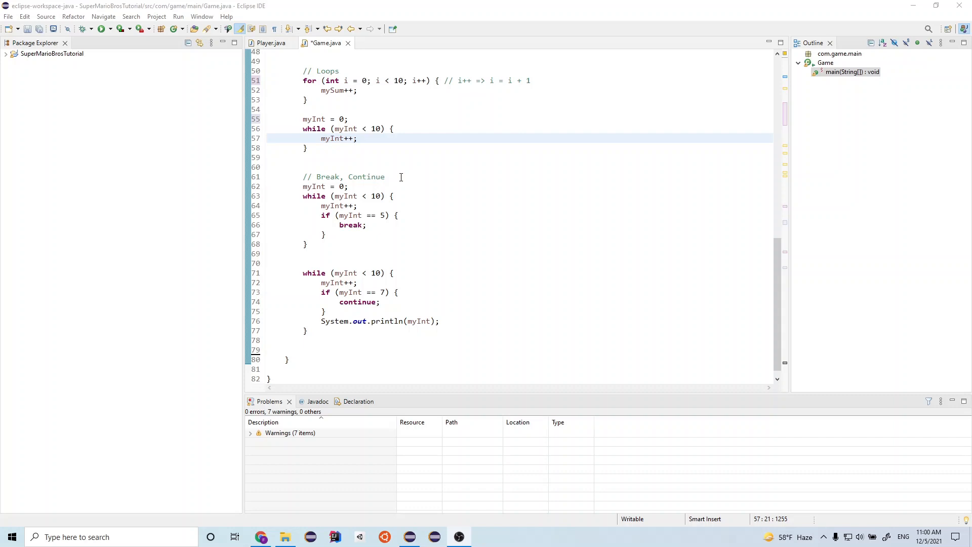
pyautogui.moveTo(386, 153)
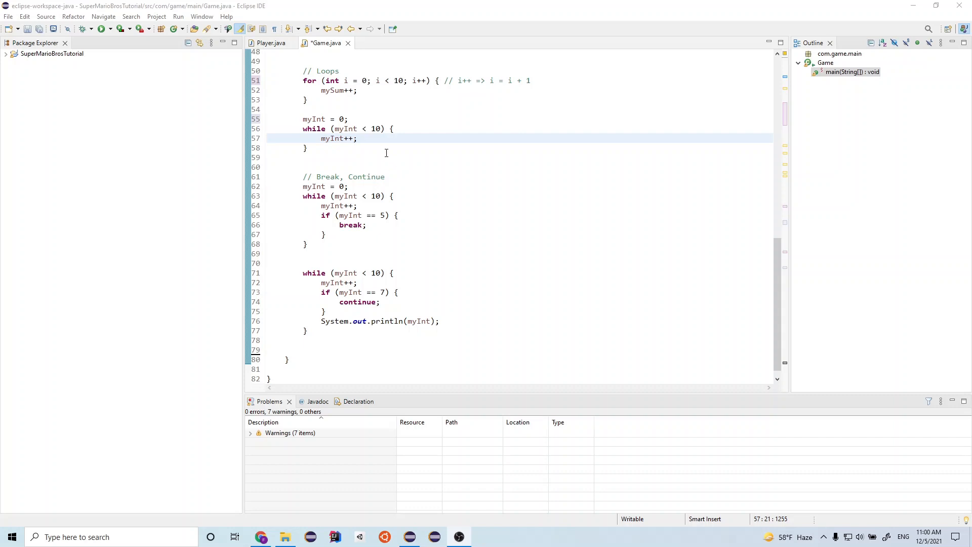
pyautogui.moveTo(427, 200)
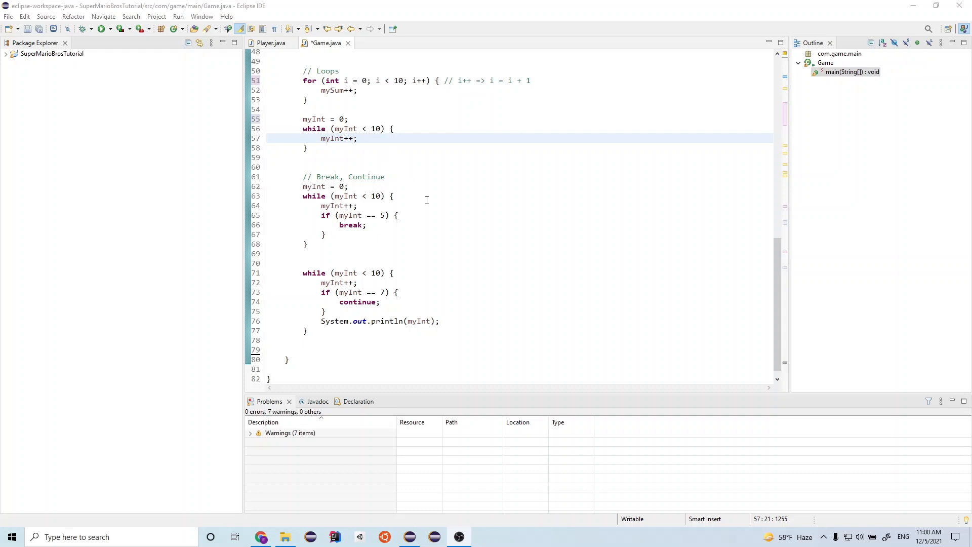
pyautogui.moveTo(427, 201)
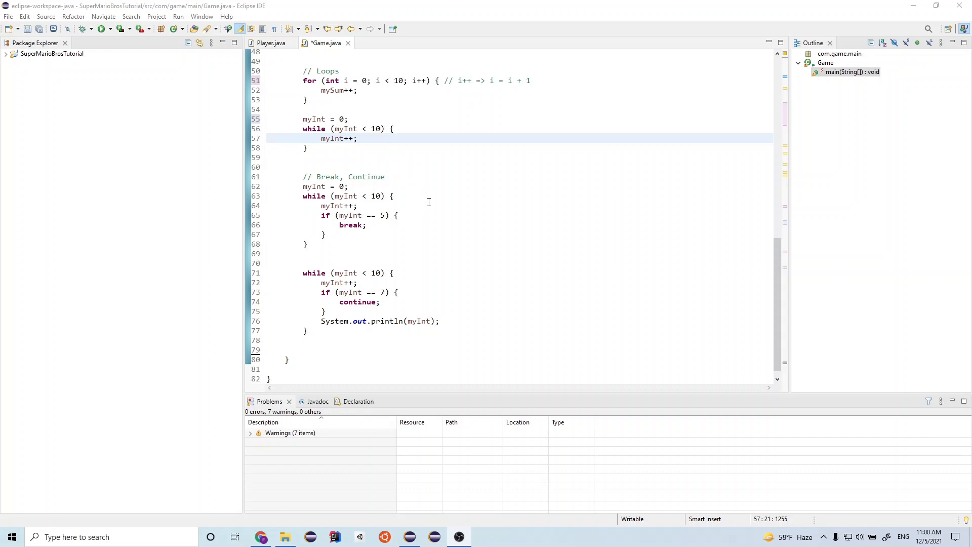
pyautogui.moveTo(368, 224)
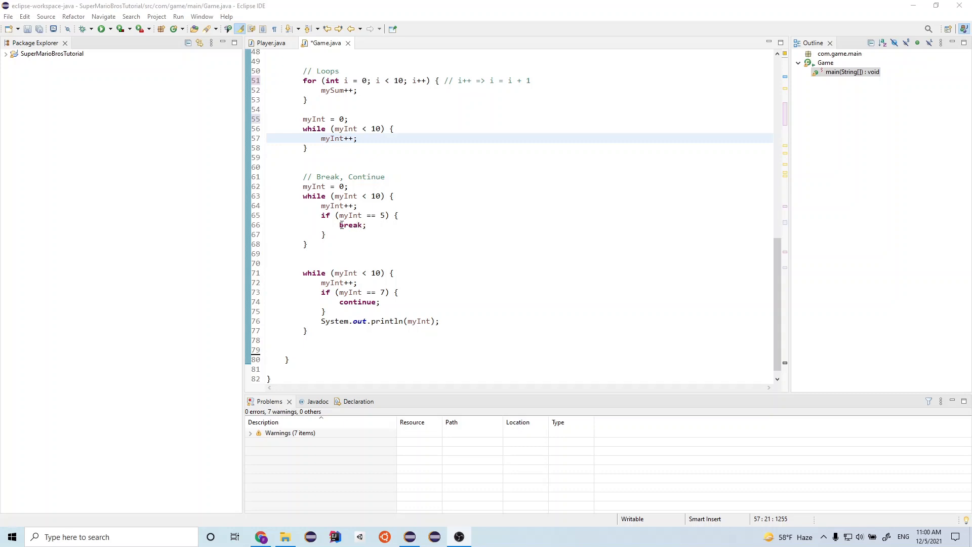
pyautogui.moveTo(294, 263)
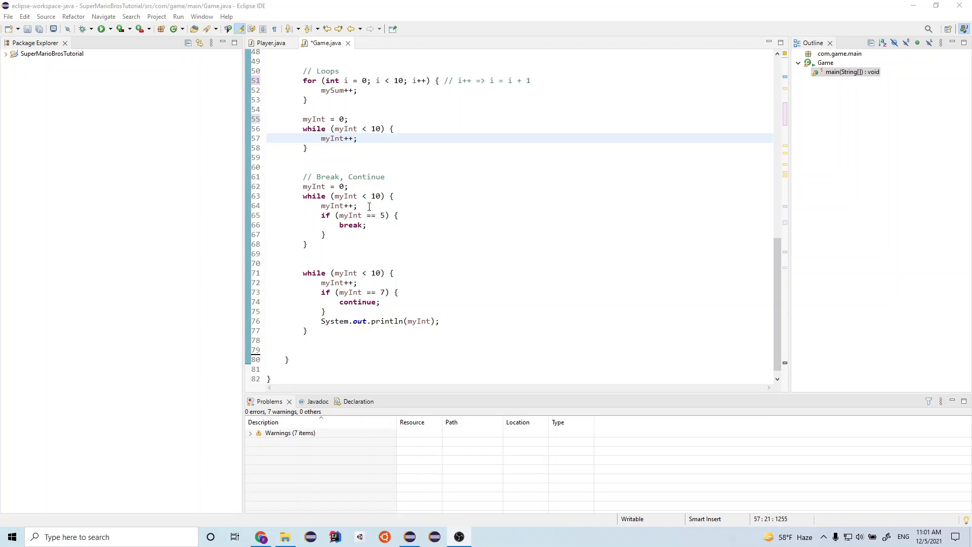
pyautogui.moveTo(322, 215)
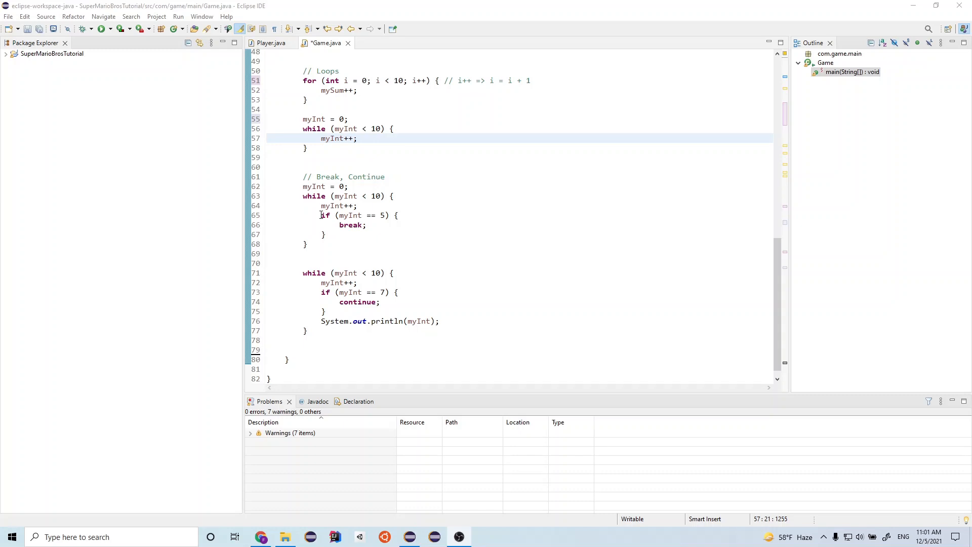
pyautogui.moveTo(335, 215)
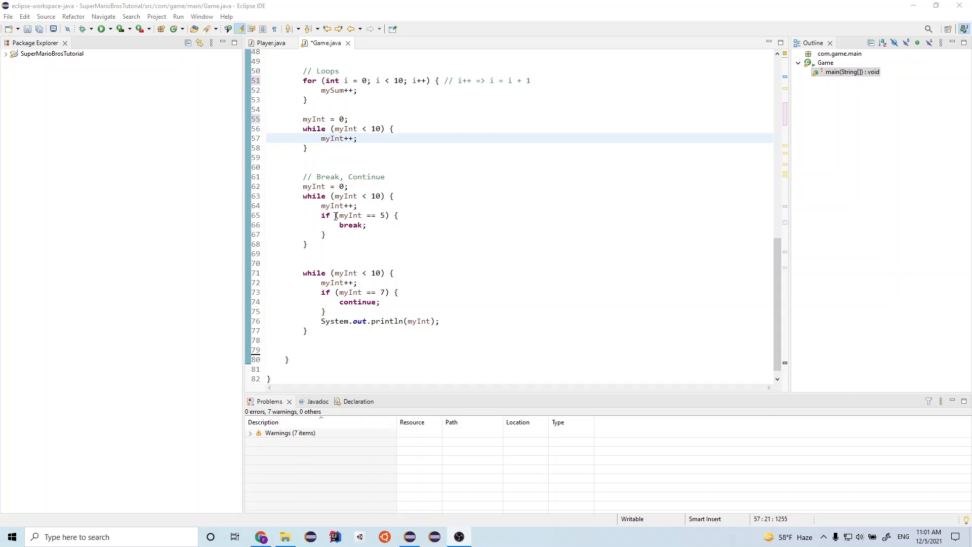
pyautogui.moveTo(388, 215)
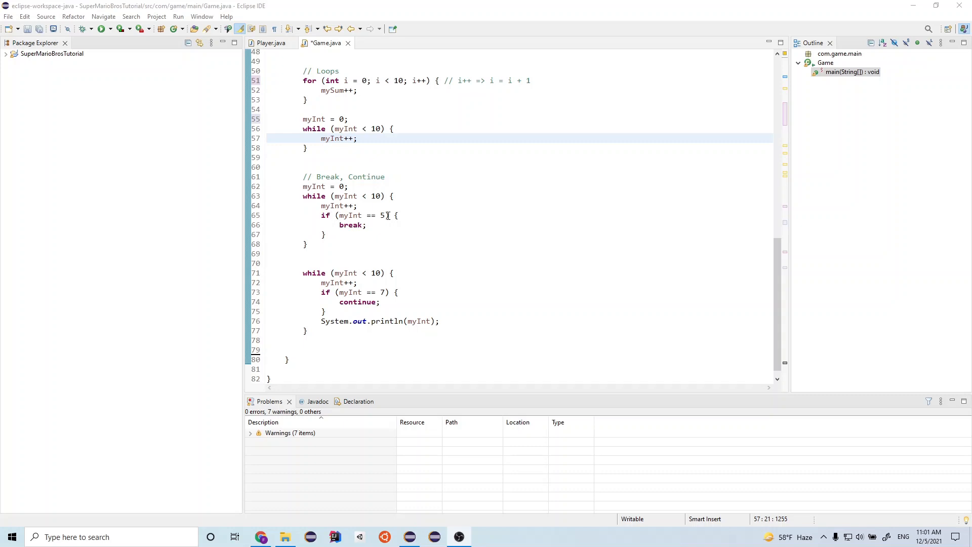
pyautogui.moveTo(366, 225)
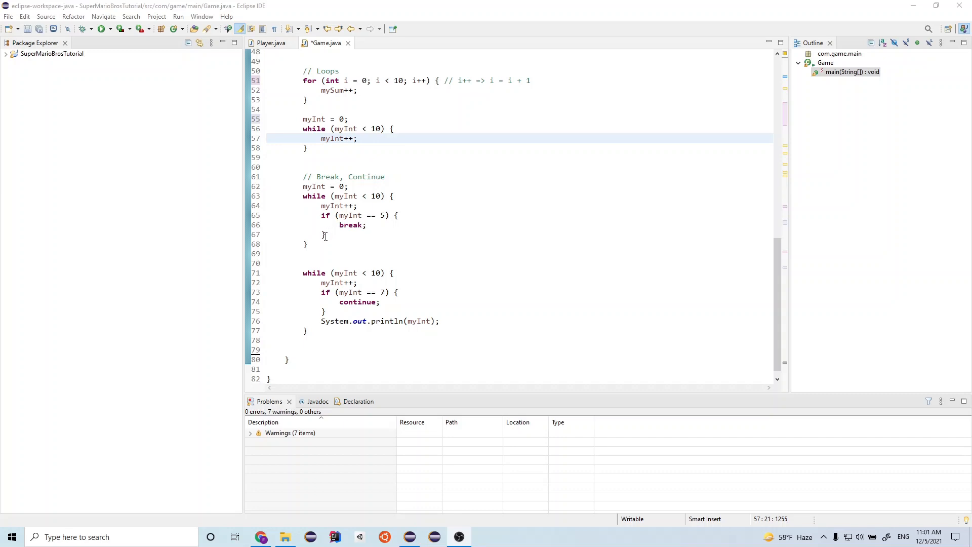
pyautogui.moveTo(321, 217)
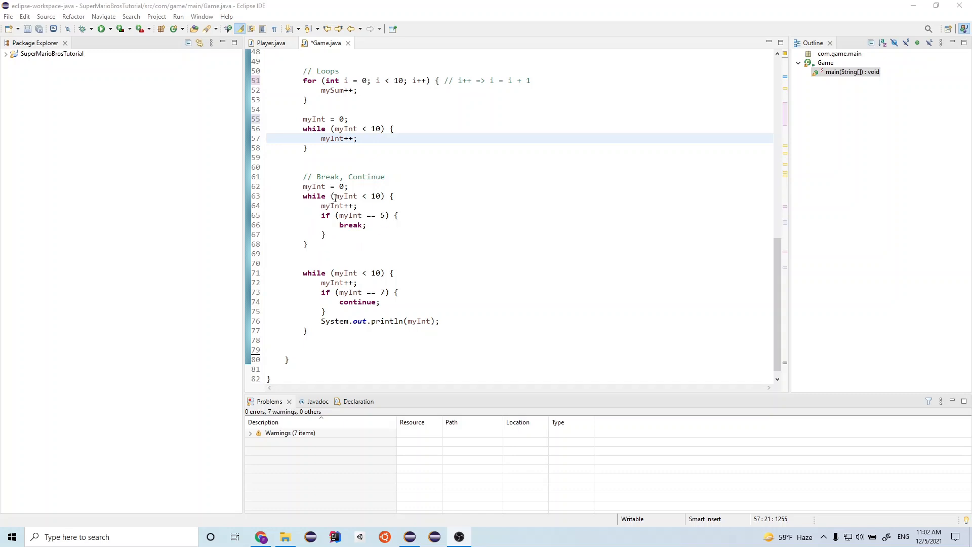
pyautogui.moveTo(342, 228)
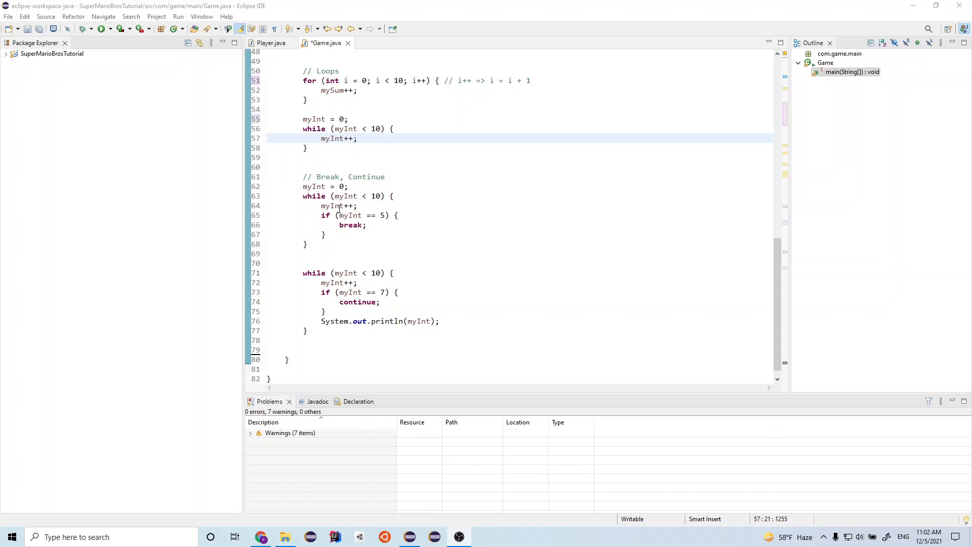
pyautogui.moveTo(340, 210)
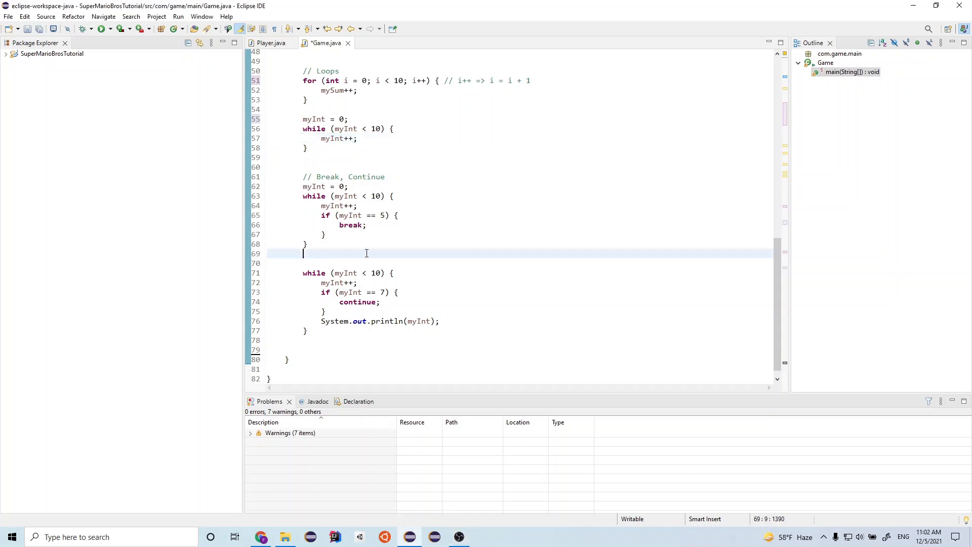
pyautogui.write('//my')
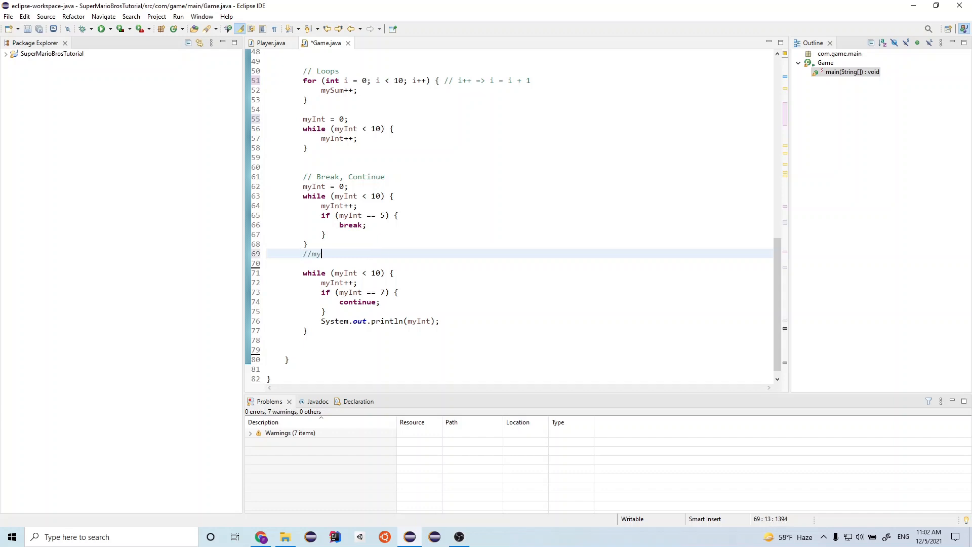
pyautogui.write('Int')
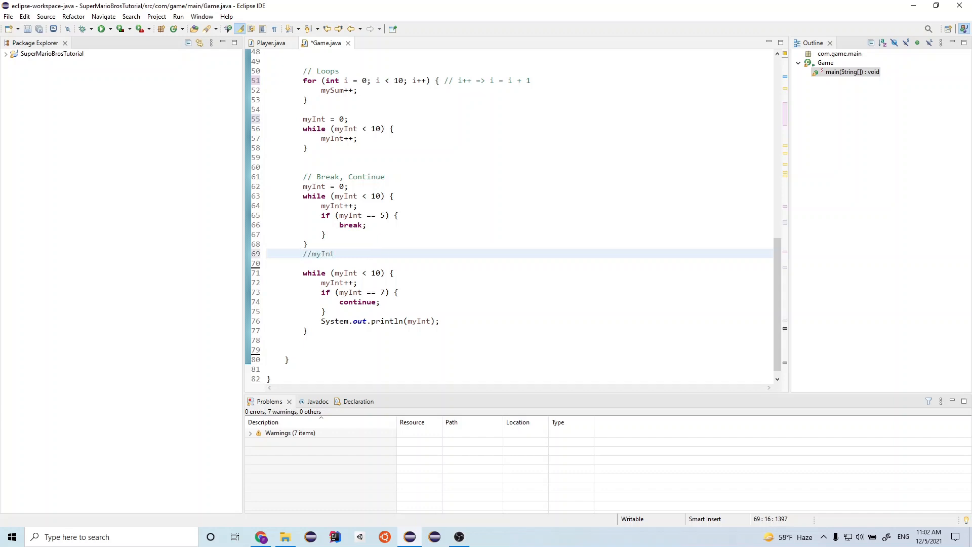
pyautogui.write('-> 5')
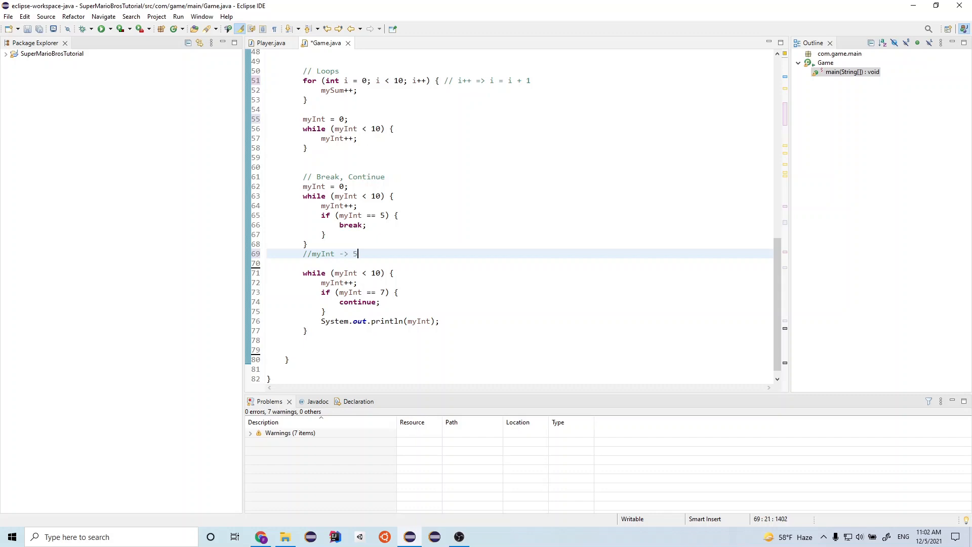
pyautogui.moveTo(443, 302)
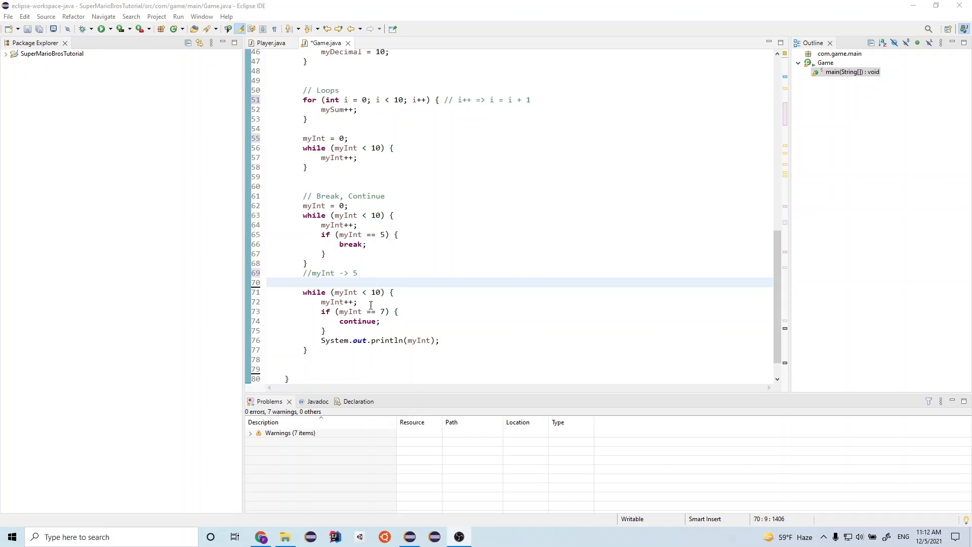
pyautogui.moveTo(361, 322)
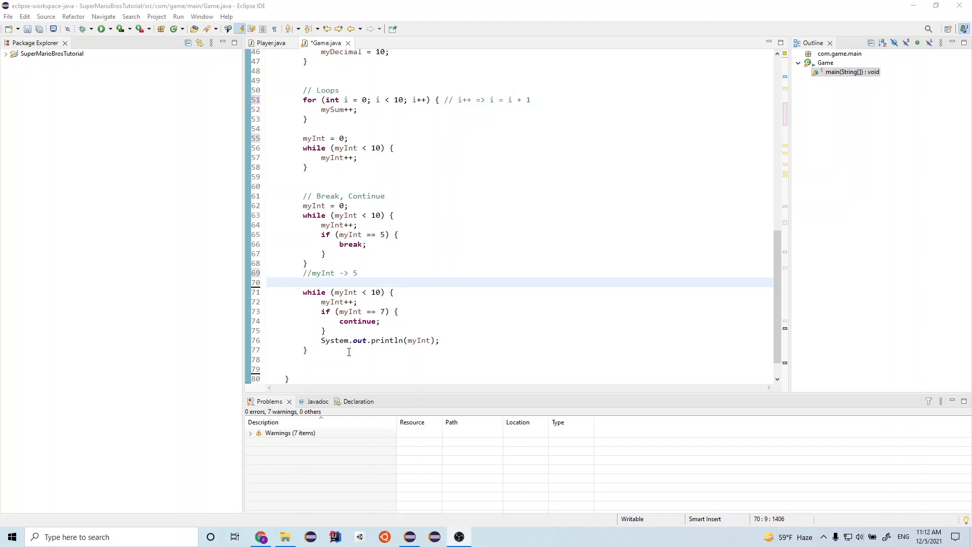
pyautogui.moveTo(297, 311)
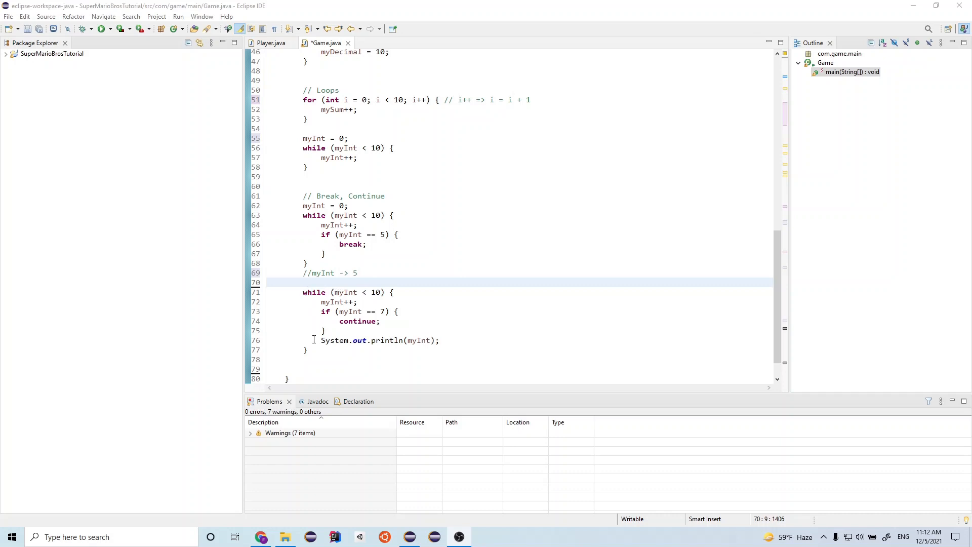
pyautogui.moveTo(314, 348)
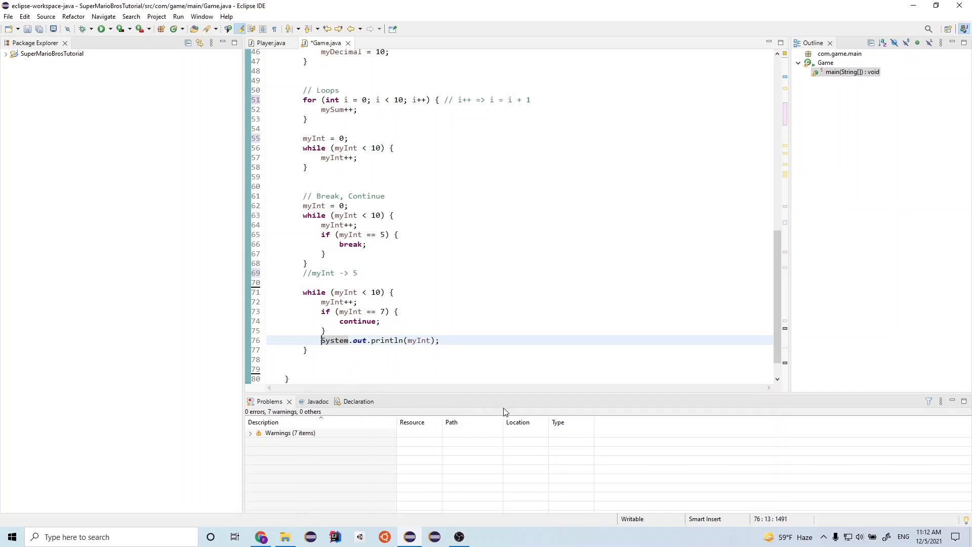
pyautogui.moveTo(622, 429)
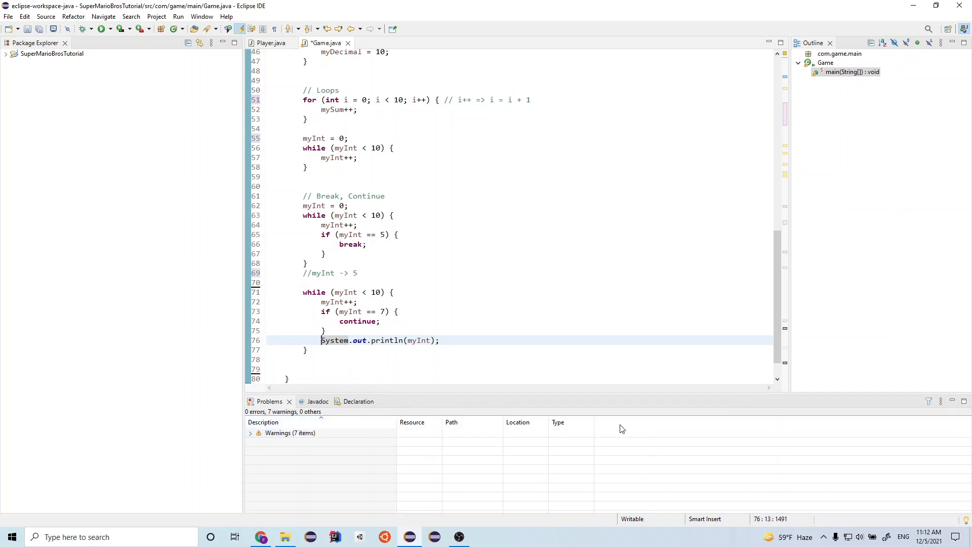
pyautogui.moveTo(450, 495)
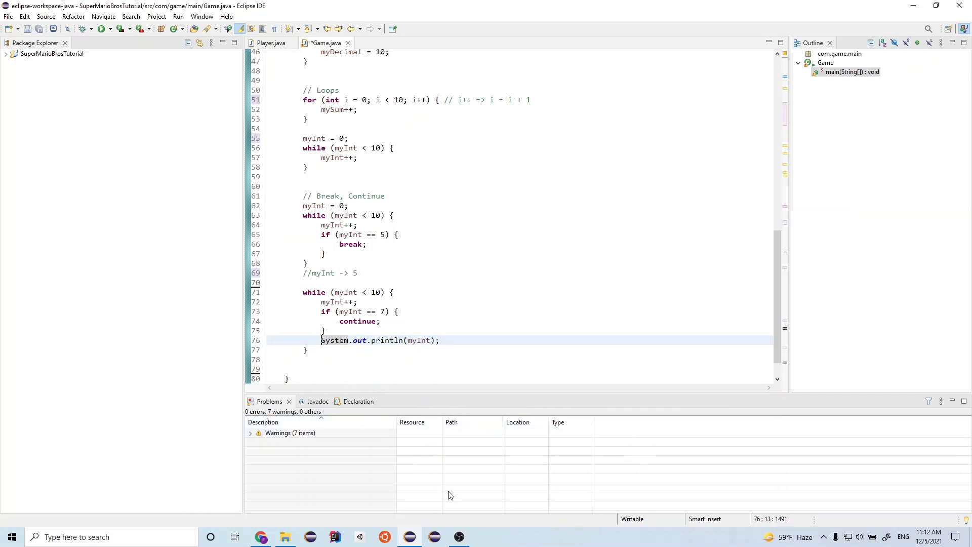
pyautogui.moveTo(482, 400)
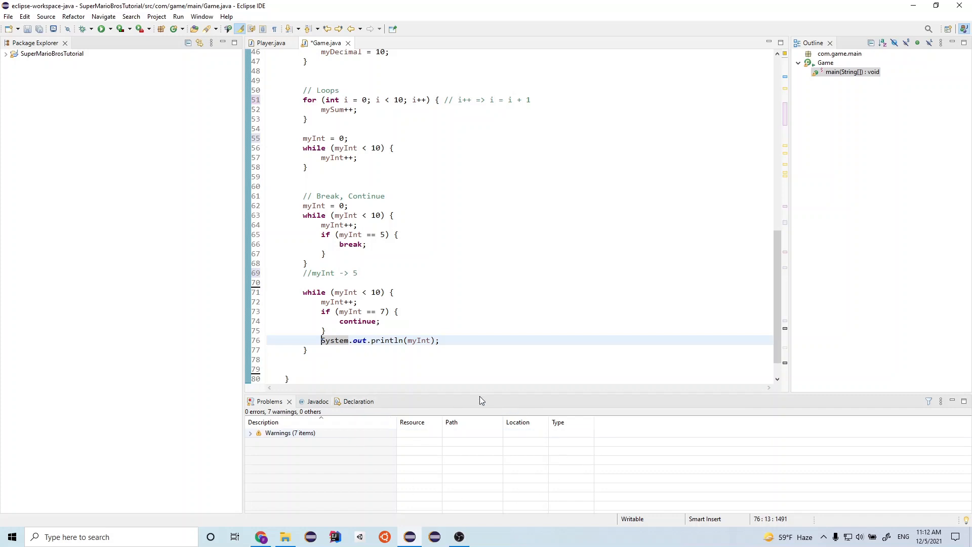
pyautogui.moveTo(512, 407)
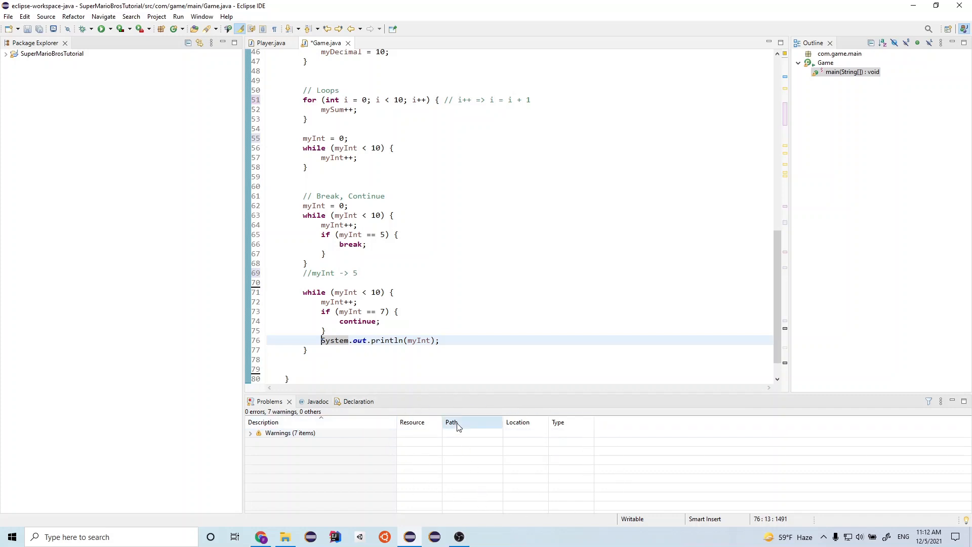
pyautogui.doubleClick(419, 340)
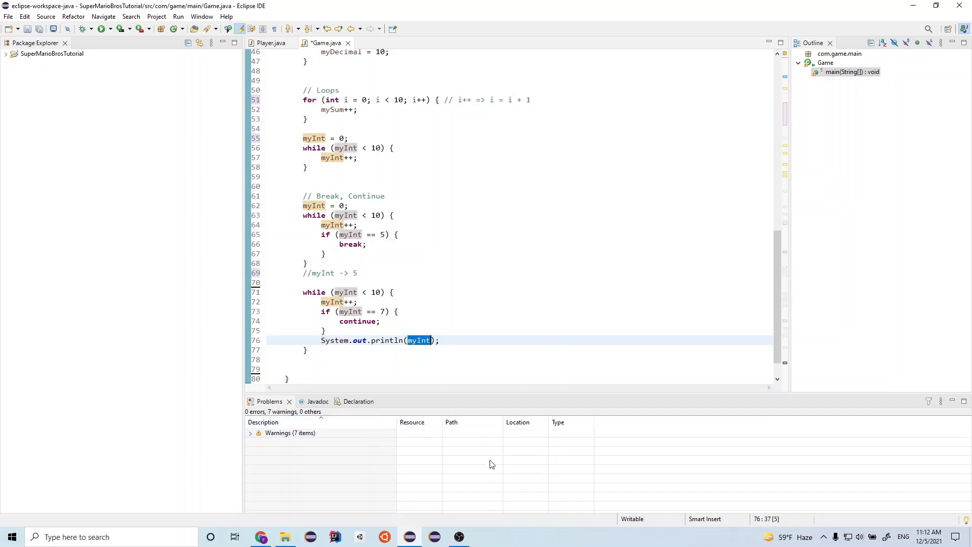
pyautogui.moveTo(440, 367)
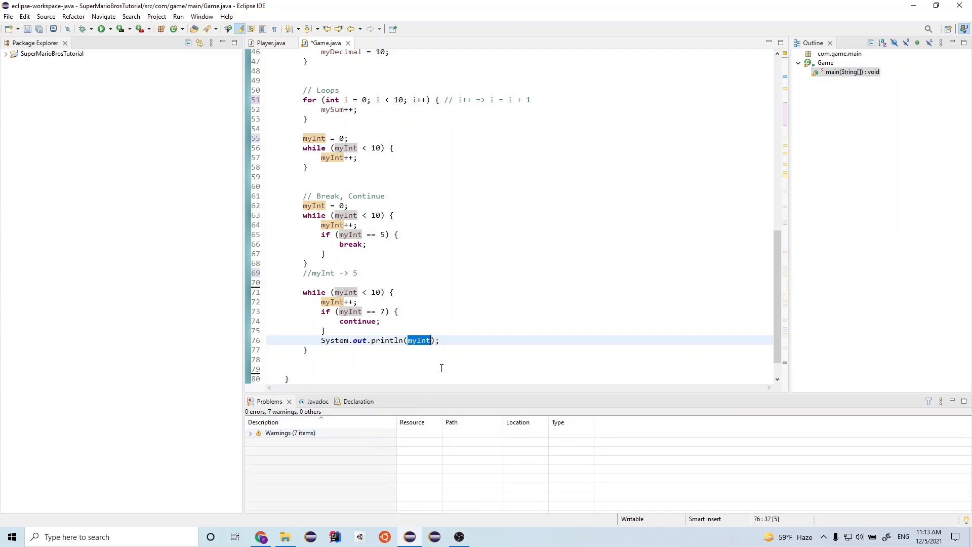
pyautogui.click(388, 282)
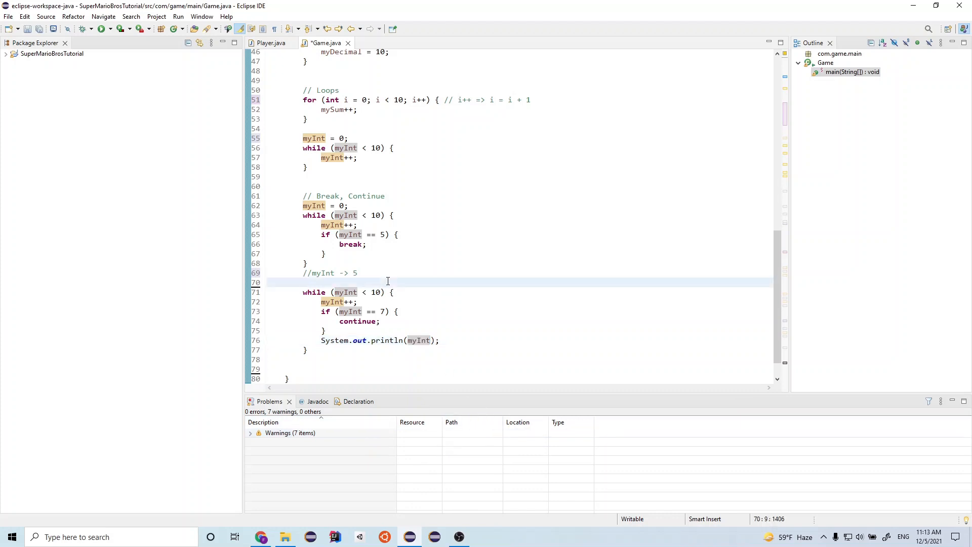
pyautogui.moveTo(376, 277)
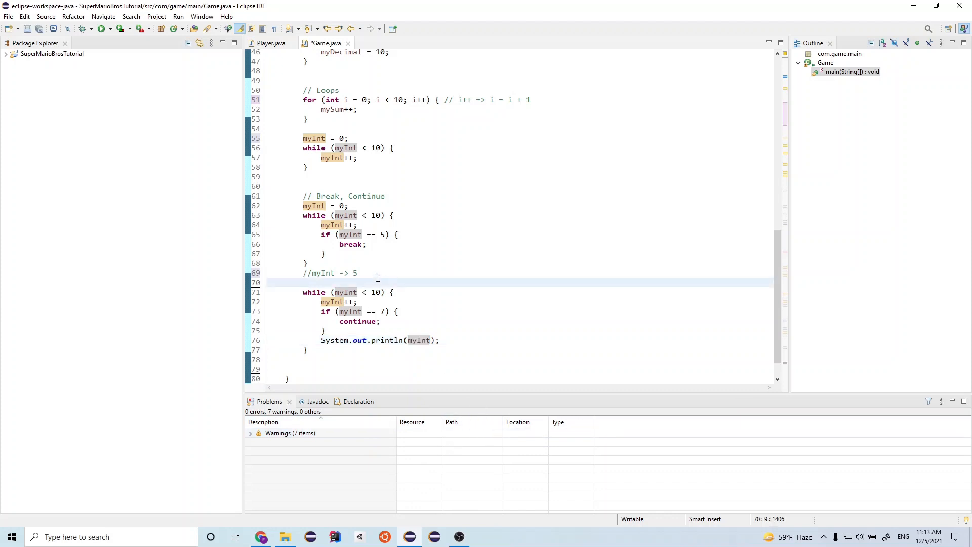
pyautogui.moveTo(348, 284)
pyautogui.write('myInt')
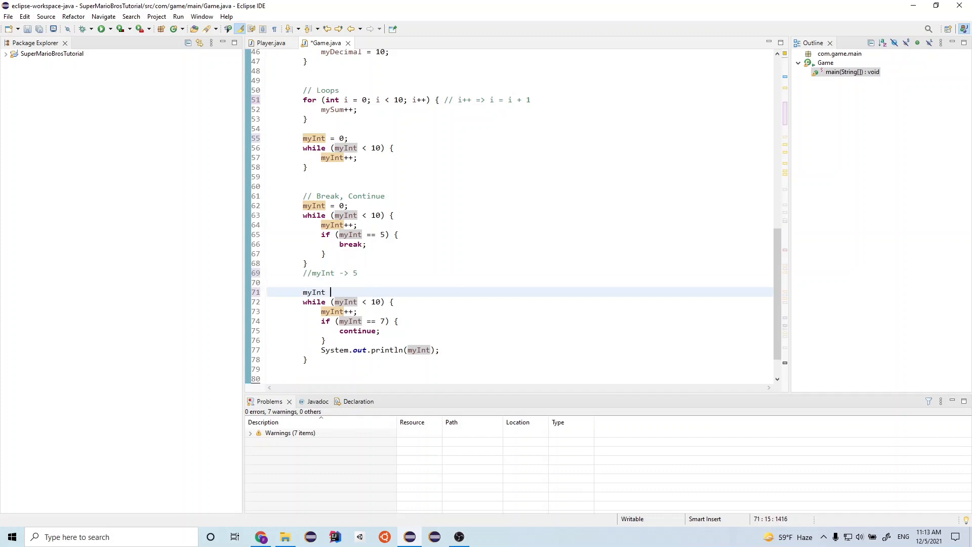
# - Complete the statement myInt = 5; before the continue example's while loop
pyautogui.write('=')
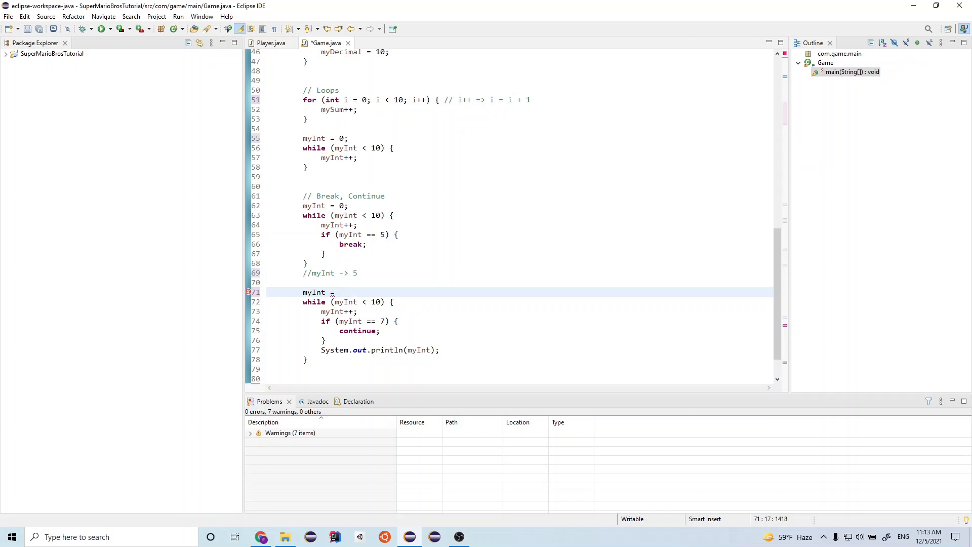
pyautogui.write('5')
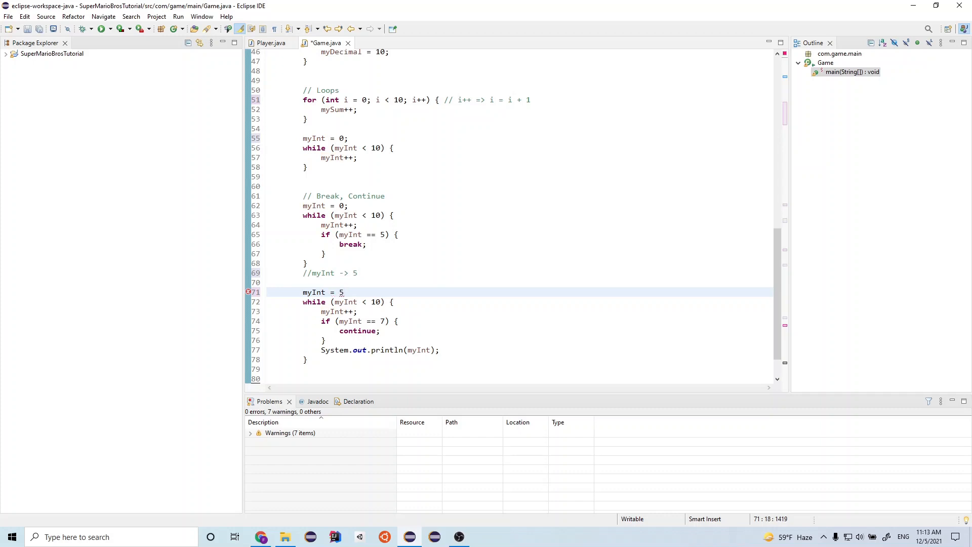
pyautogui.write(';')
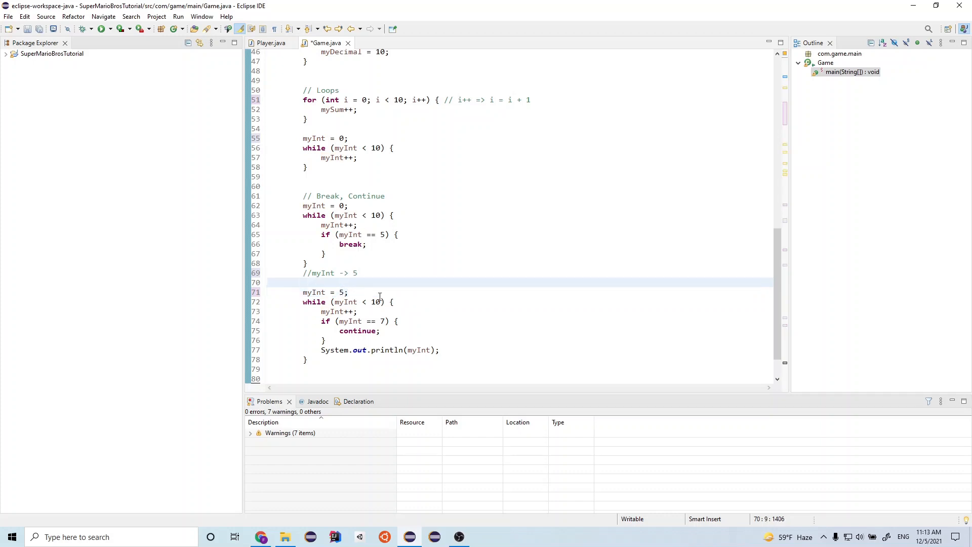
pyautogui.moveTo(344, 302)
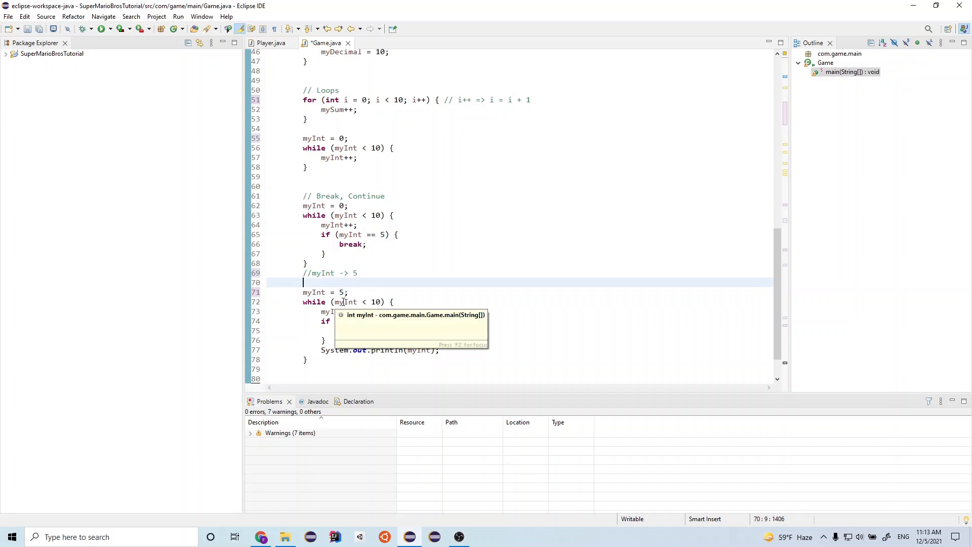
pyautogui.moveTo(413, 302)
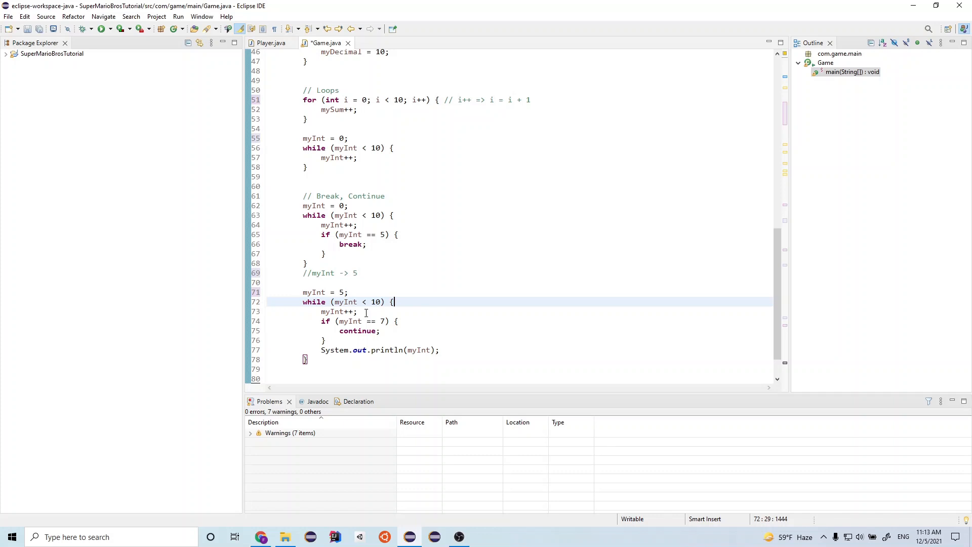
pyautogui.moveTo(364, 315)
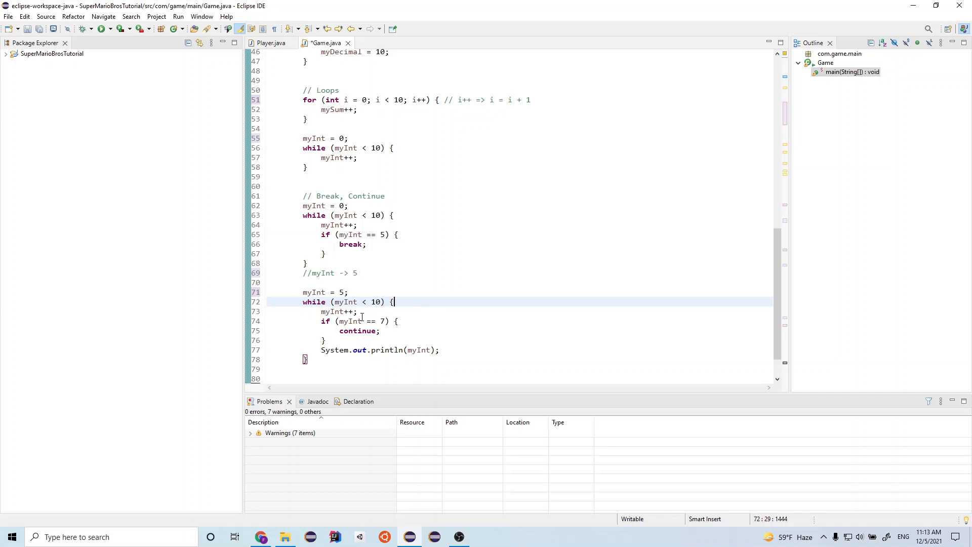
pyautogui.moveTo(363, 321)
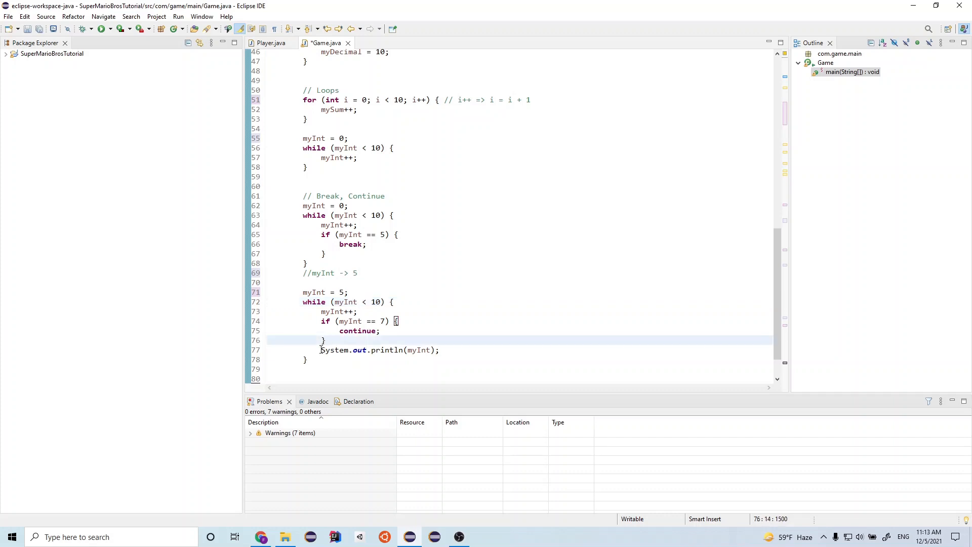
pyautogui.click(382, 349)
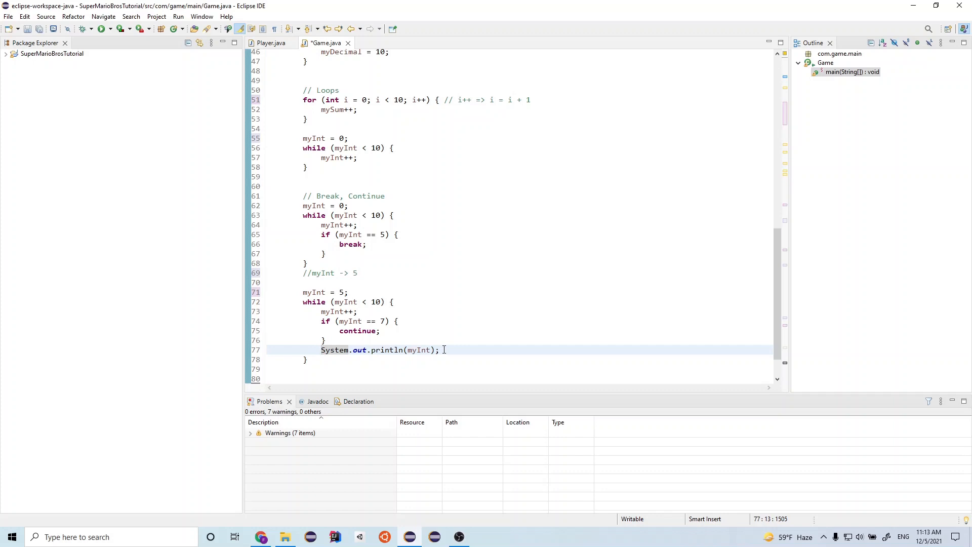
pyautogui.moveTo(420, 349)
pyautogui.write('//')
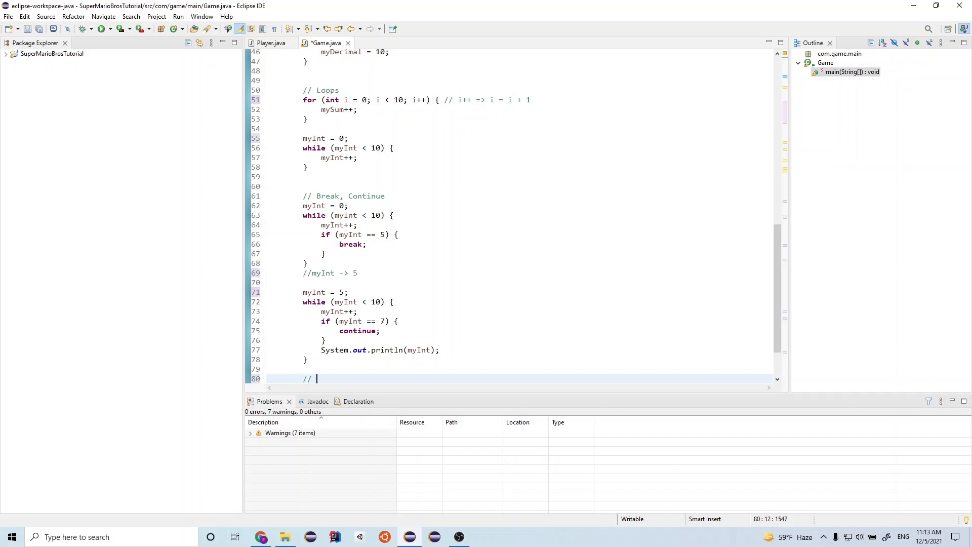
# - Write the comment lines // 6, // 8 and // 9 below the continue loop, then switch to Player.java
pyautogui.write('6')
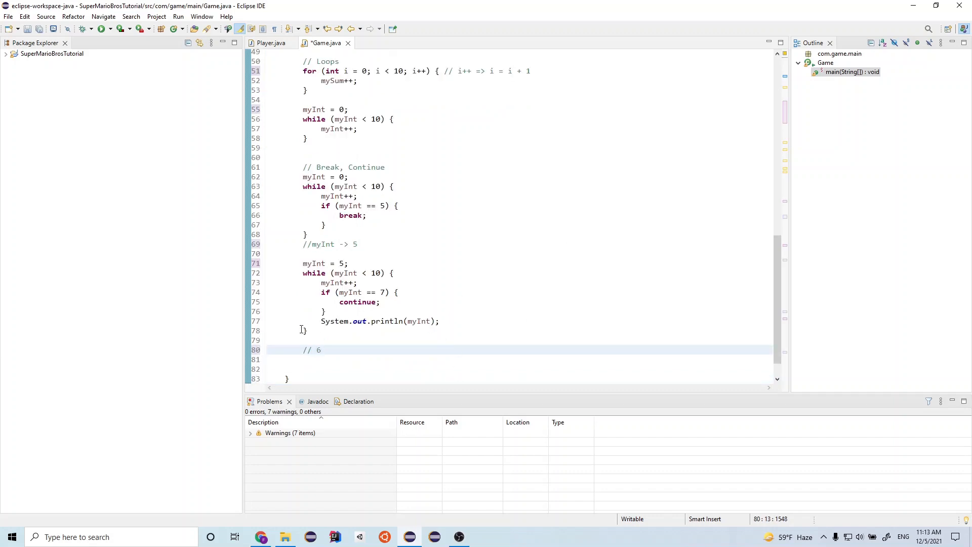
pyautogui.moveTo(345, 272)
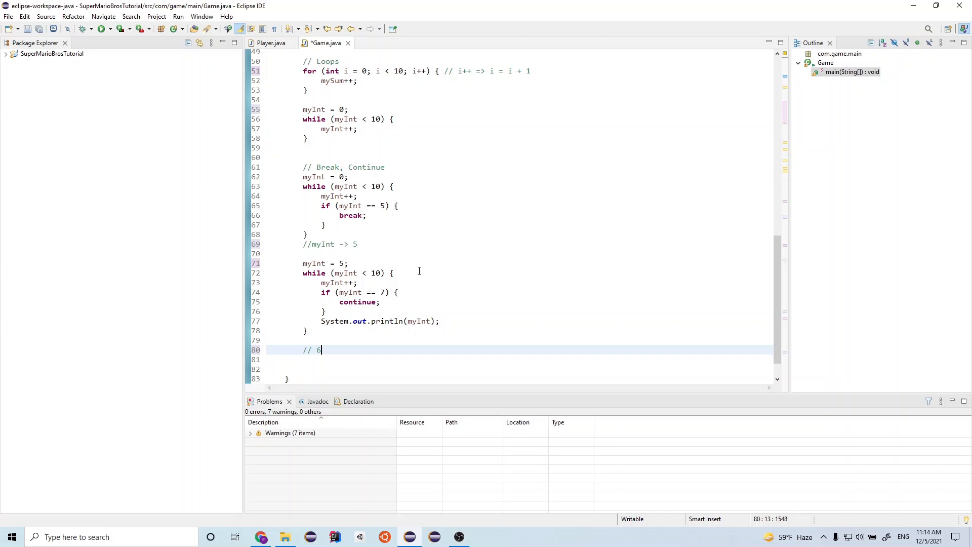
pyautogui.moveTo(367, 284)
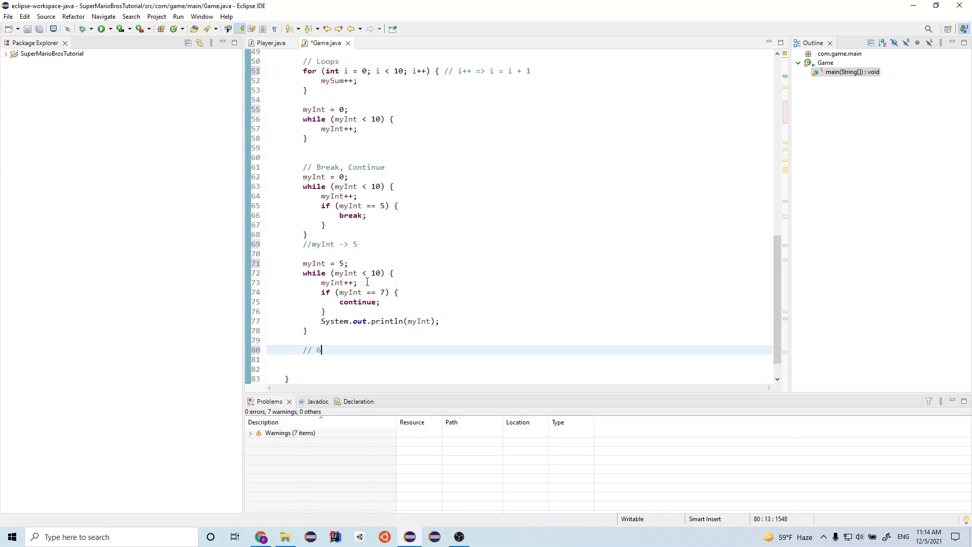
pyautogui.moveTo(349, 292)
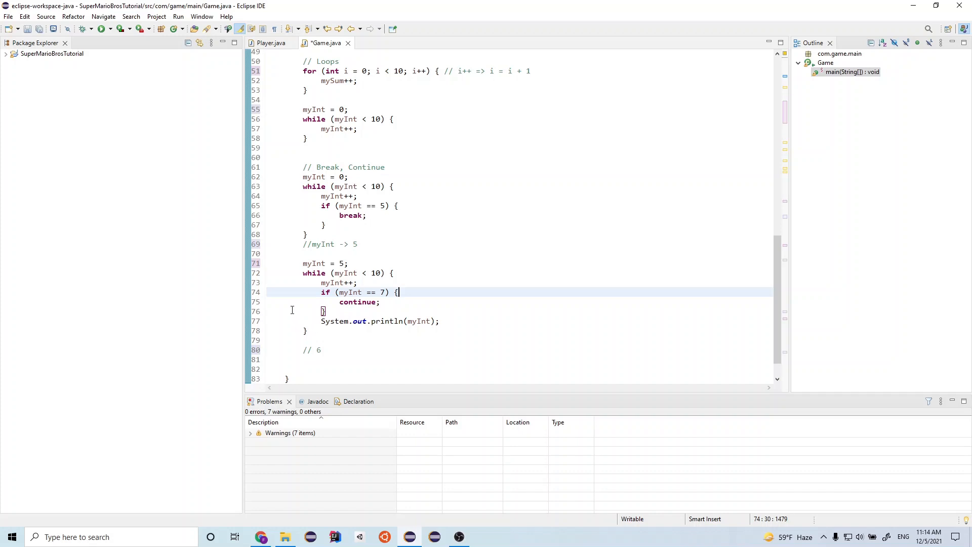
pyautogui.moveTo(348, 272)
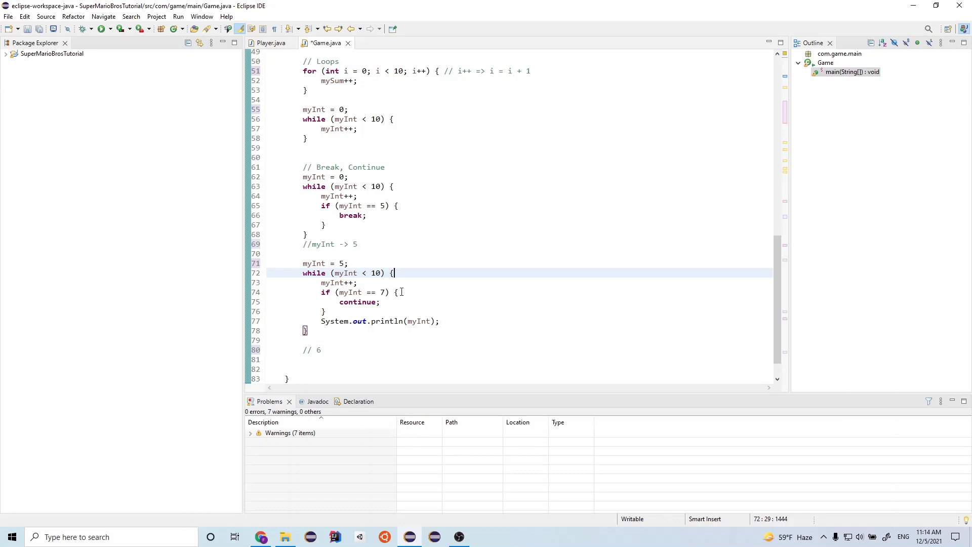
pyautogui.moveTo(321, 355)
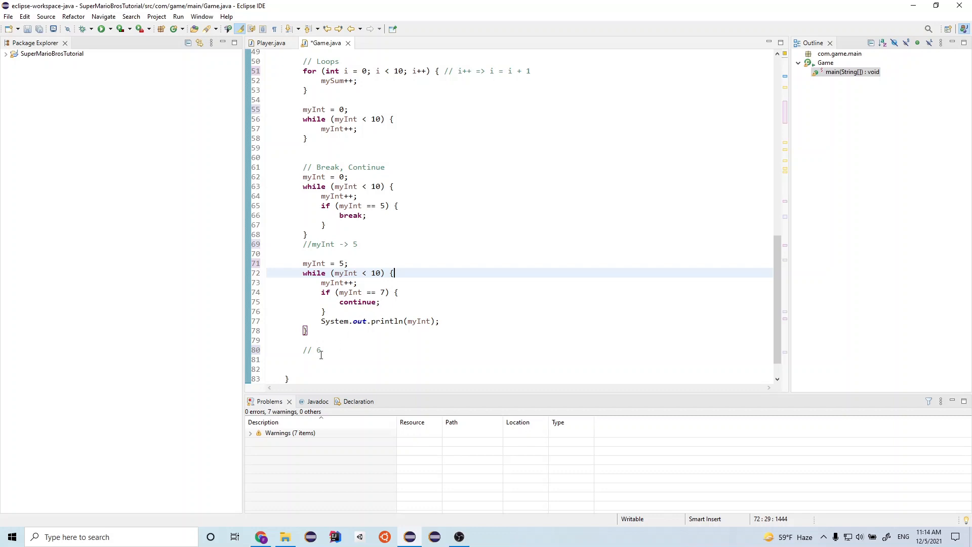
pyautogui.write('//')
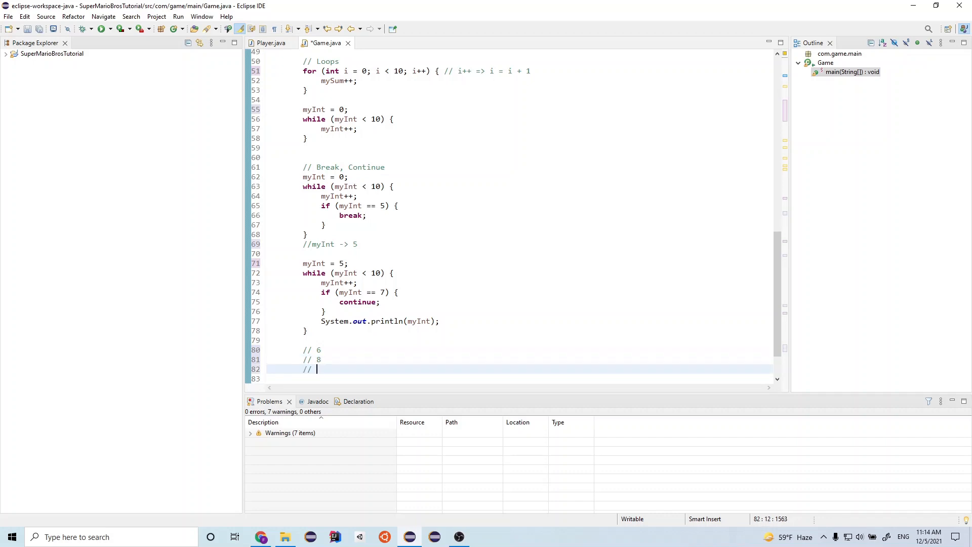
pyautogui.write('9')
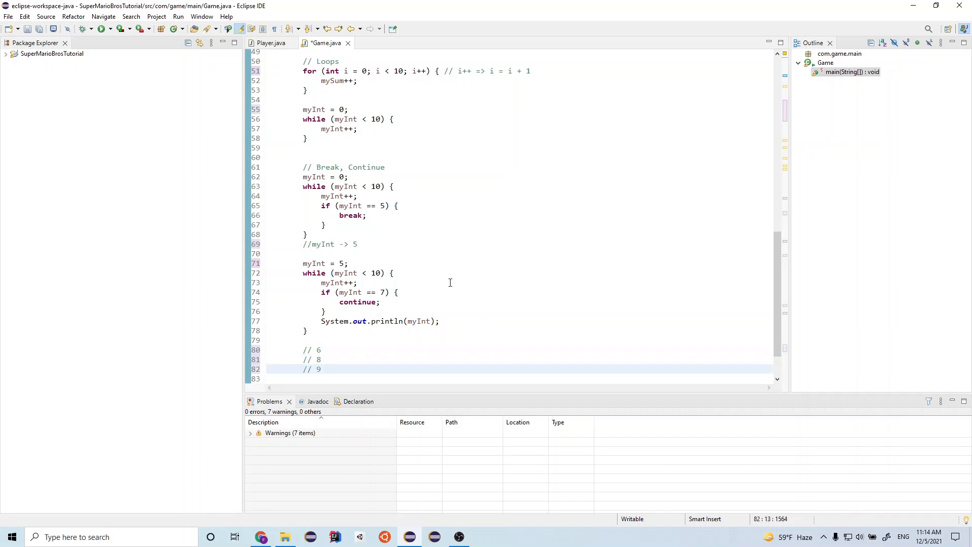
pyautogui.moveTo(345, 272)
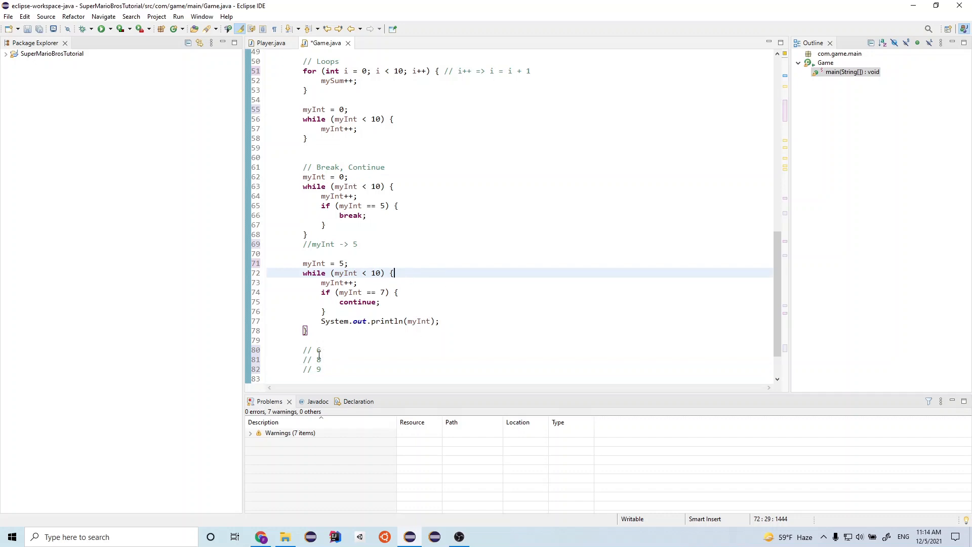
pyautogui.moveTo(410, 310)
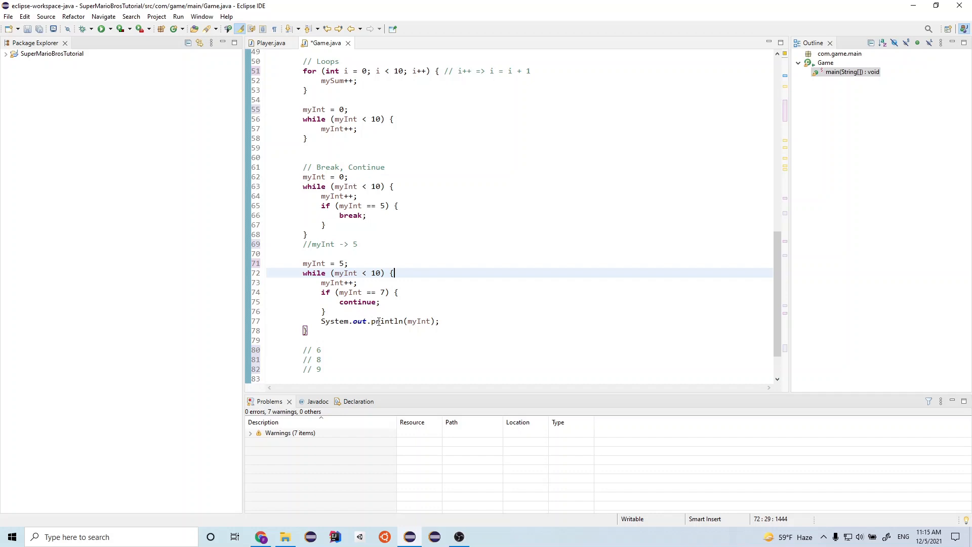
pyautogui.moveTo(515, 342)
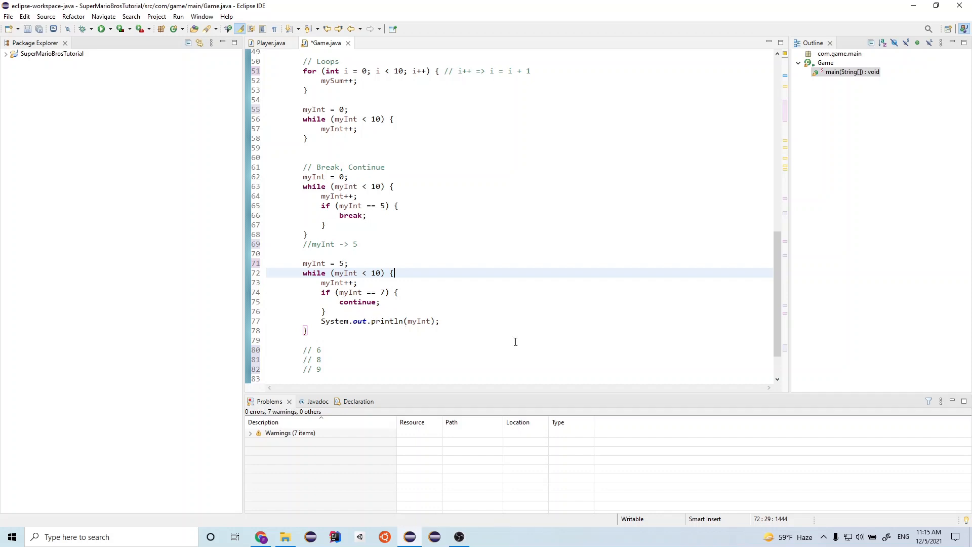
pyautogui.click(271, 49)
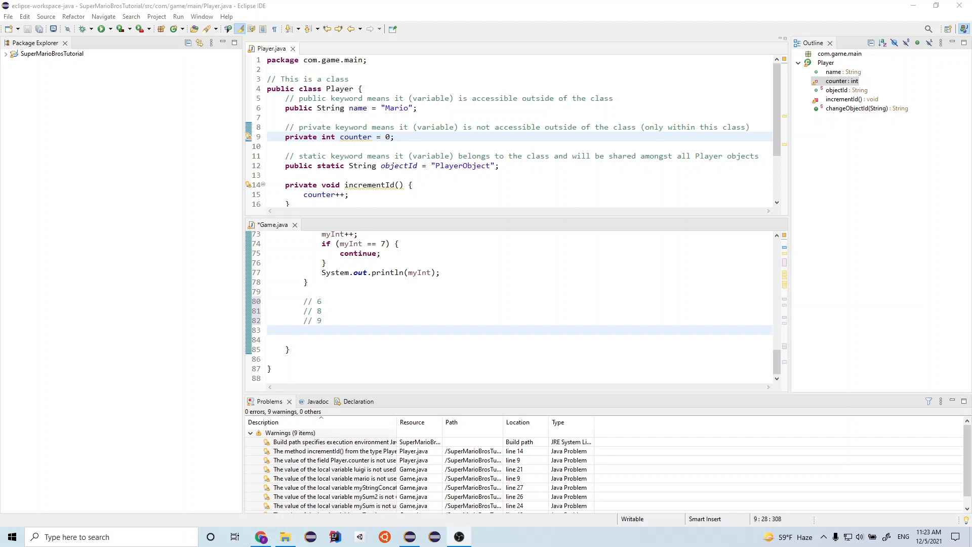
pyautogui.moveTo(409, 153)
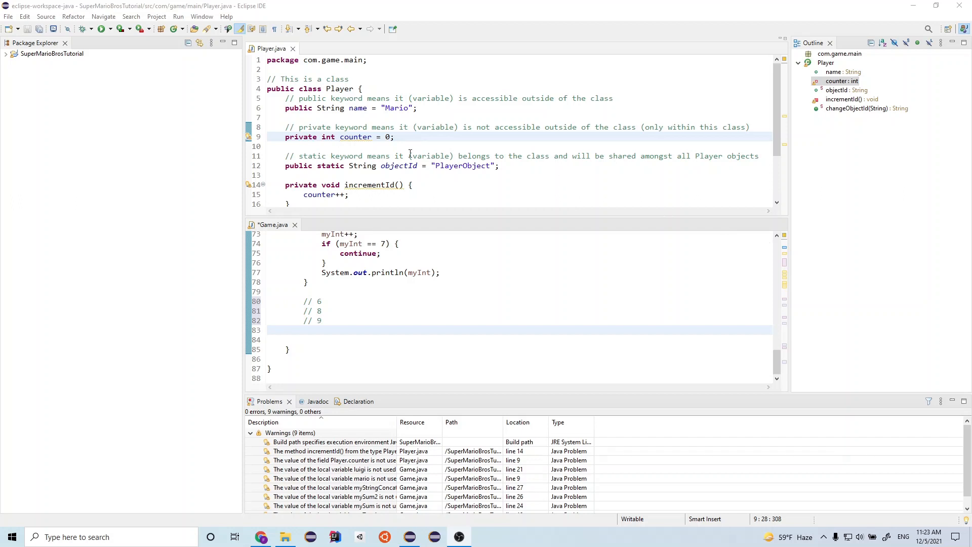
pyautogui.moveTo(305, 118)
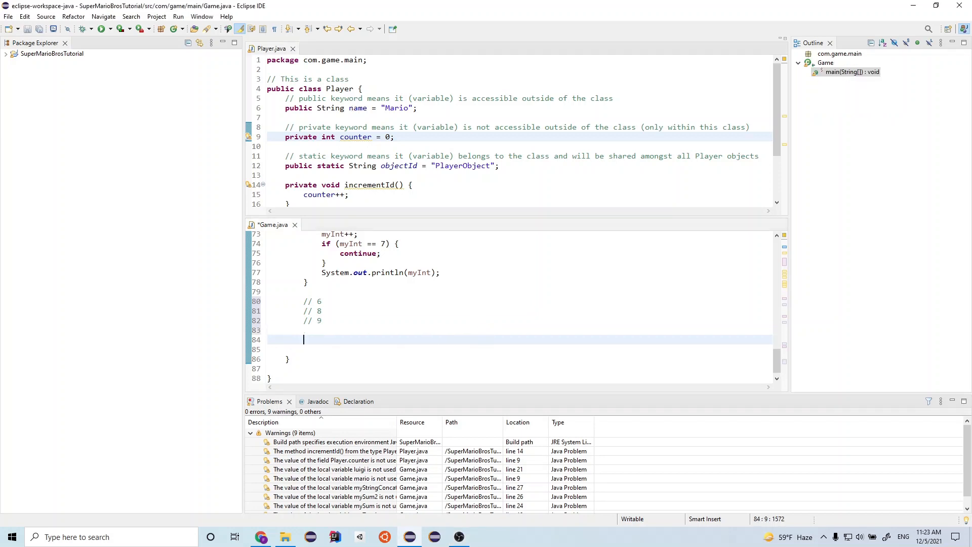
# - Declare Player myPlayer = new Player(); in Game.java's main
pyautogui.write('Pl')
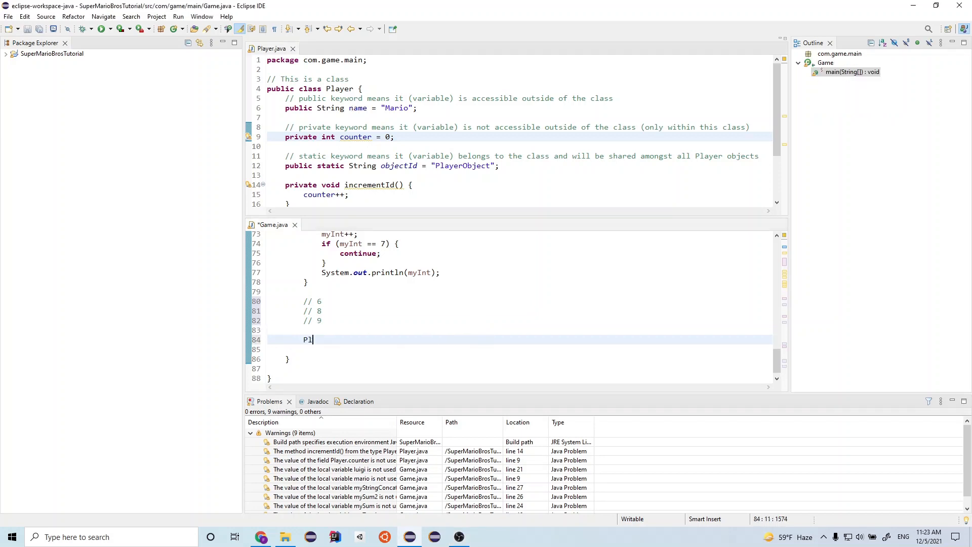
pyautogui.write('ayer')
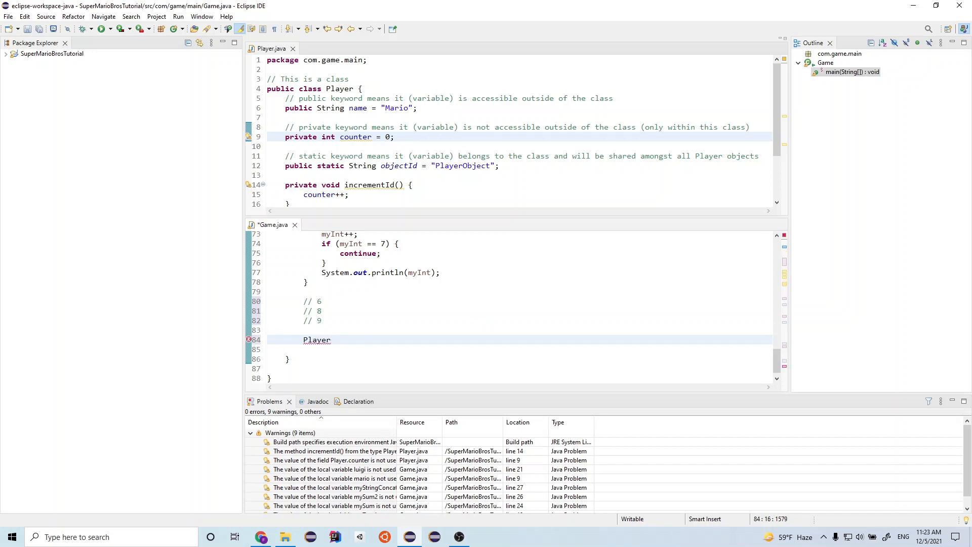
pyautogui.write('myPlayer')
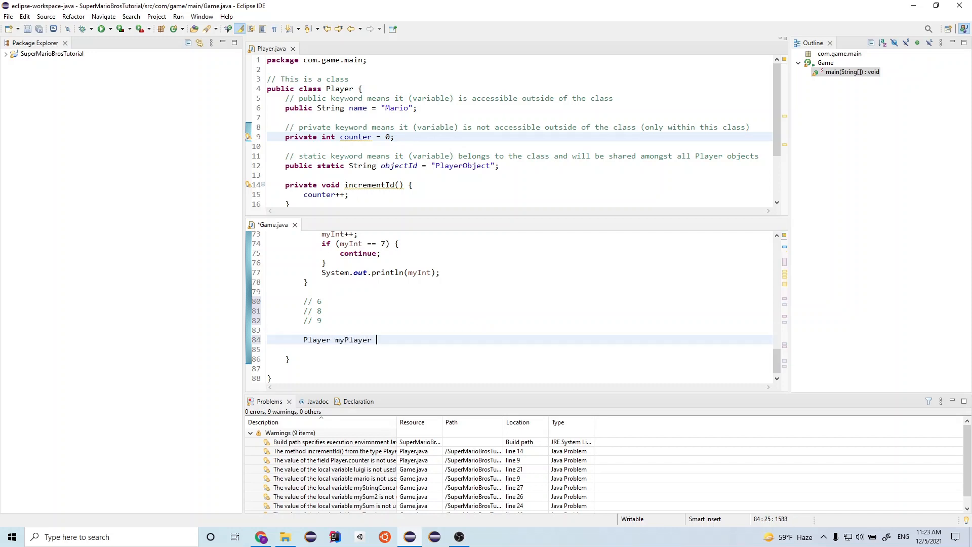
pyautogui.write('= new Play')
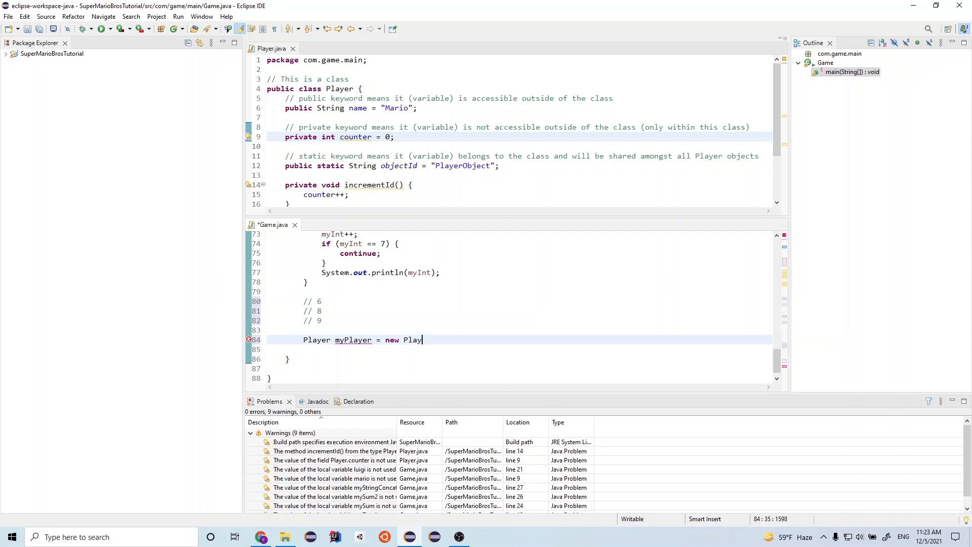
pyautogui.write('er();')
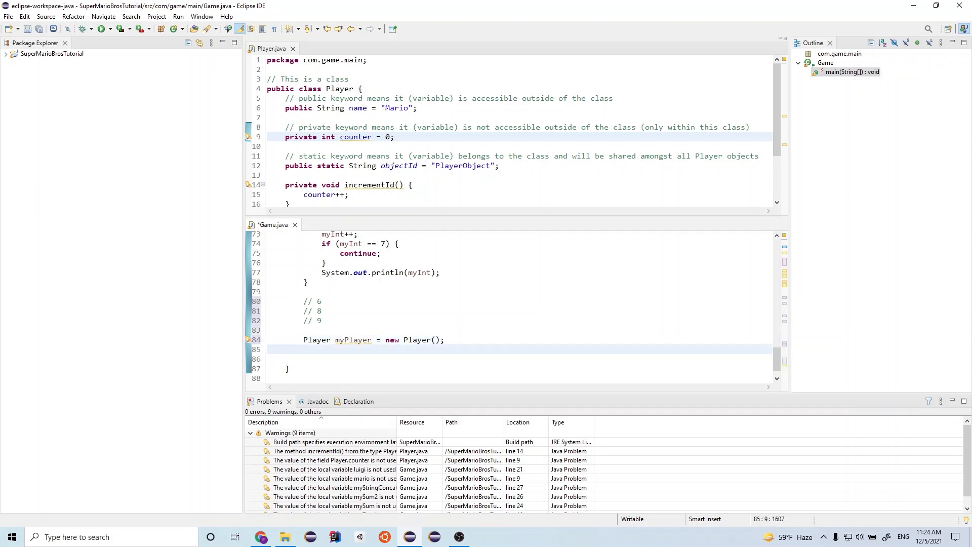
# - Write System.out.println(myPlayer.name); using content assist
pyautogui.write('myPlayer.')
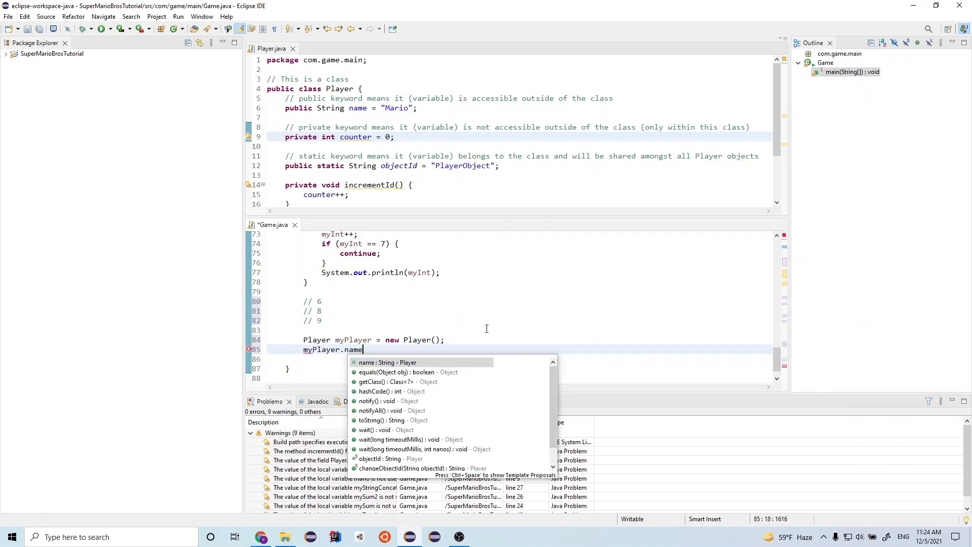
pyautogui.write('name;')
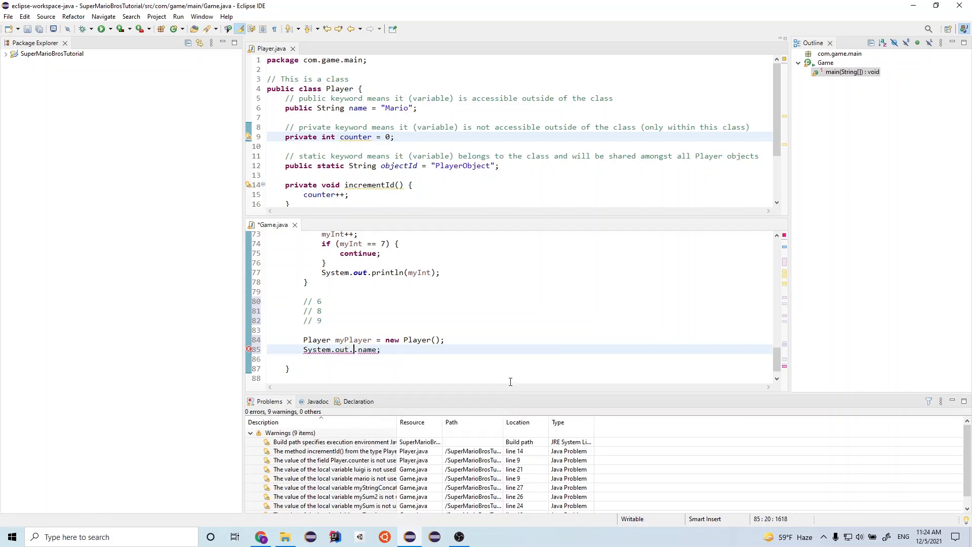
pyautogui.write('print')
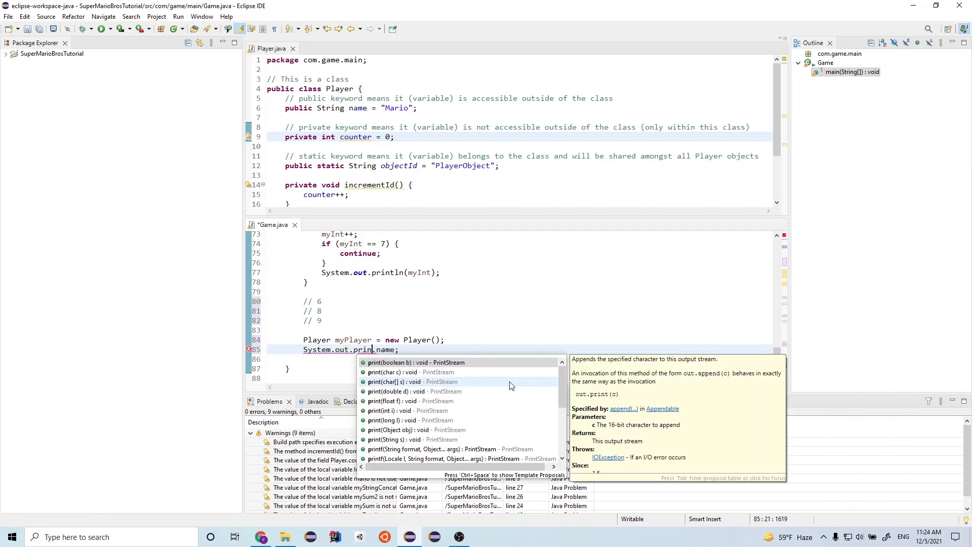
pyautogui.write('ln(')
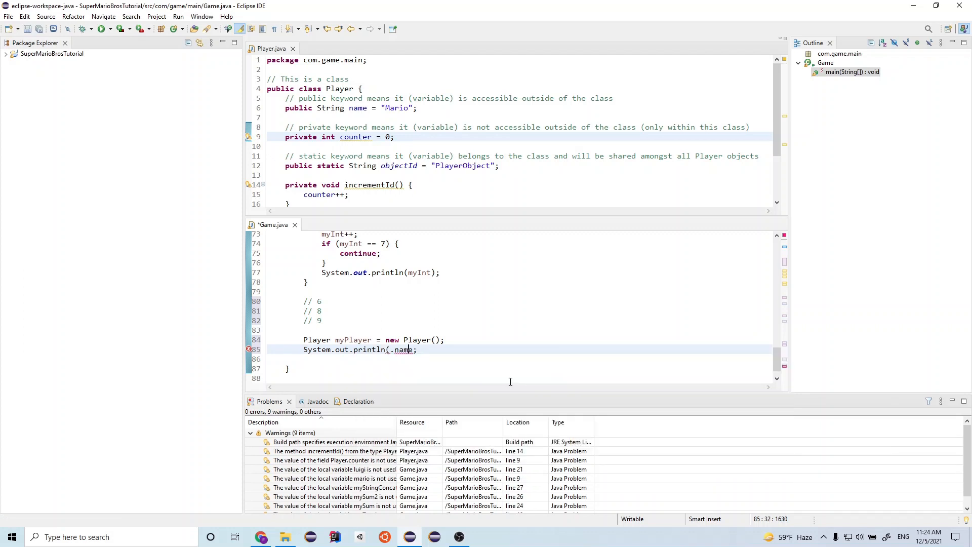
pyautogui.write('Player')
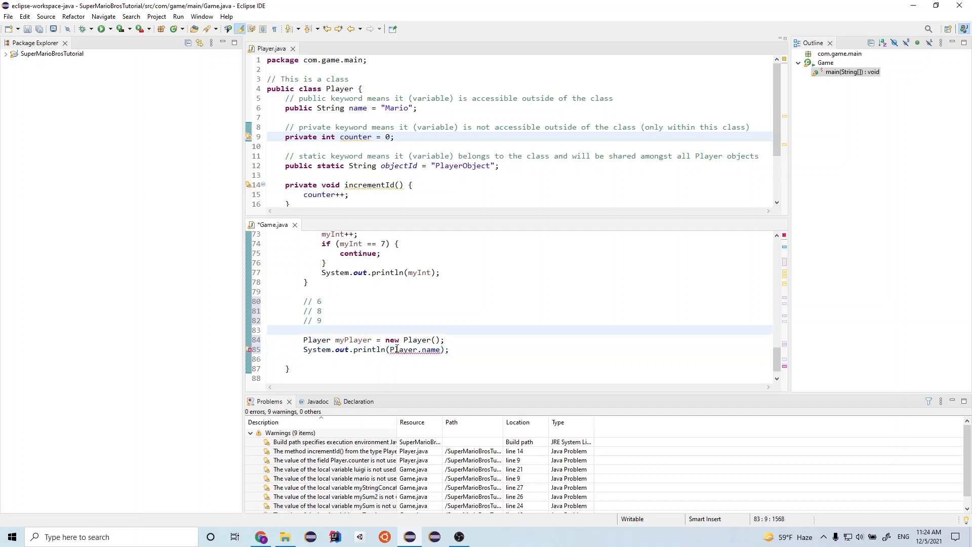
pyautogui.doubleClick(402, 350)
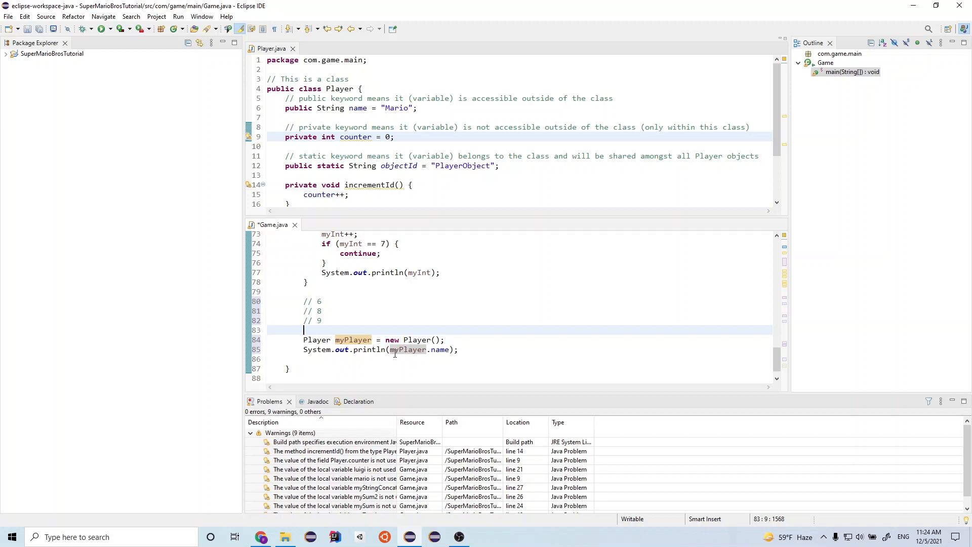
pyautogui.moveTo(408, 349)
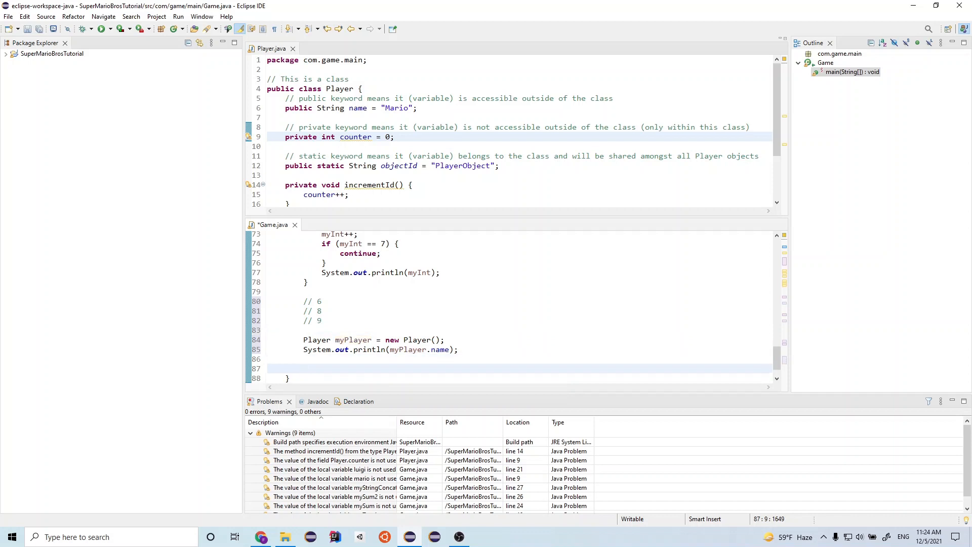
# - Add the comment // Mario below the println noting the expected output
pyautogui.click(485, 368)
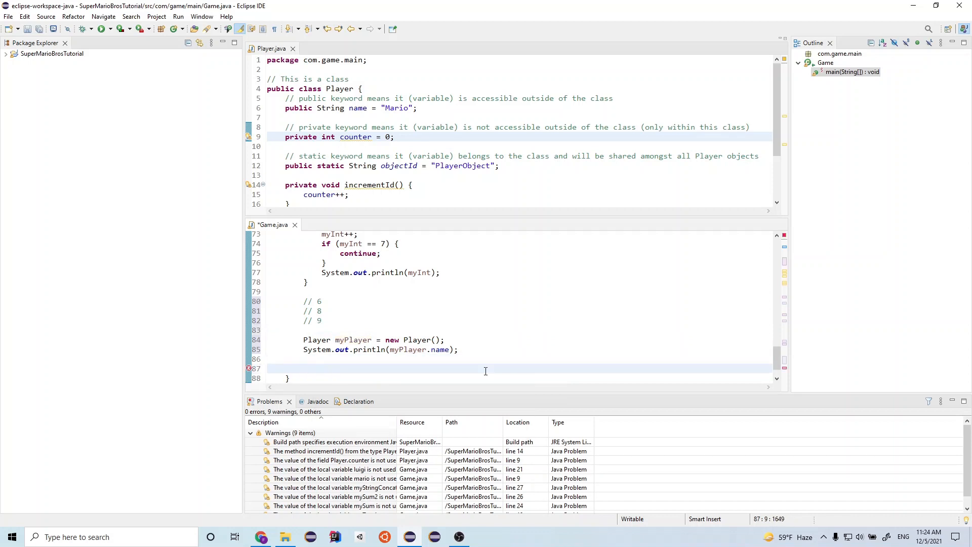
pyautogui.write('// Mar')
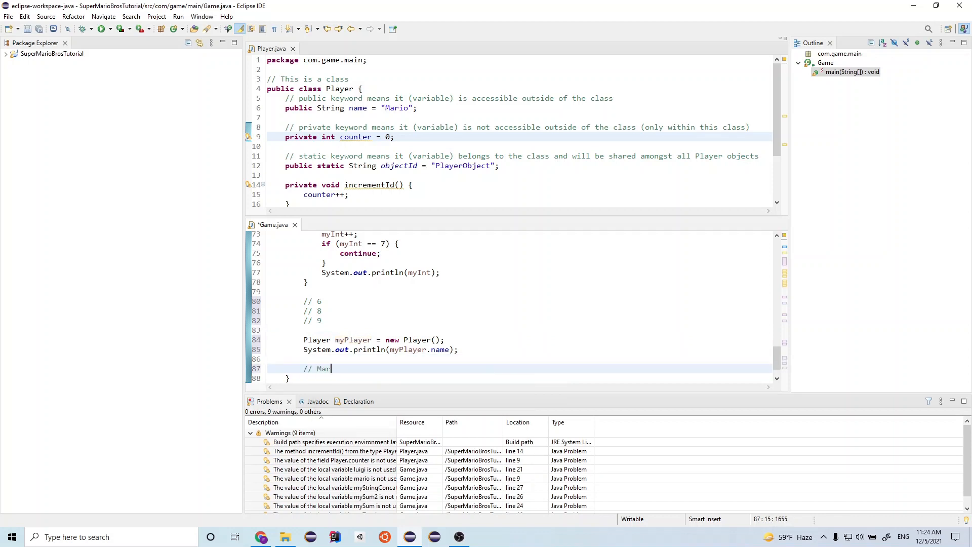
pyautogui.write('io')
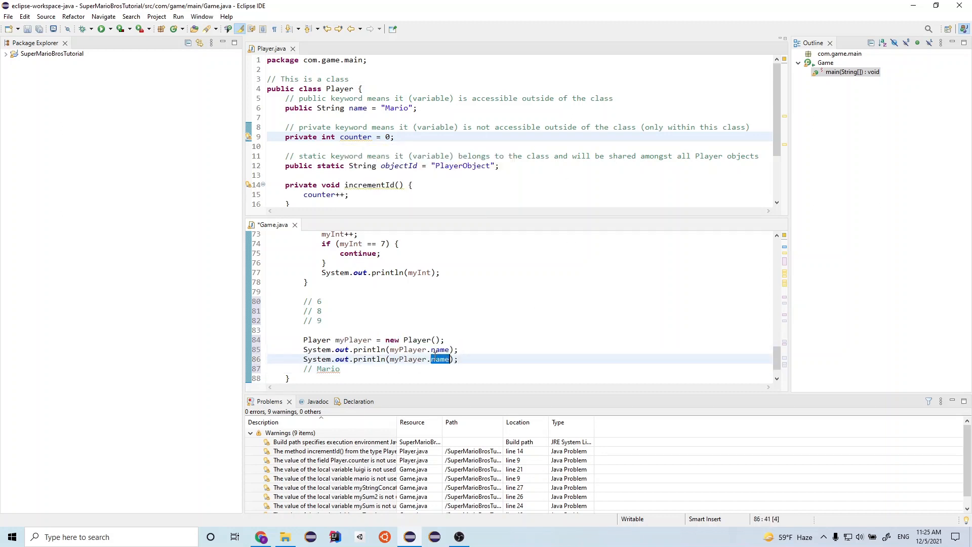
# - Change the second println to print myPlayer.counter, flagged as an error since counter is private
pyautogui.write('c')
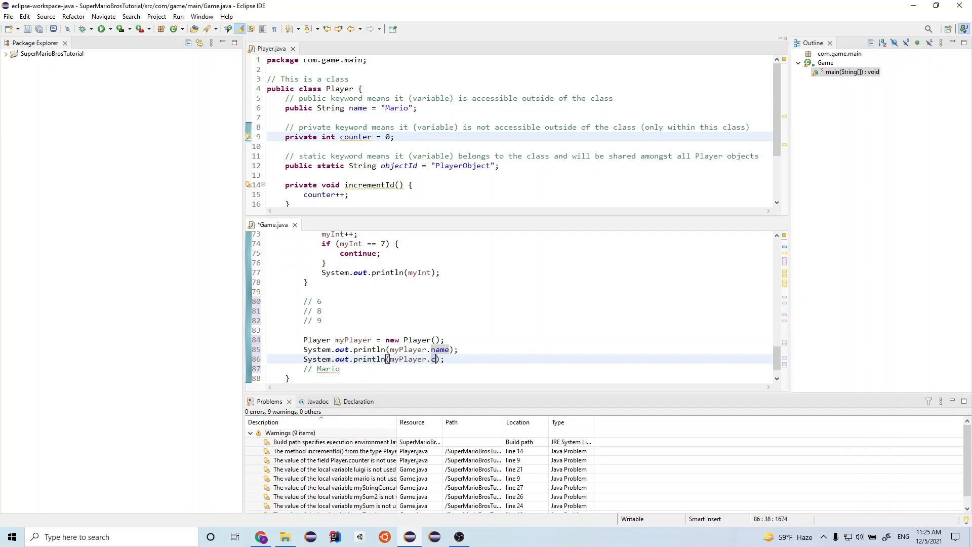
pyautogui.write('ounter')
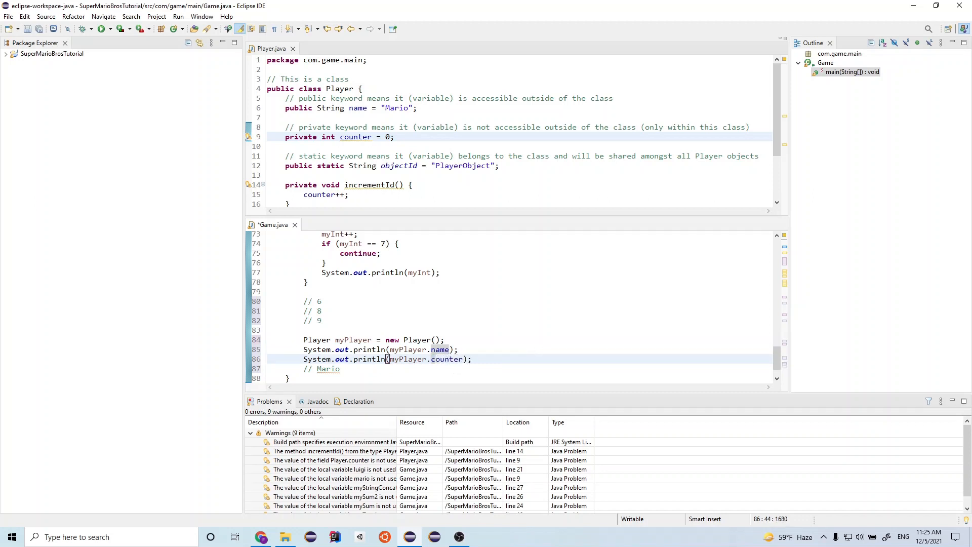
pyautogui.click(446, 340)
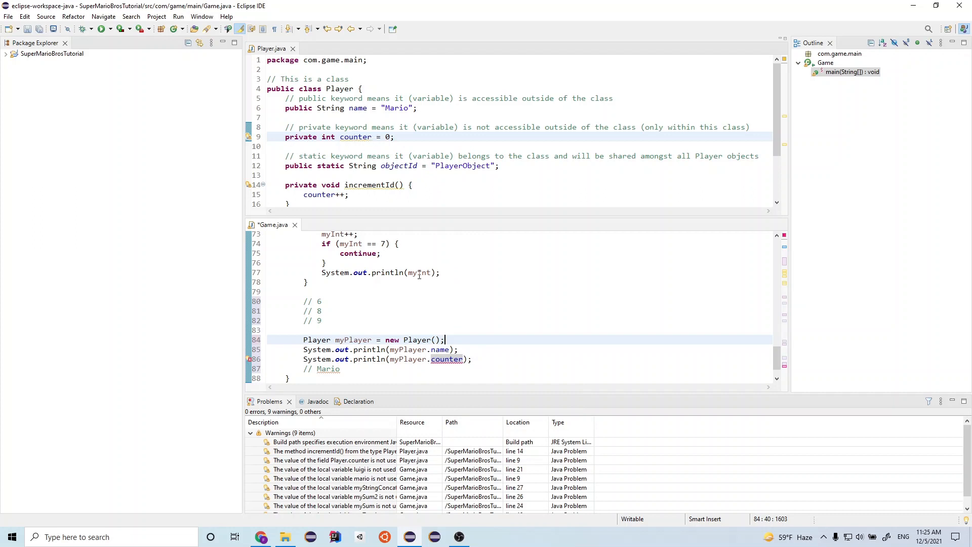
pyautogui.moveTo(407, 124)
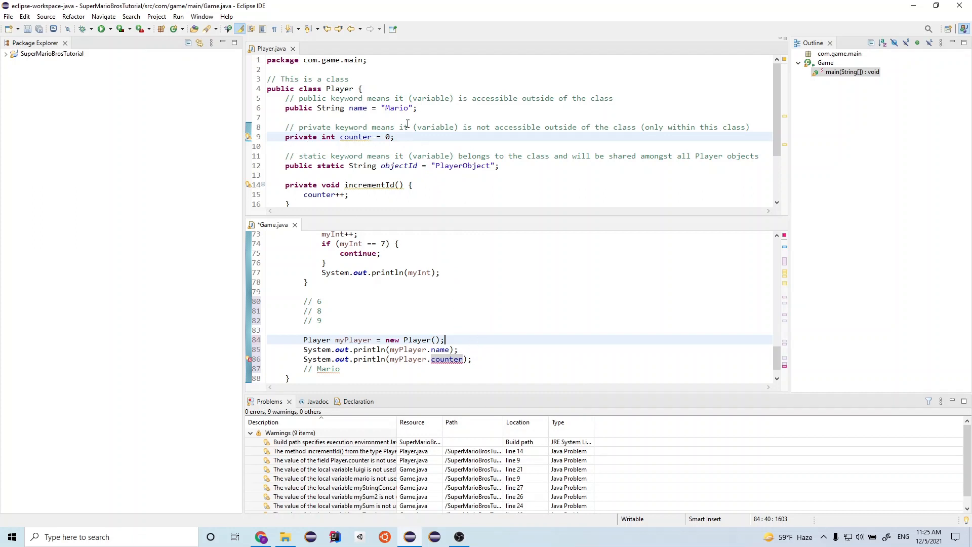
pyautogui.moveTo(386, 135)
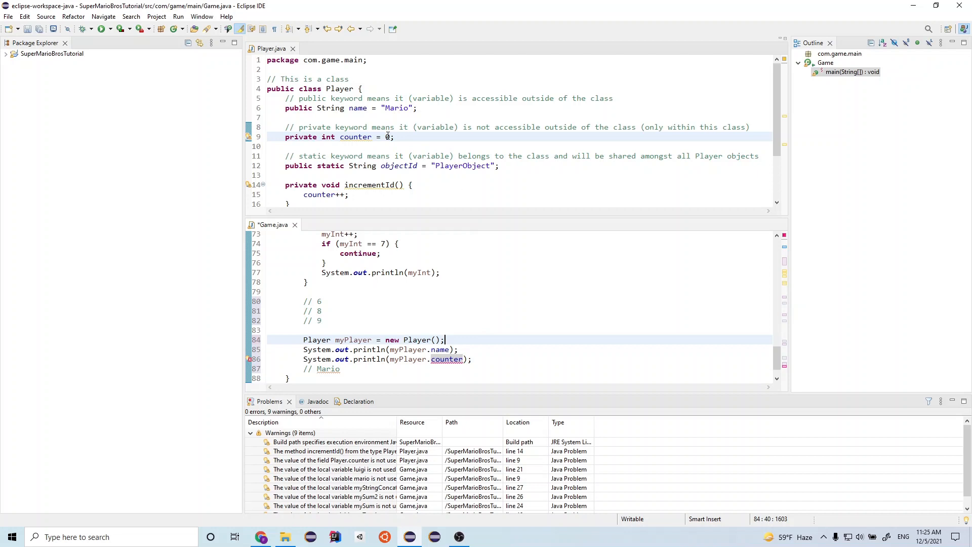
pyautogui.moveTo(411, 137)
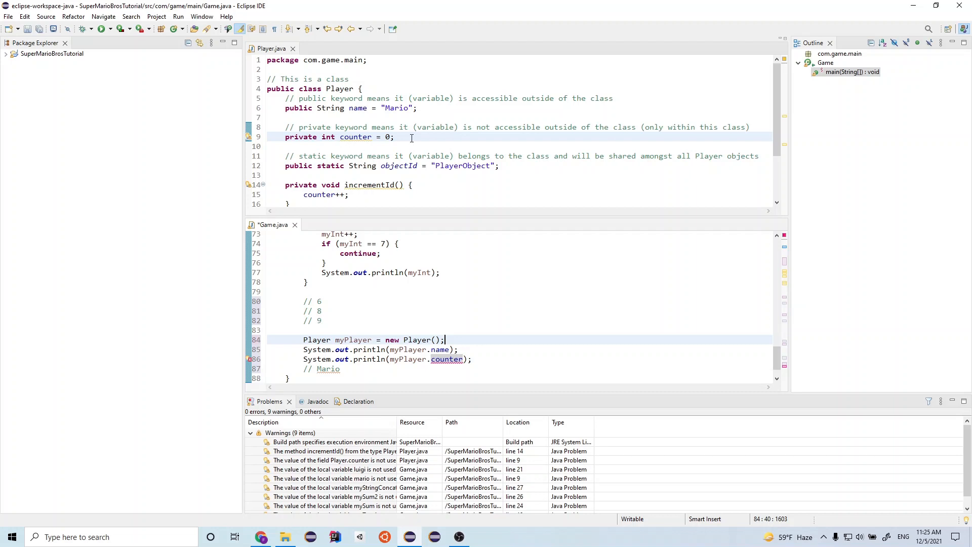
pyautogui.moveTo(365, 203)
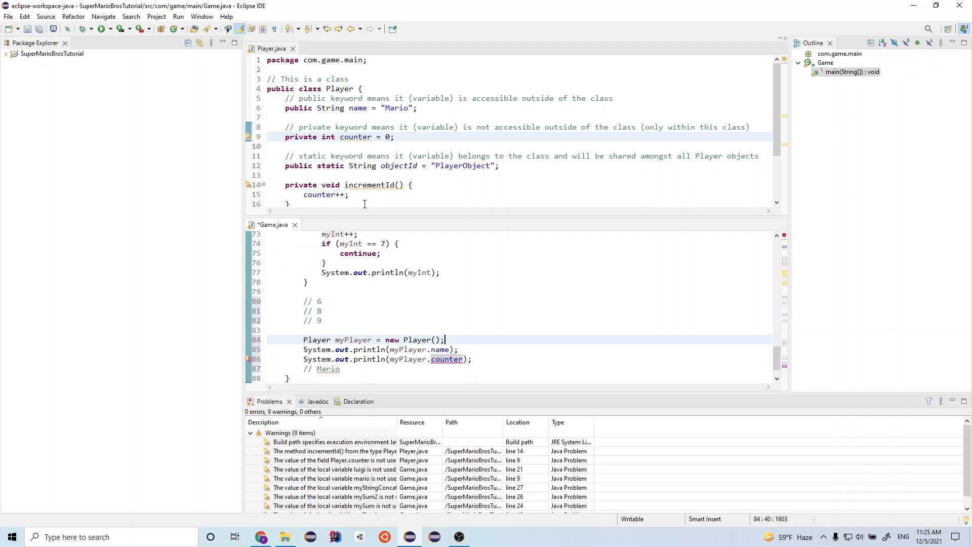
pyautogui.moveTo(418, 143)
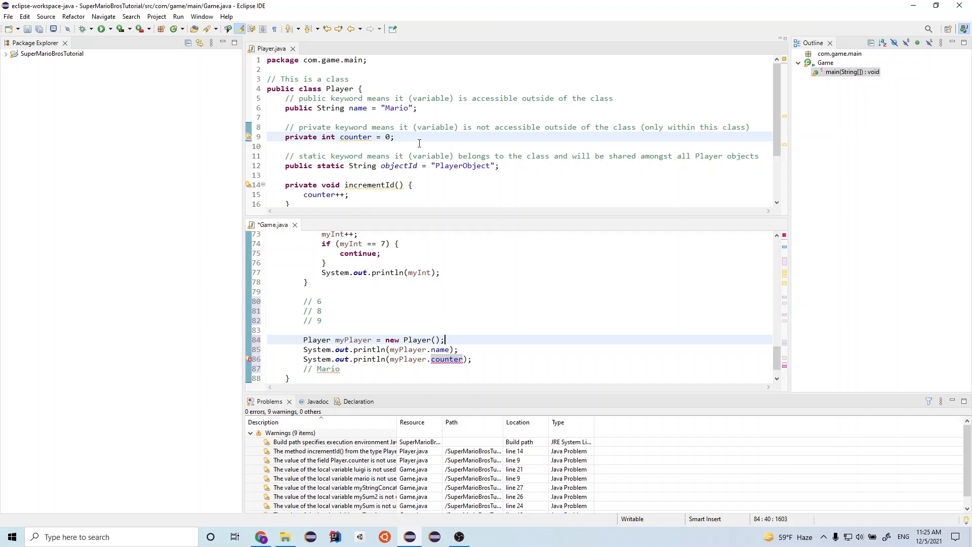
pyautogui.moveTo(401, 132)
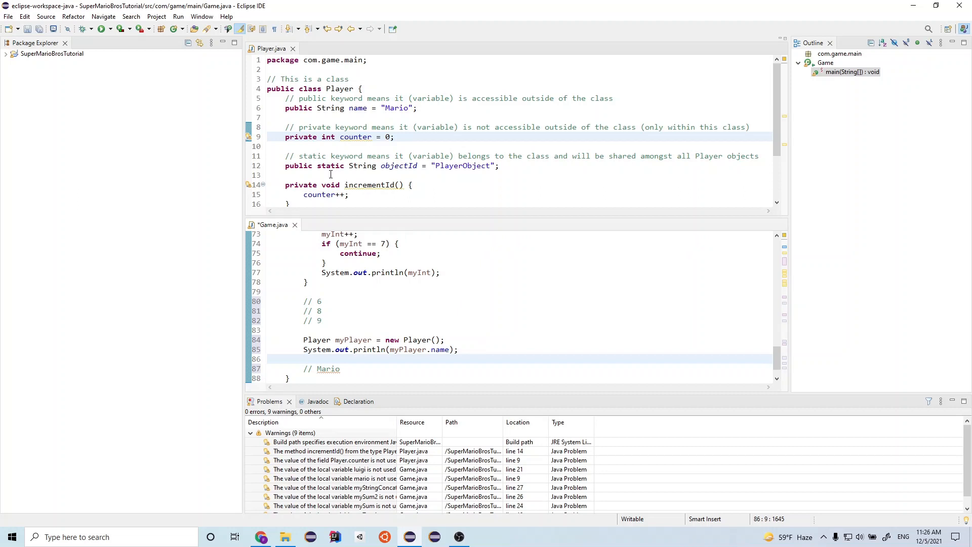
pyautogui.click(303, 359)
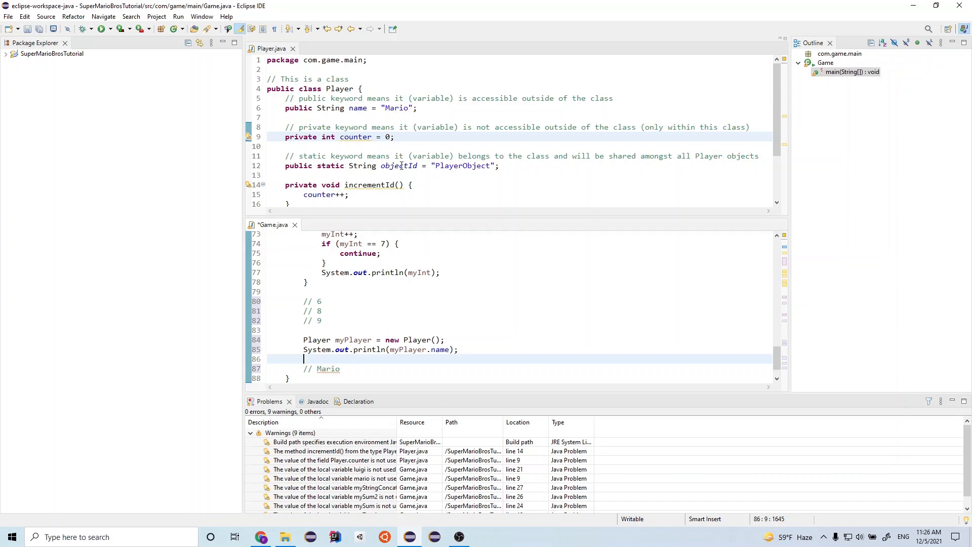
pyautogui.moveTo(400, 165)
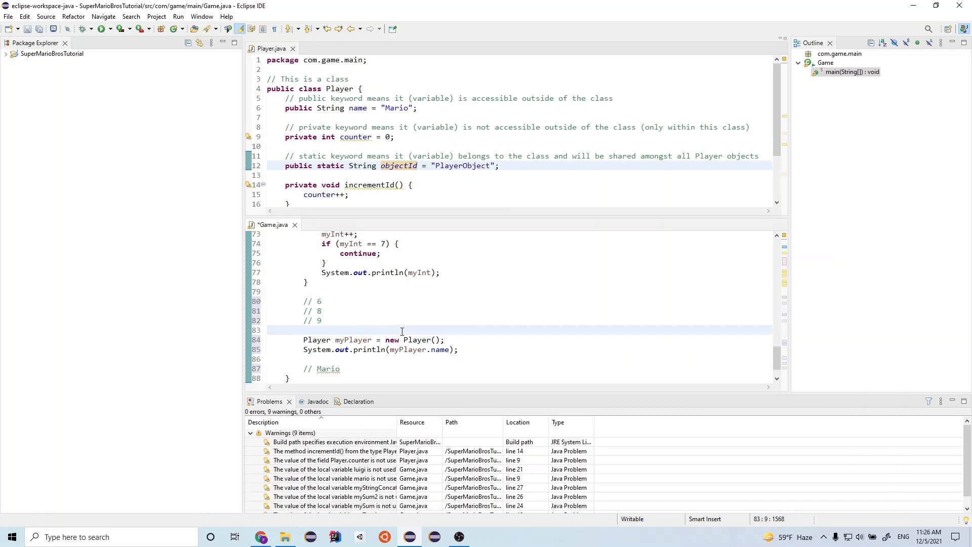
pyautogui.write('Player')
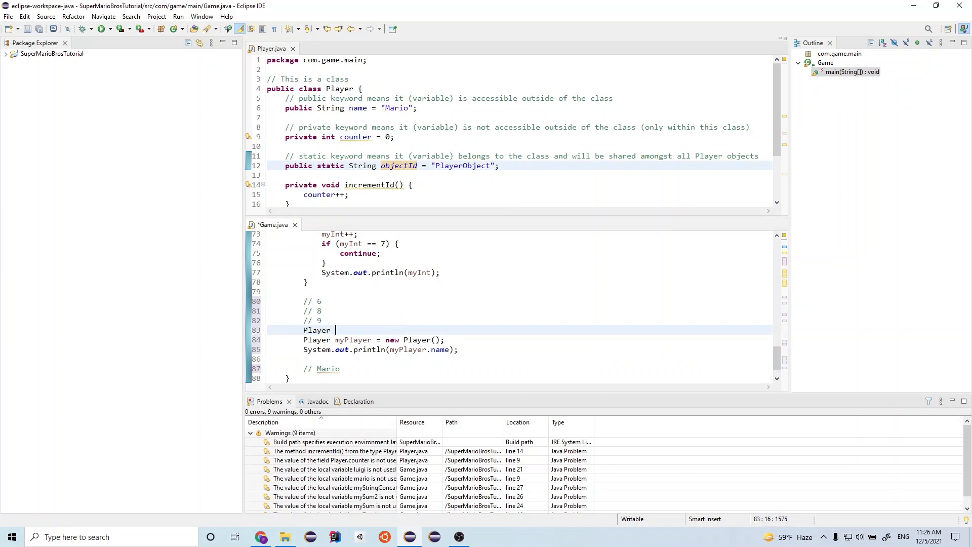
pyautogui.write('myPlayer')
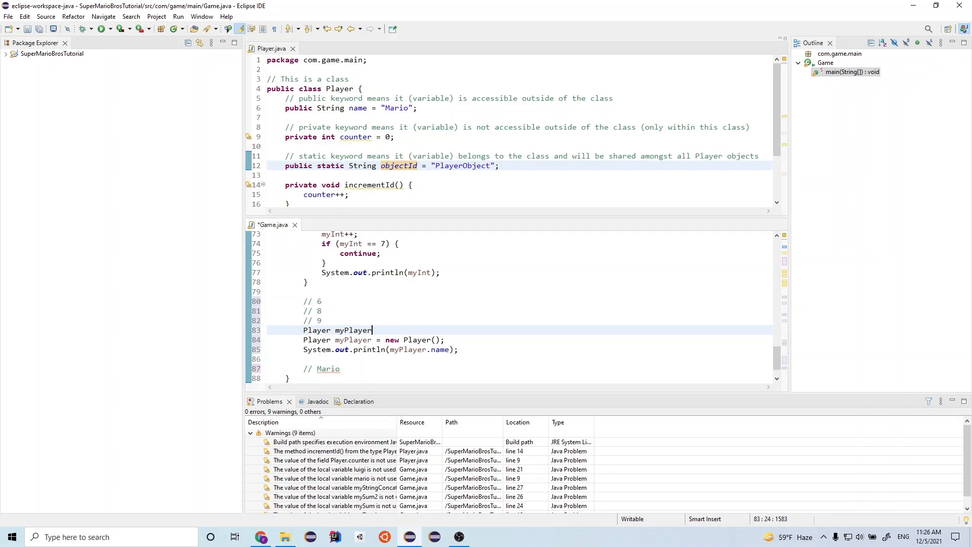
pyautogui.write('1 = new Player();')
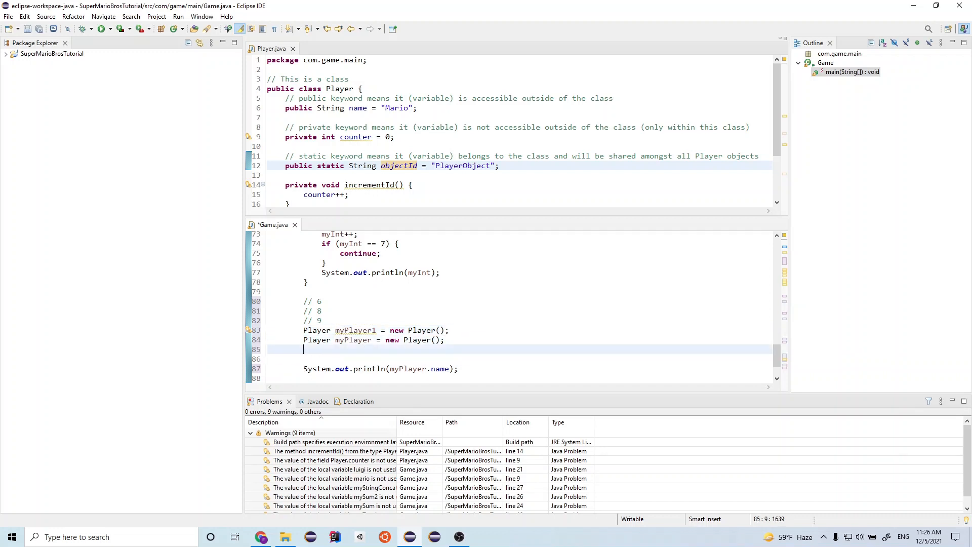
pyautogui.write('objec')
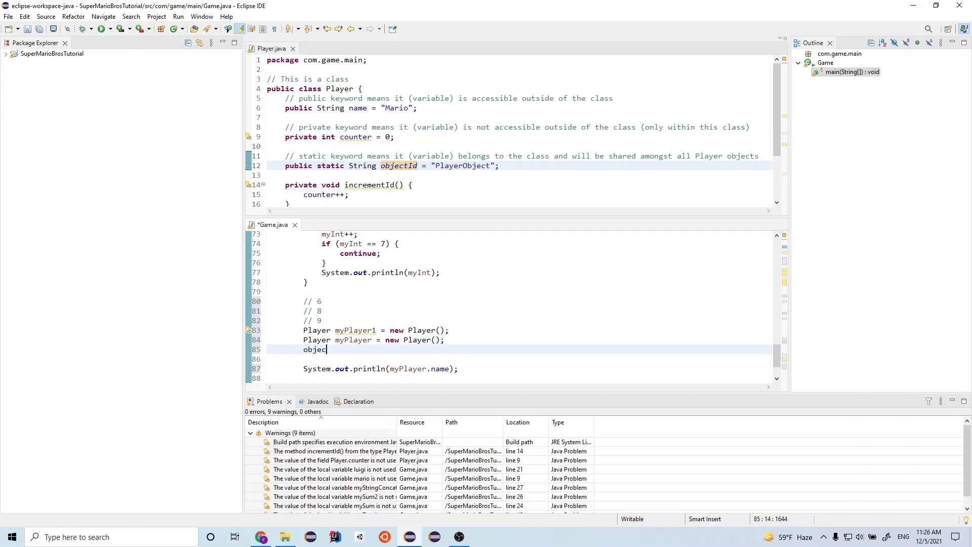
pyautogui.write('tId')
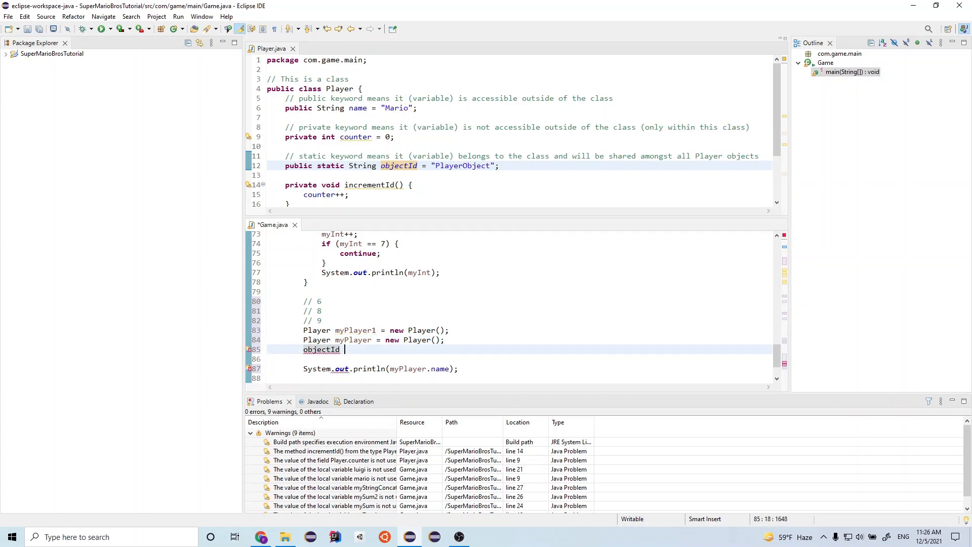
pyautogui.write('=')
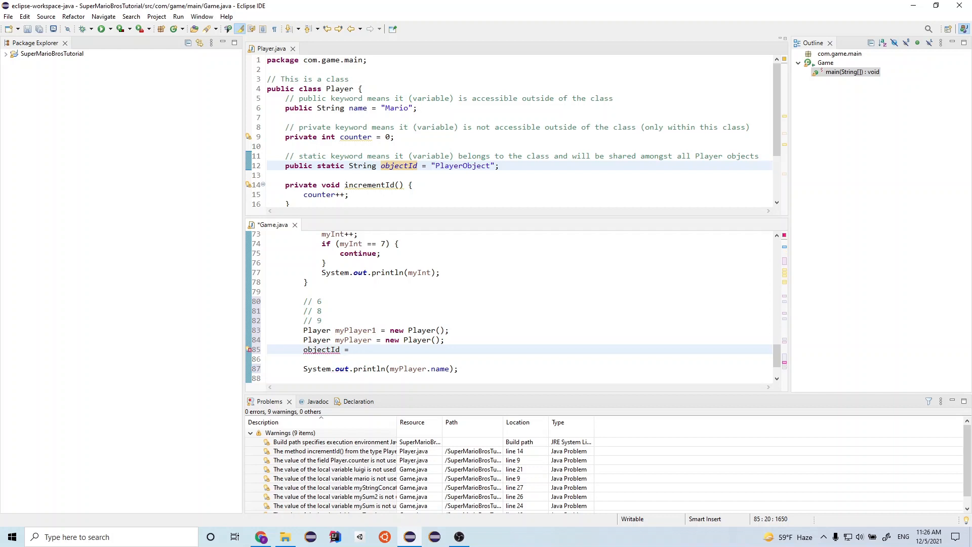
pyautogui.write('"NewPl1"')
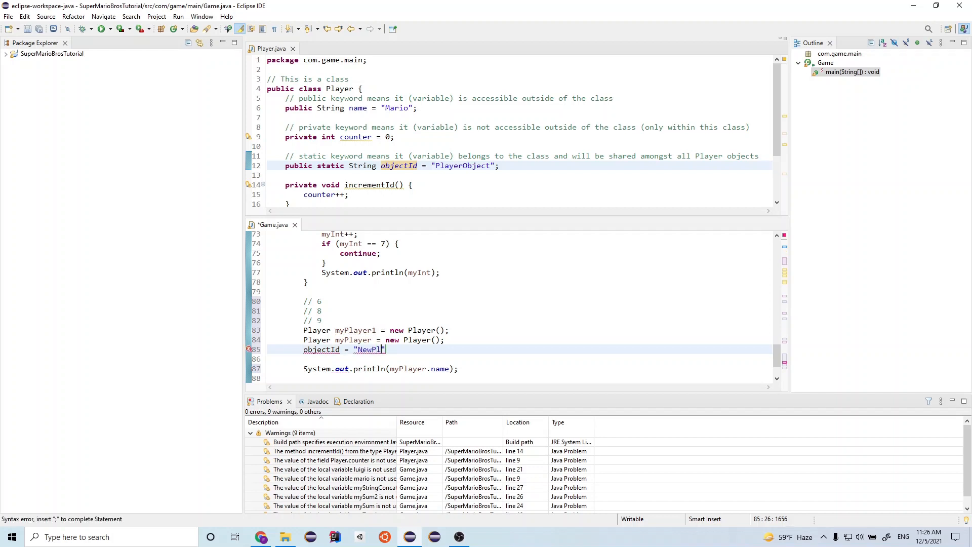
pyautogui.write('ayerObject')
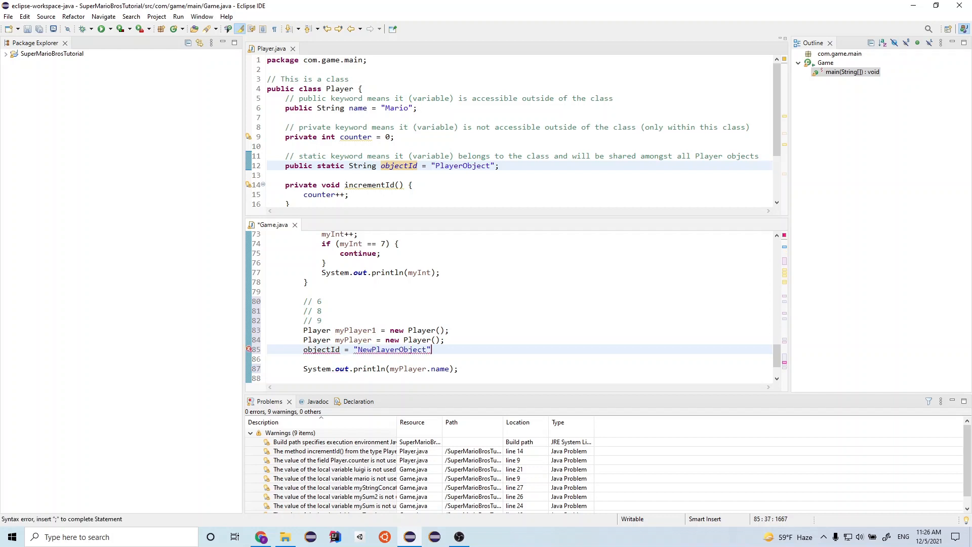
pyautogui.write(';')
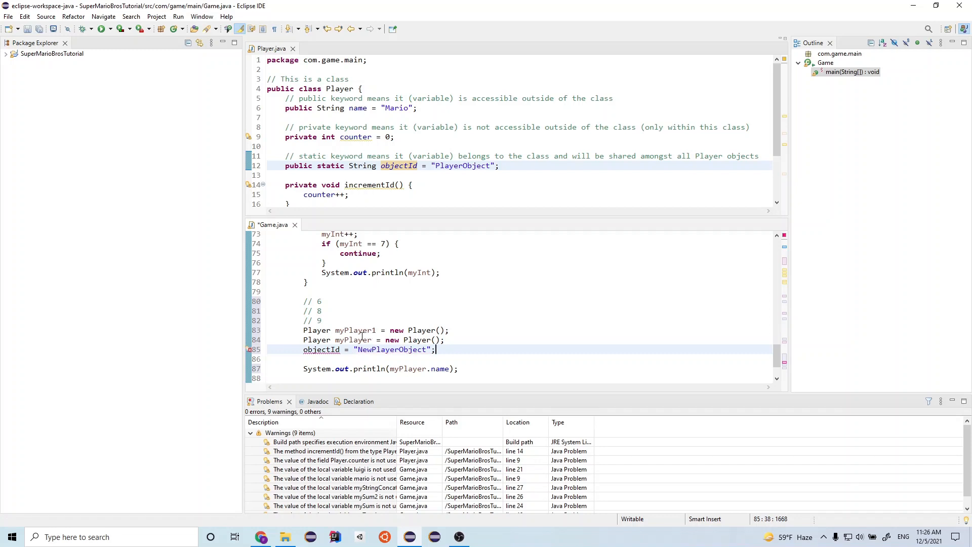
pyautogui.doubleClick(353, 339)
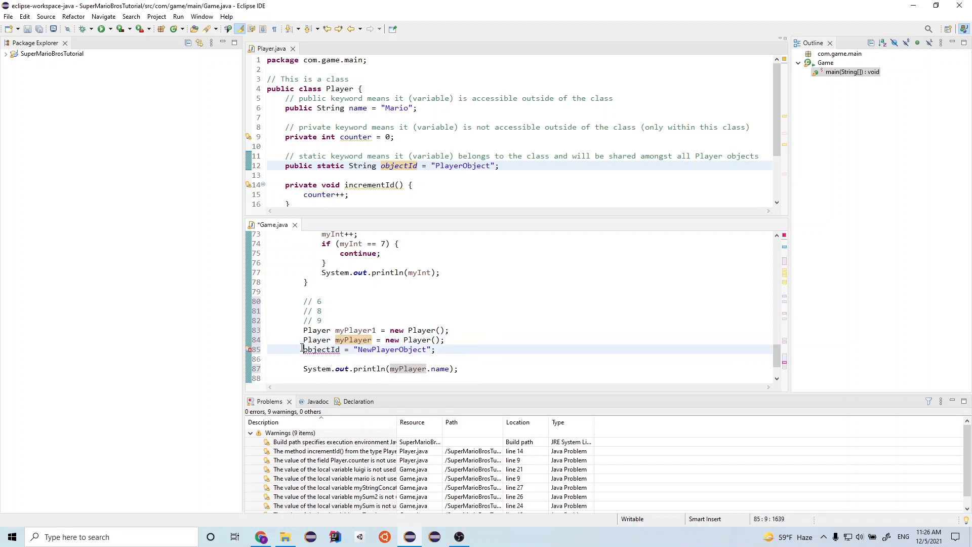
pyautogui.write('myPlayer.')
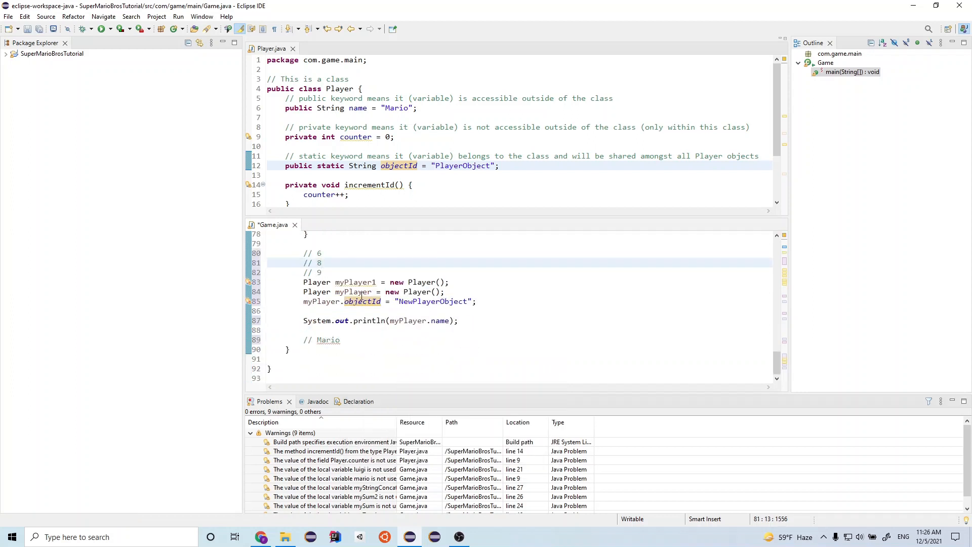
pyautogui.moveTo(356, 283)
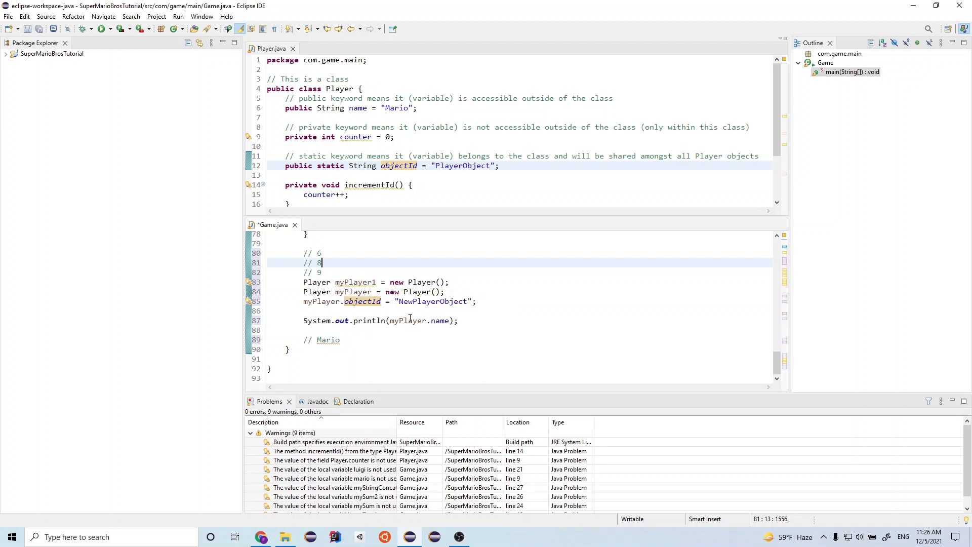
pyautogui.moveTo(392, 311)
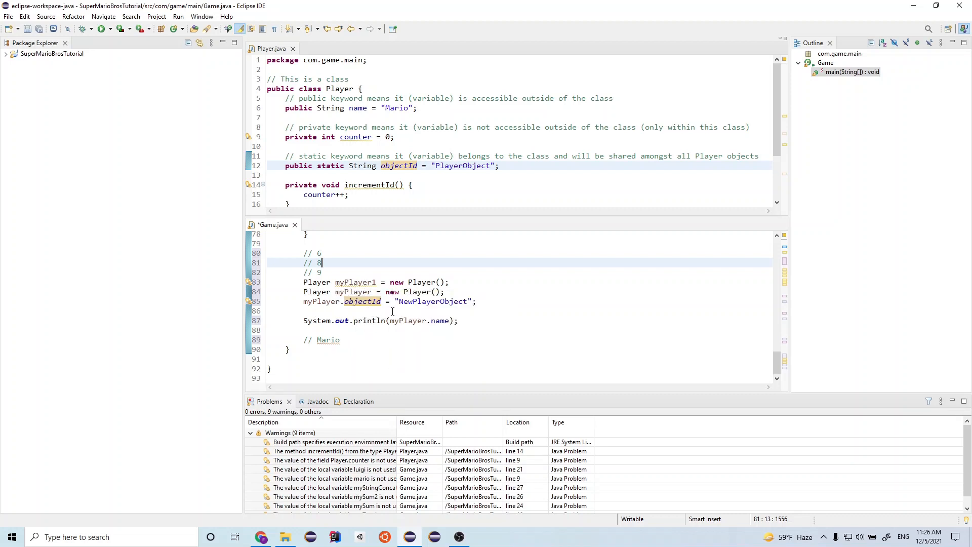
pyautogui.moveTo(455, 262)
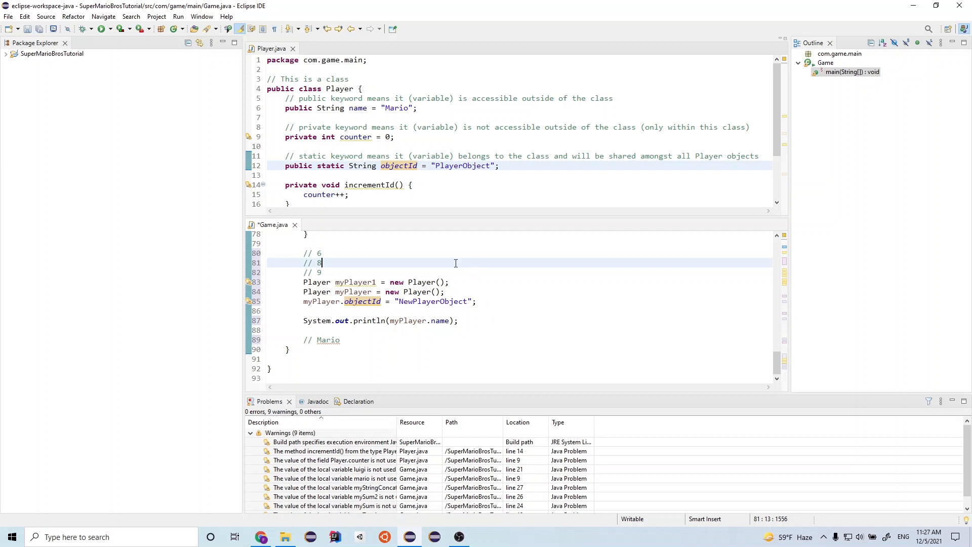
pyautogui.moveTo(364, 284)
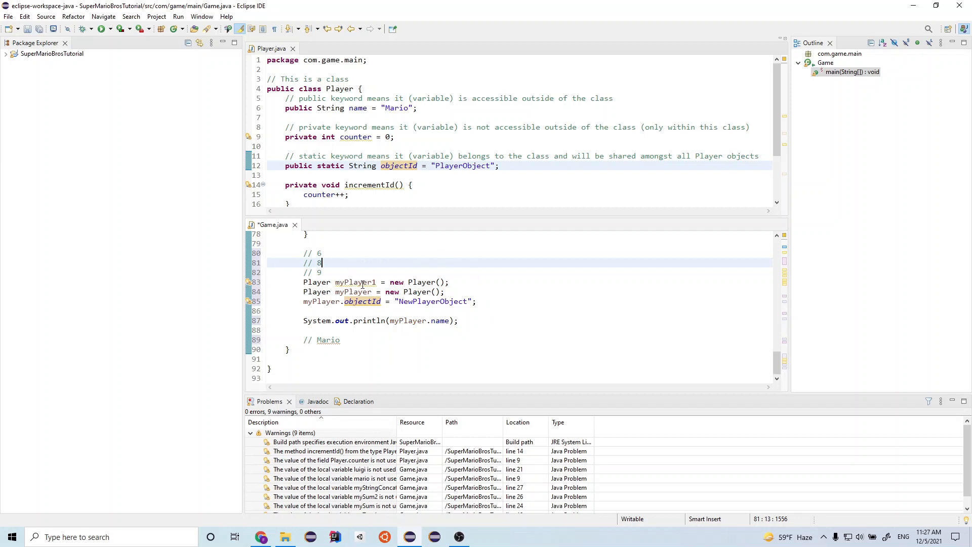
pyautogui.moveTo(449, 268)
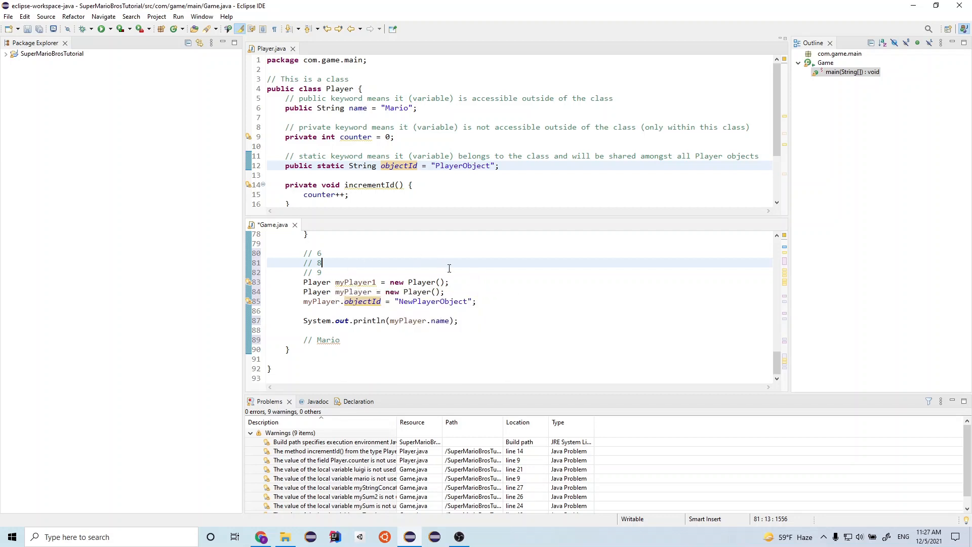
pyautogui.moveTo(581, 286)
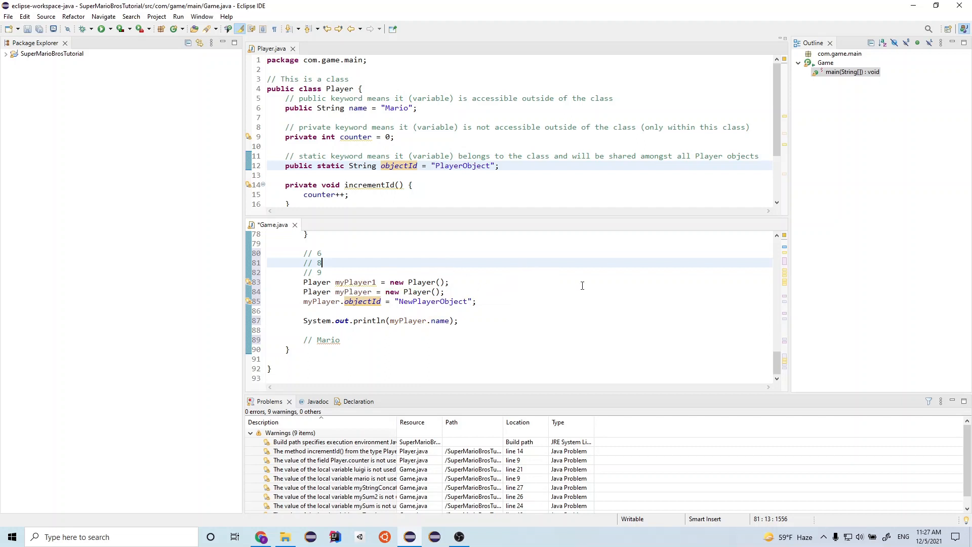
pyautogui.moveTo(564, 286)
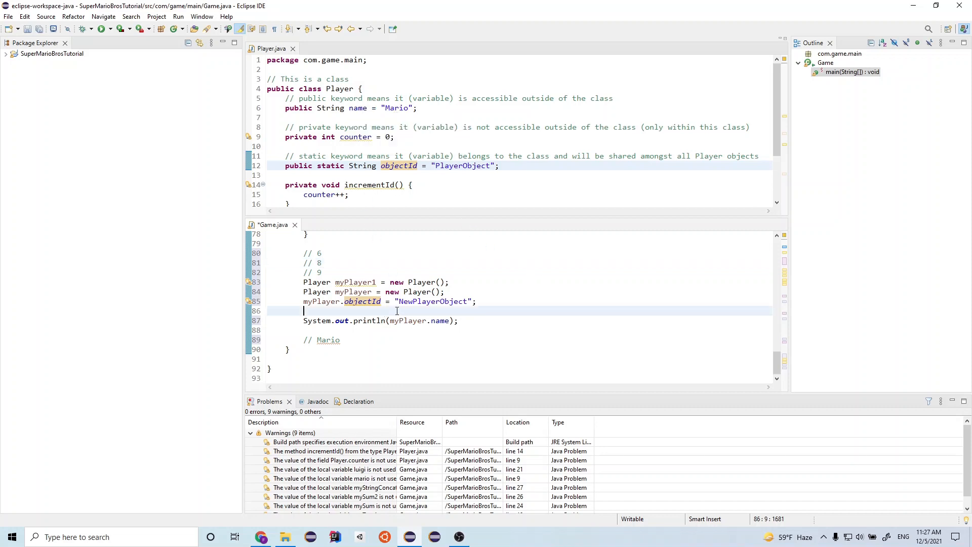
# - Add the statement myPlayer.name = "Luigi"; in Game.java
pyautogui.write('myPlayer.name')
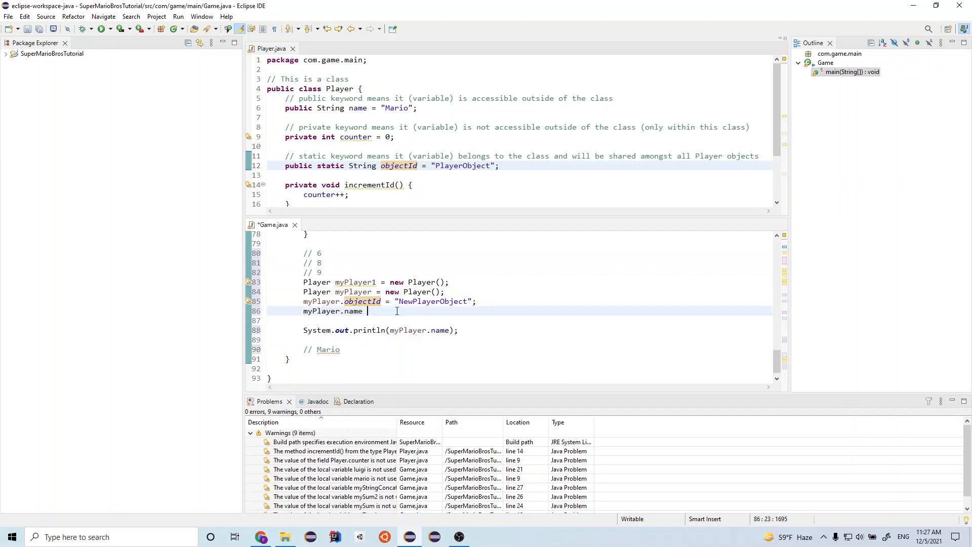
pyautogui.write('= "')
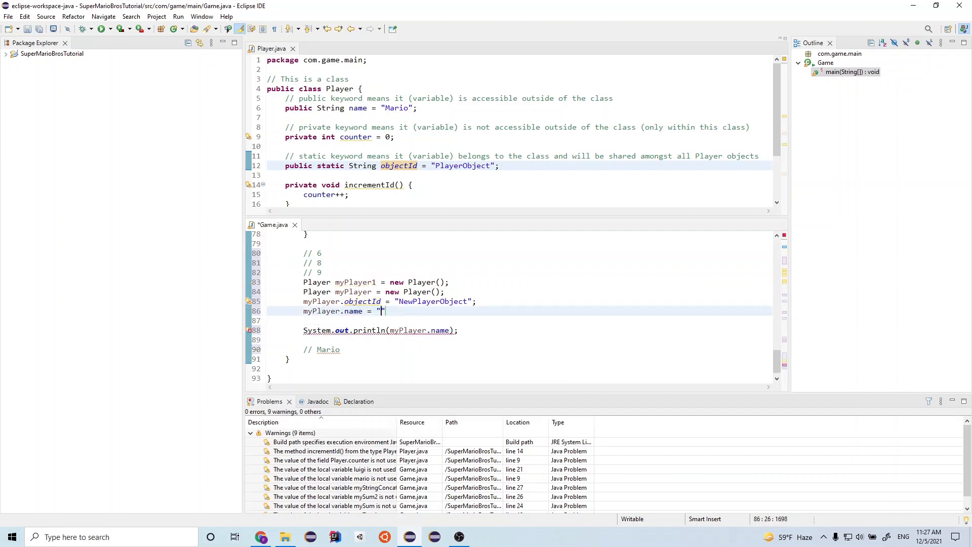
pyautogui.write('Luigi')
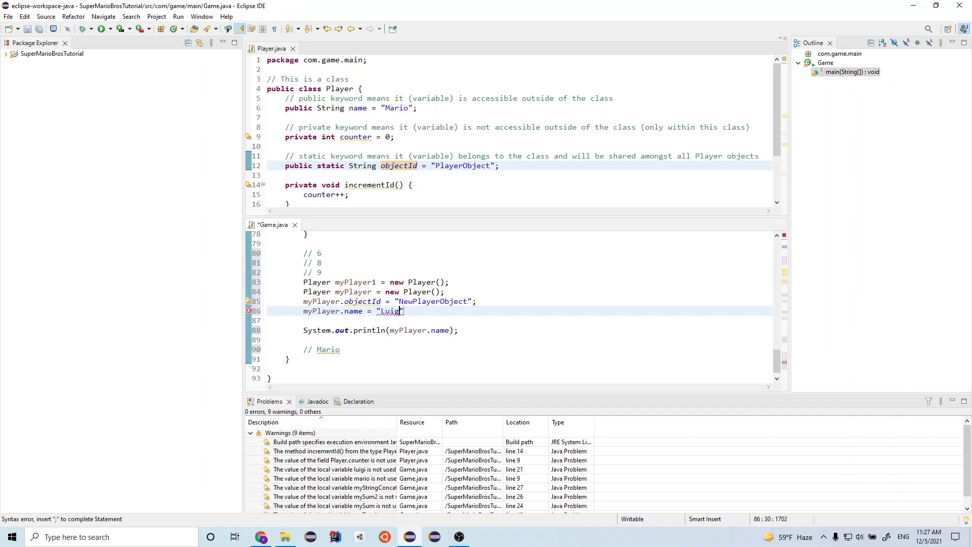
pyautogui.write(';')
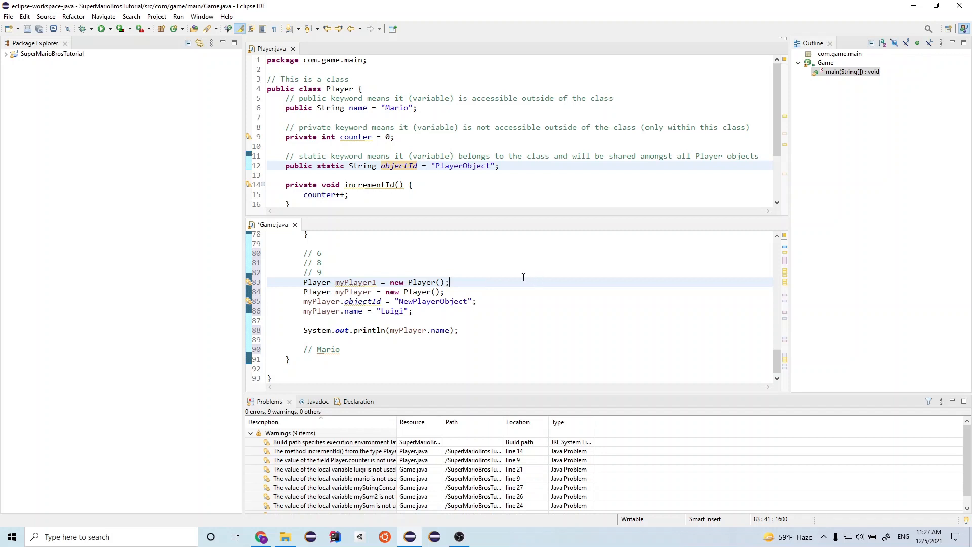
# - Append the comment // name is still "Mario" after the myPlayer1 line
pyautogui.write('// stil')
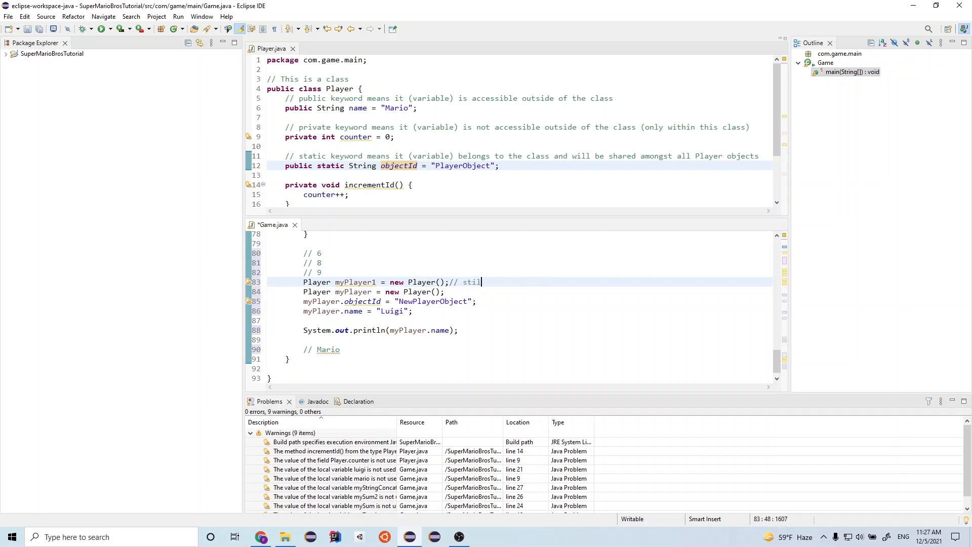
pyautogui.press('BackSpace')
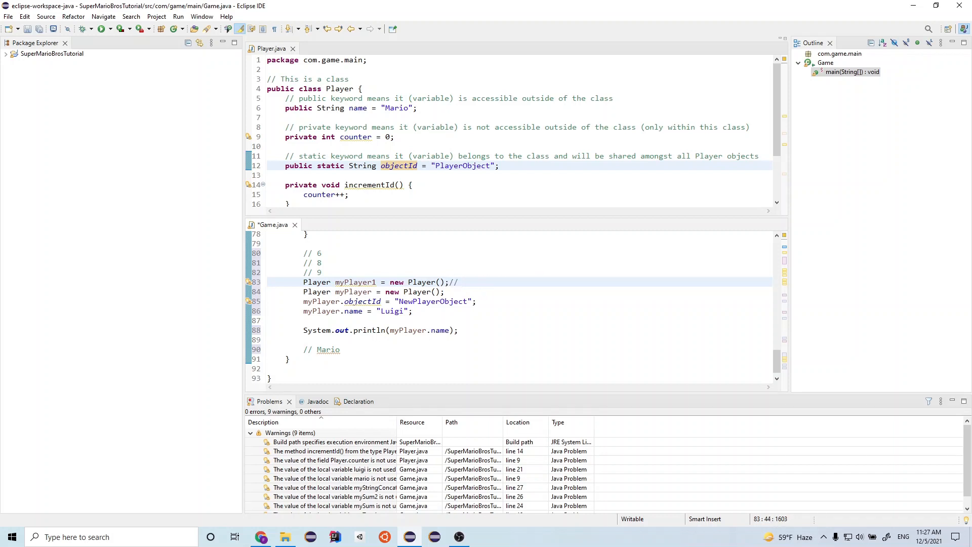
pyautogui.write('name is still')
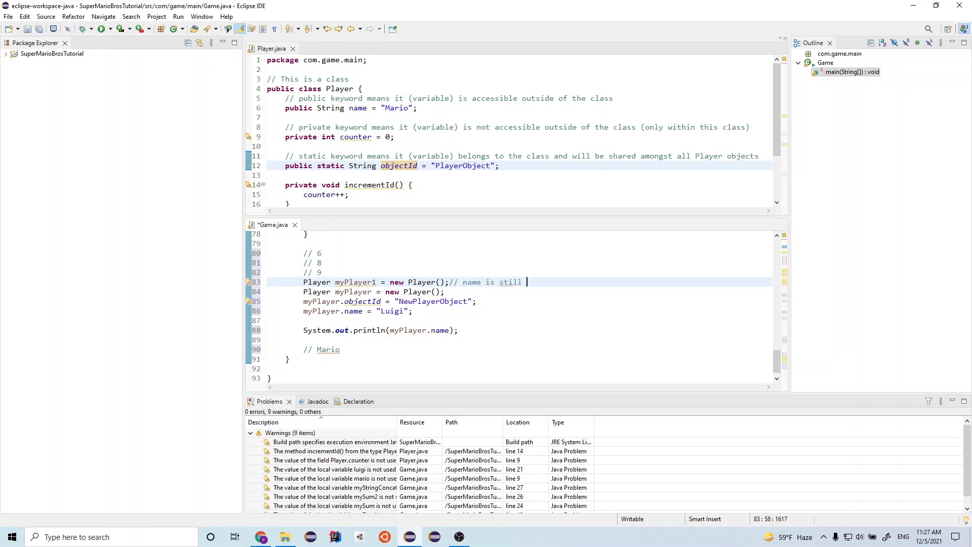
pyautogui.write('"Mario"')
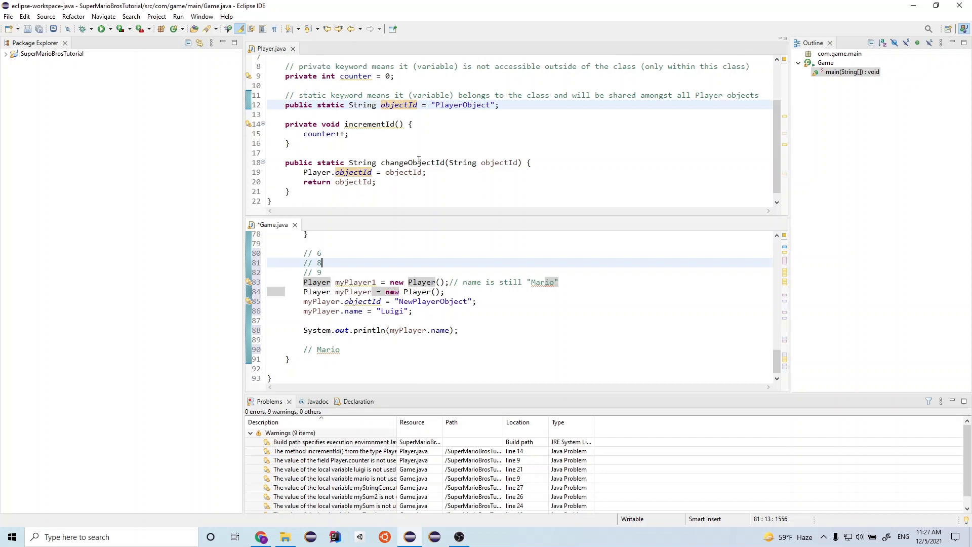
pyautogui.moveTo(344, 153)
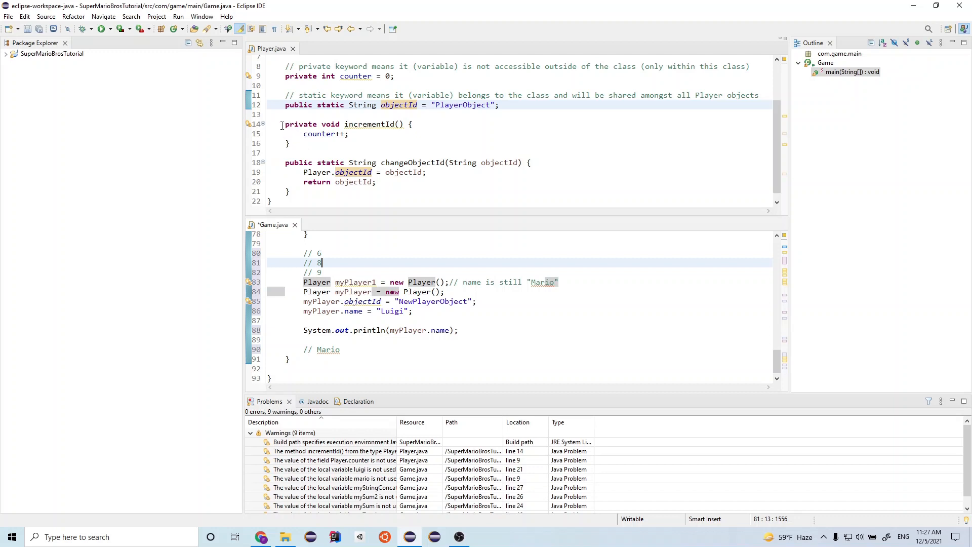
pyautogui.moveTo(361, 119)
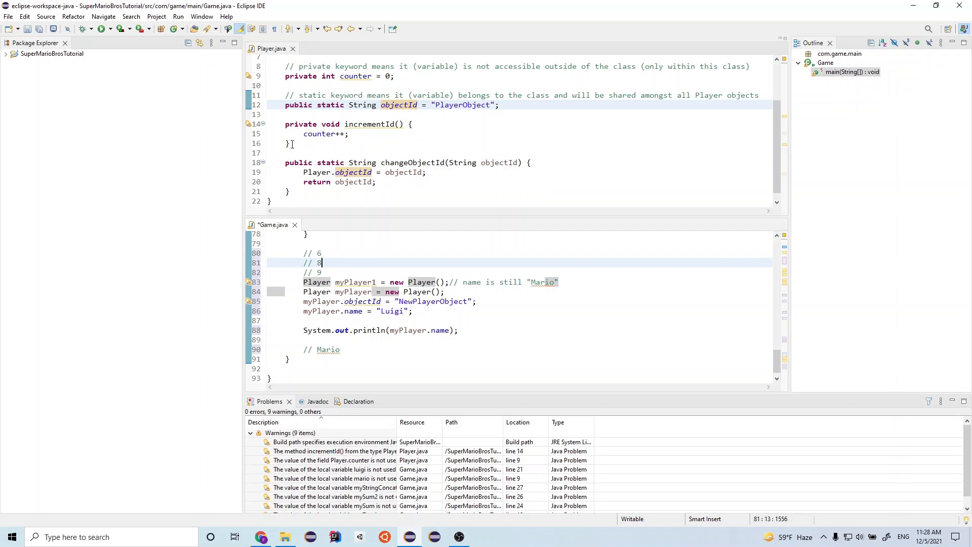
pyautogui.moveTo(292, 144)
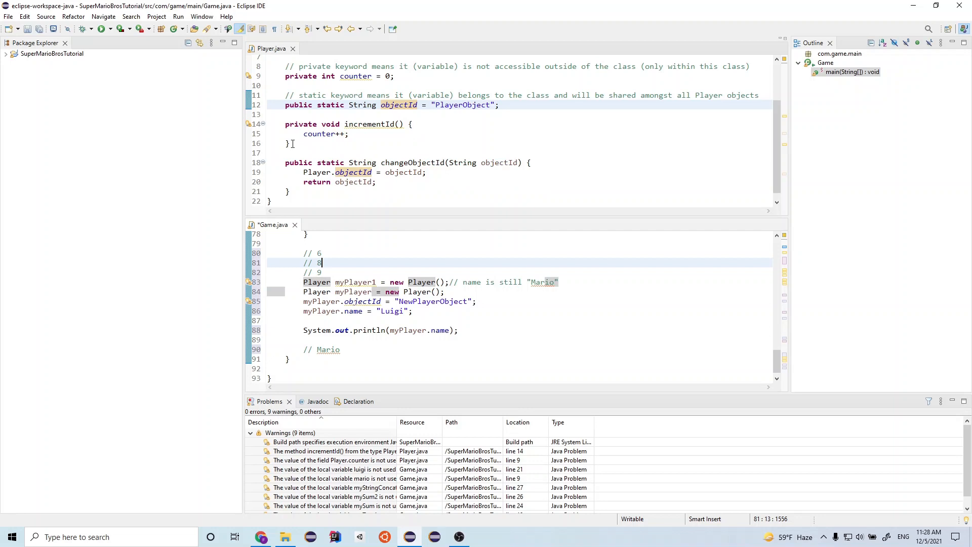
pyautogui.moveTo(380, 138)
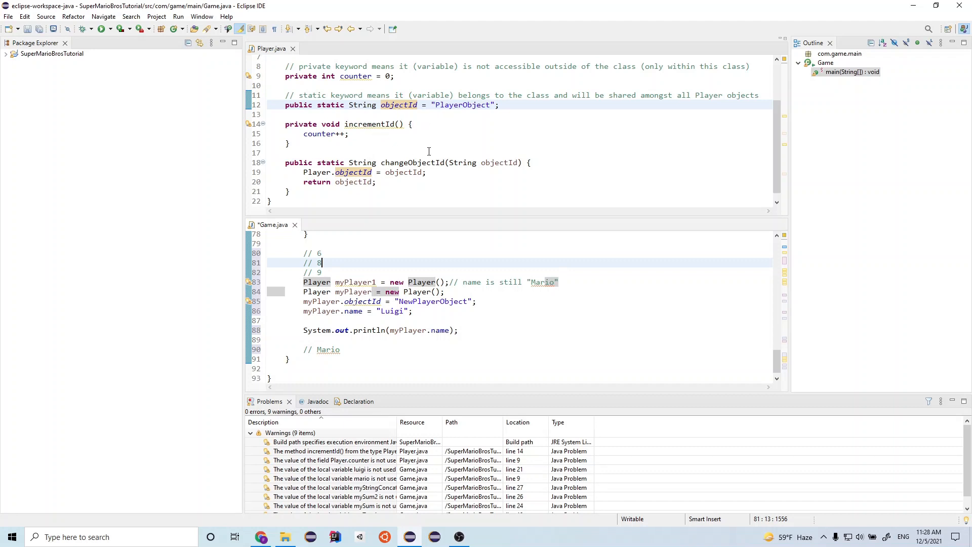
pyautogui.moveTo(435, 140)
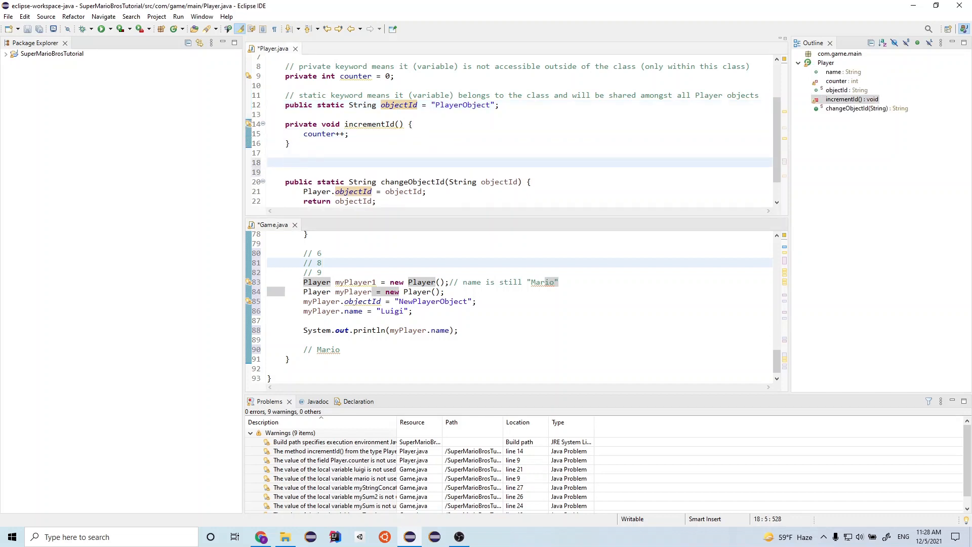
# - Write public void test() { incrementId(); } in Player.java
pyautogui.write('public void test(')
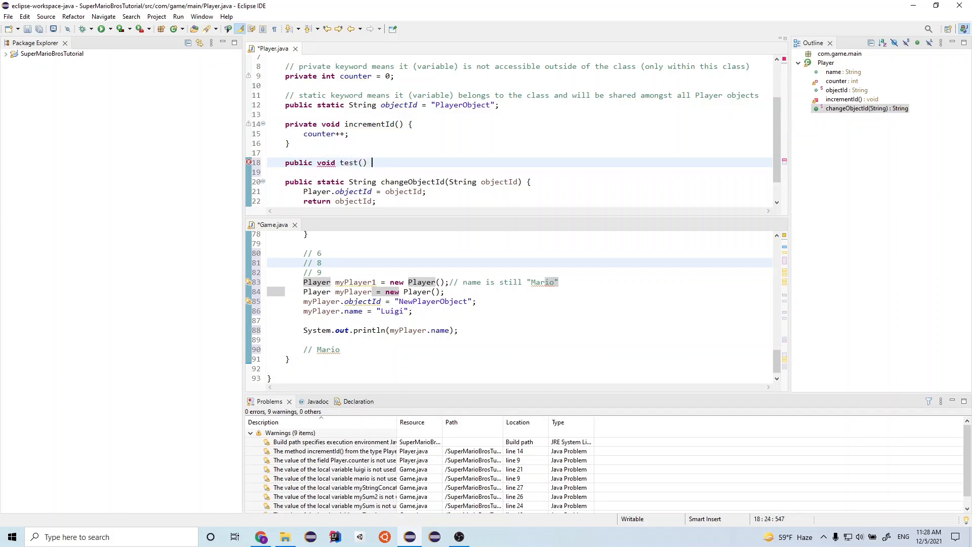
pyautogui.write('{')
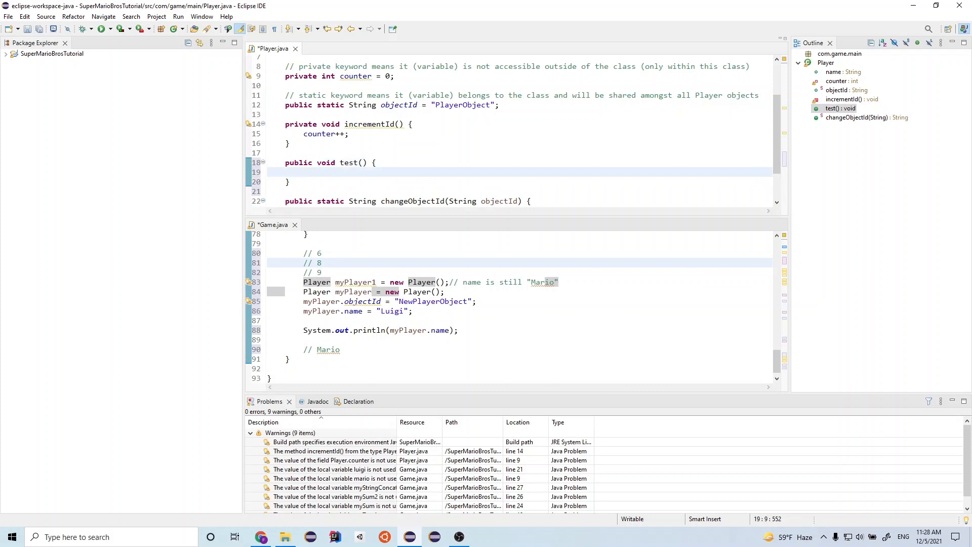
pyautogui.write('incre')
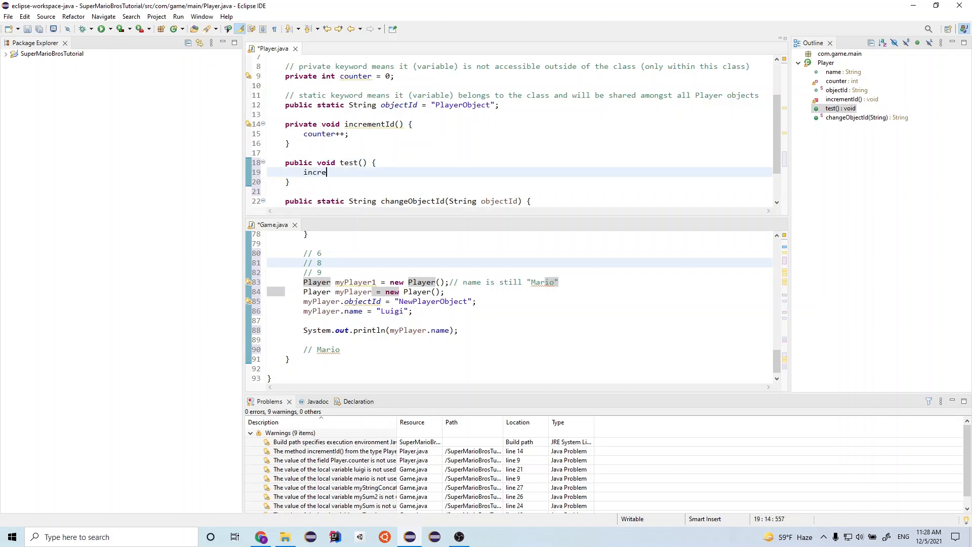
pyautogui.write('mentI')
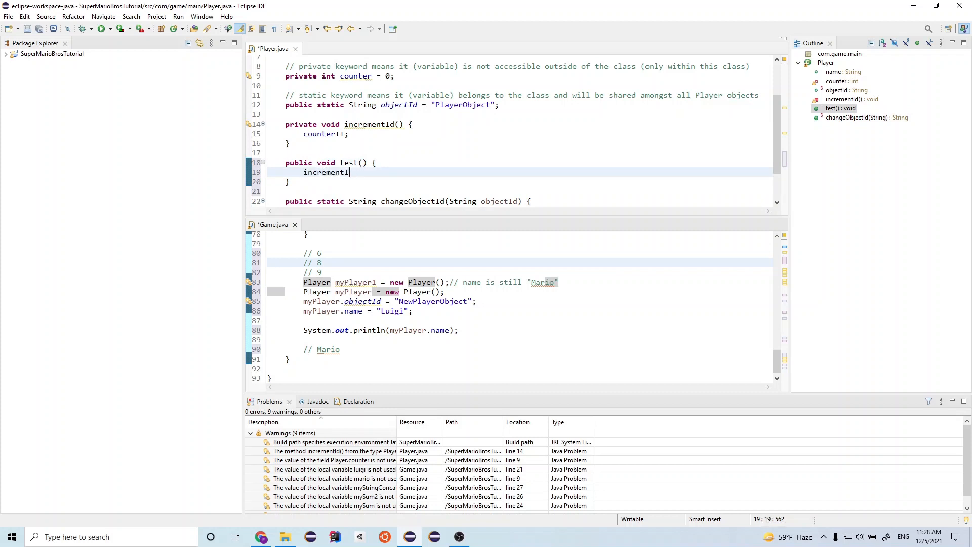
pyautogui.write('d();')
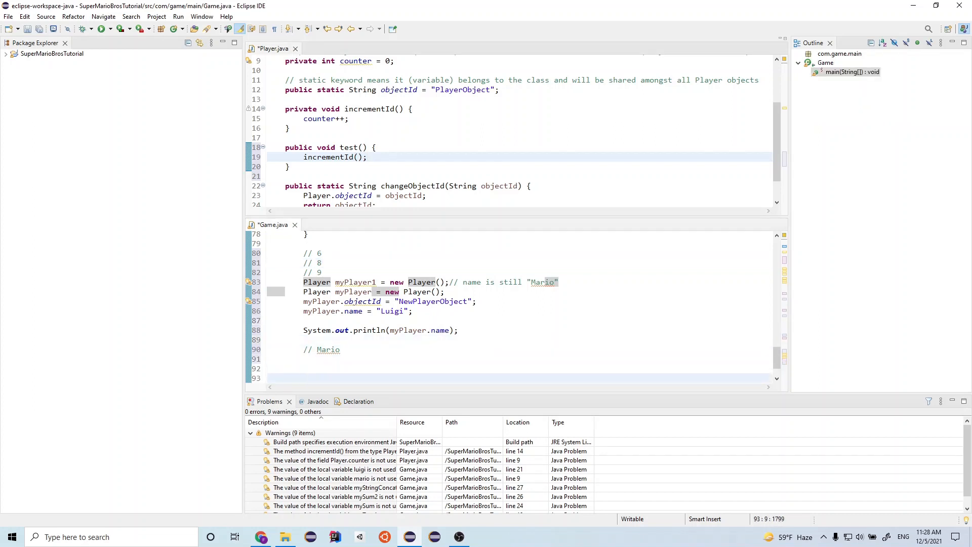
# - Add myPlayer.incrementId(); at the end of main via content assist
pyautogui.write('m')
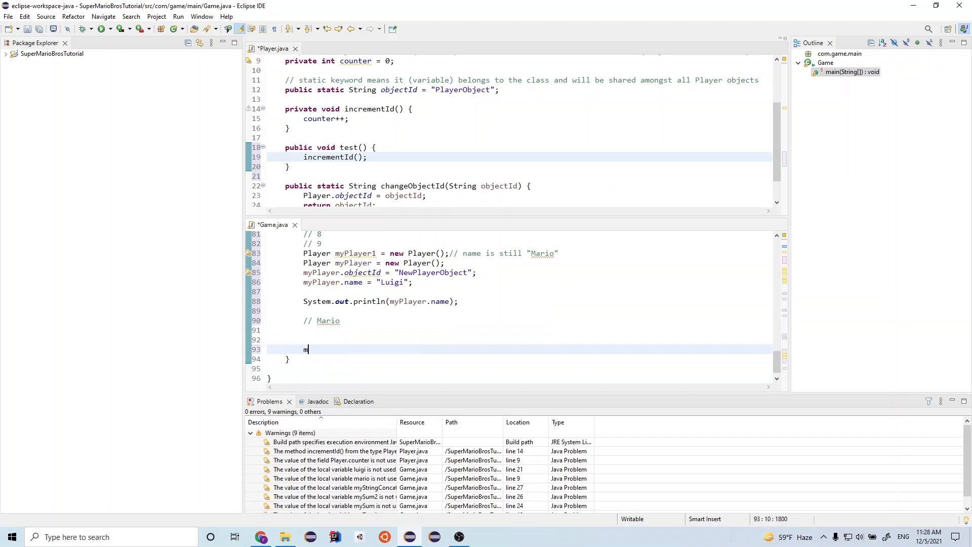
pyautogui.write('yPlayer.')
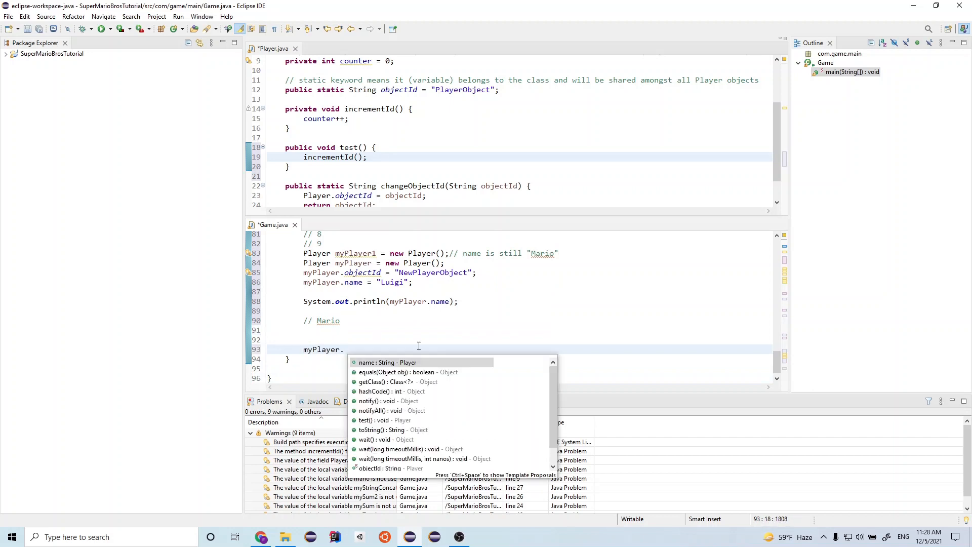
pyautogui.write('incrementId();')
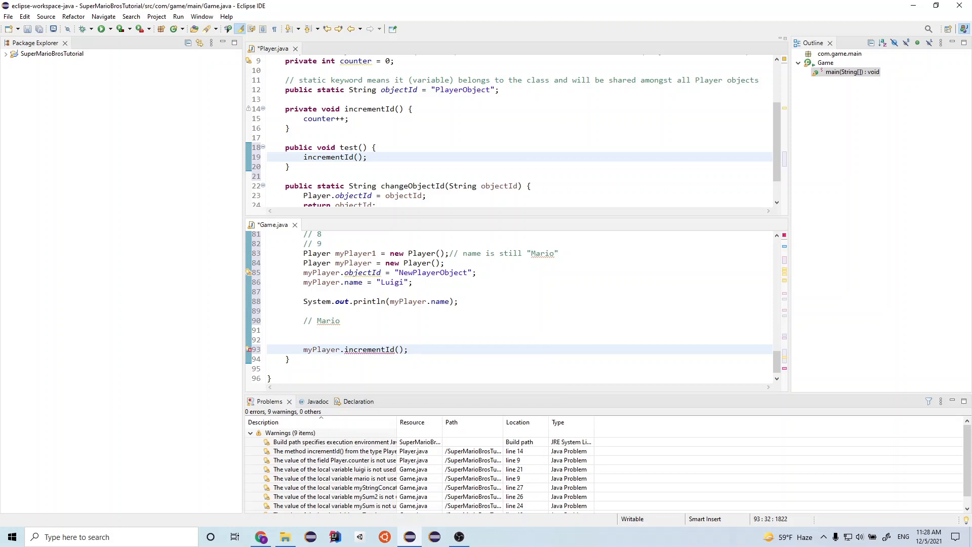
pyautogui.moveTo(372, 350)
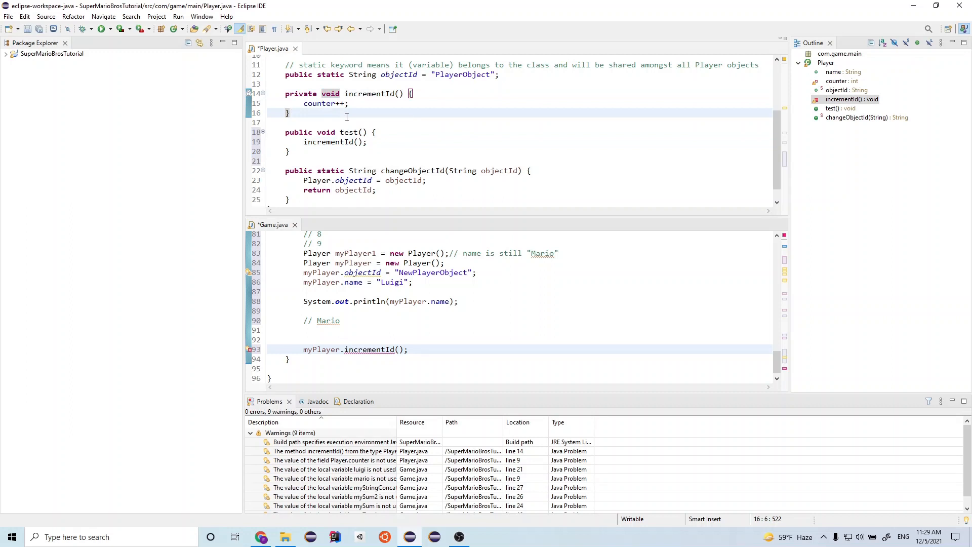
pyautogui.moveTo(345, 116)
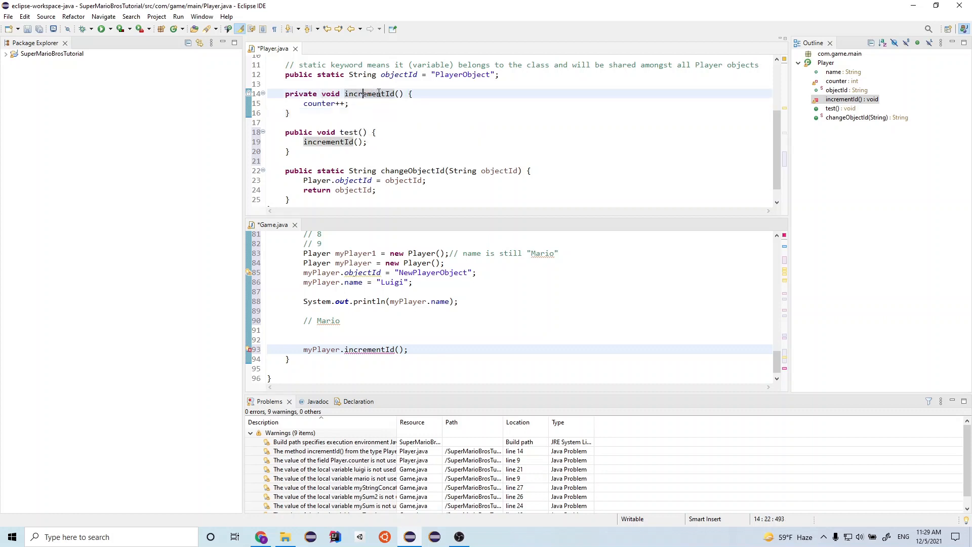
# - Review the private incrementId method in Player.java before removing its call
pyautogui.doubleClick(371, 93)
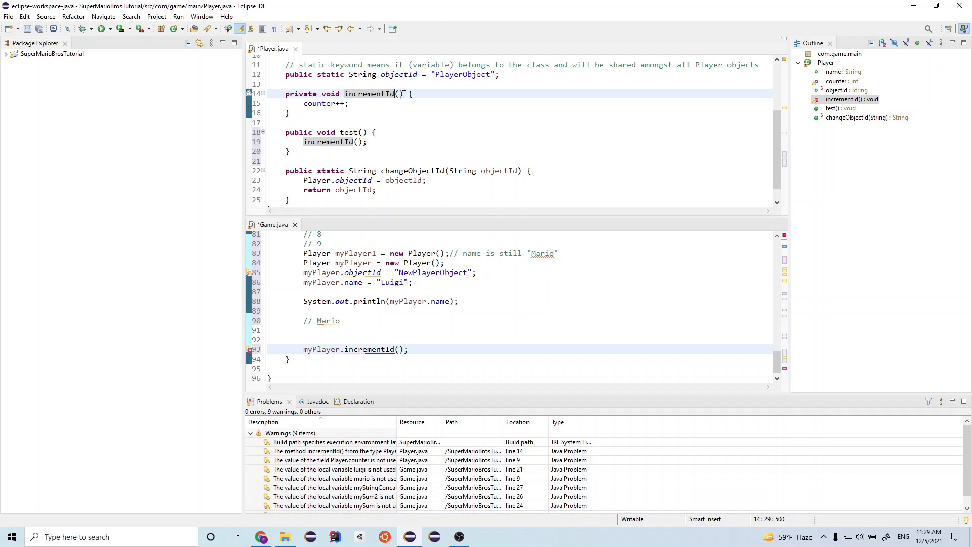
pyautogui.moveTo(480, 112)
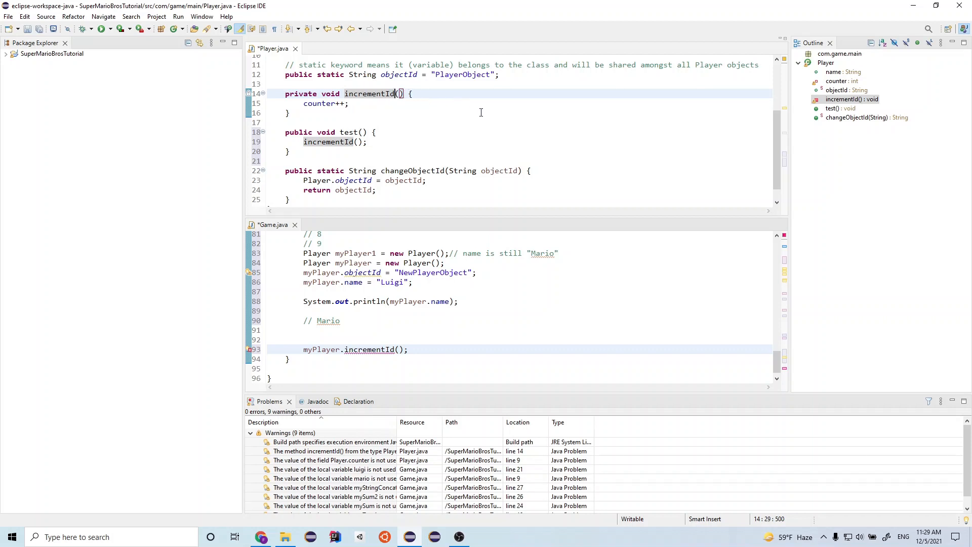
pyautogui.moveTo(446, 112)
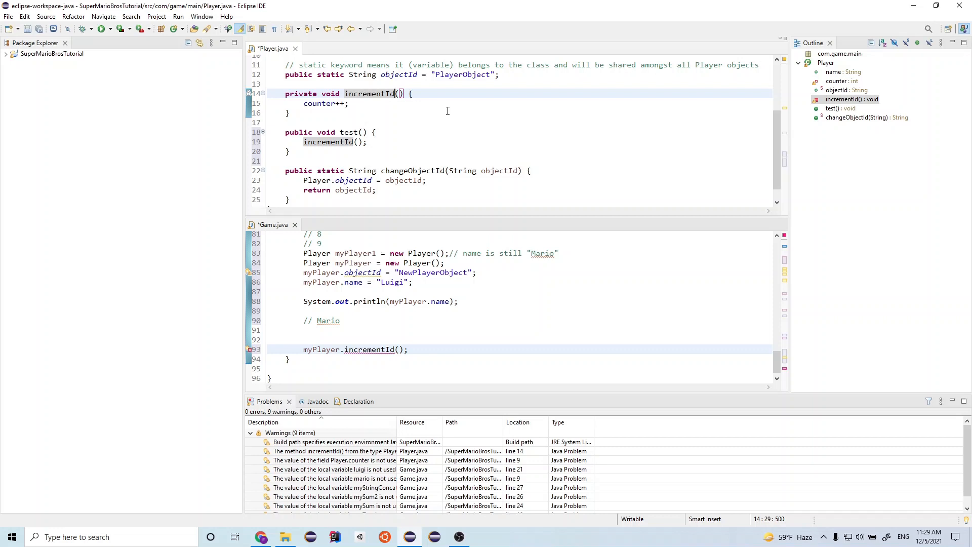
pyautogui.moveTo(408, 111)
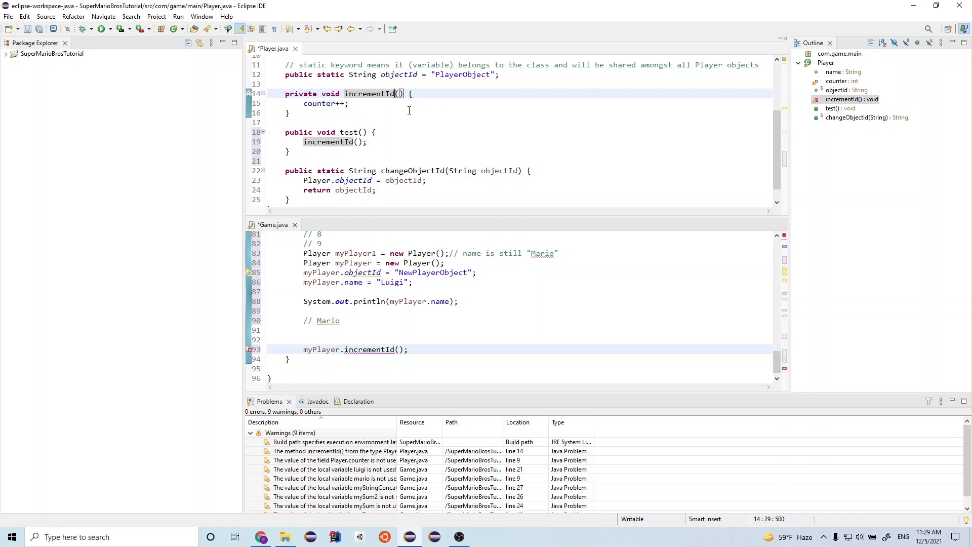
pyautogui.moveTo(408, 102)
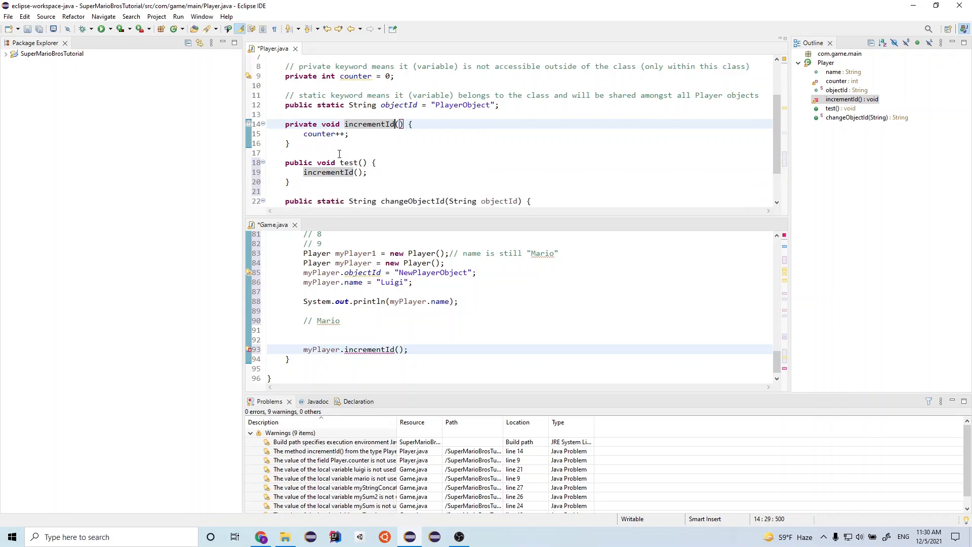
pyautogui.scroll(-3)
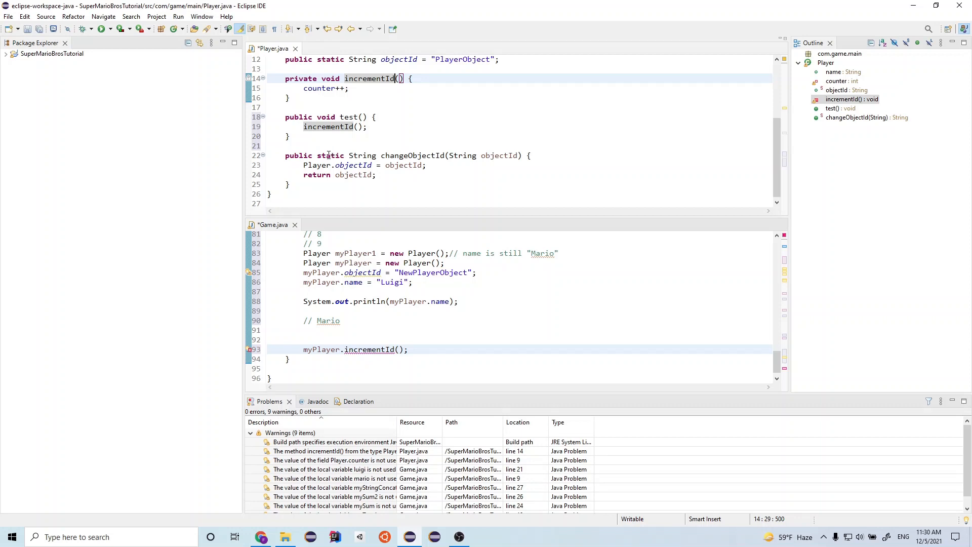
pyautogui.moveTo(435, 392)
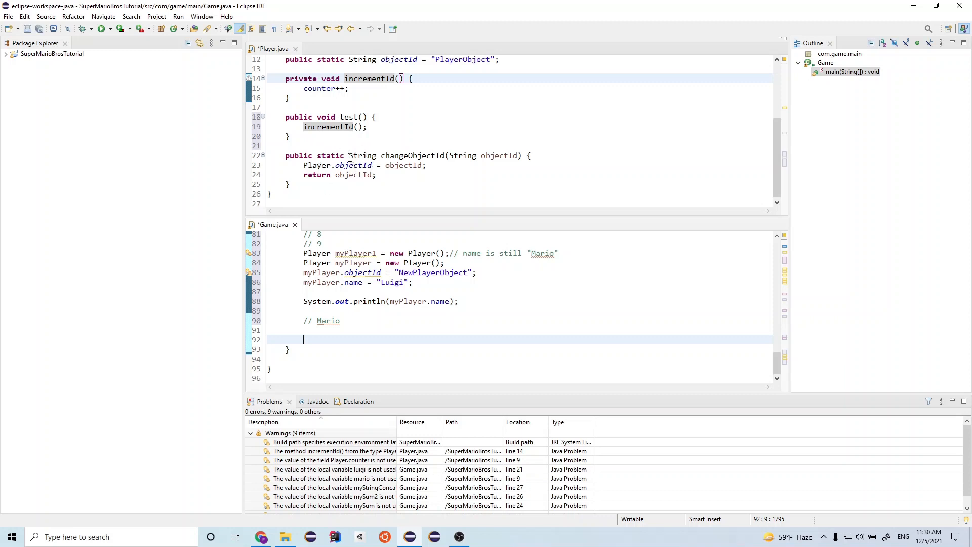
pyautogui.moveTo(355, 155)
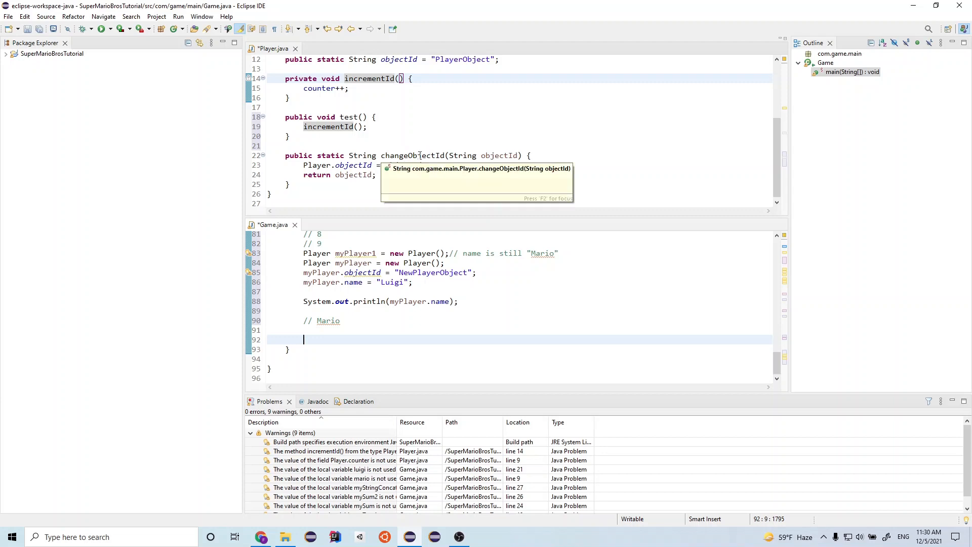
pyautogui.moveTo(452, 153)
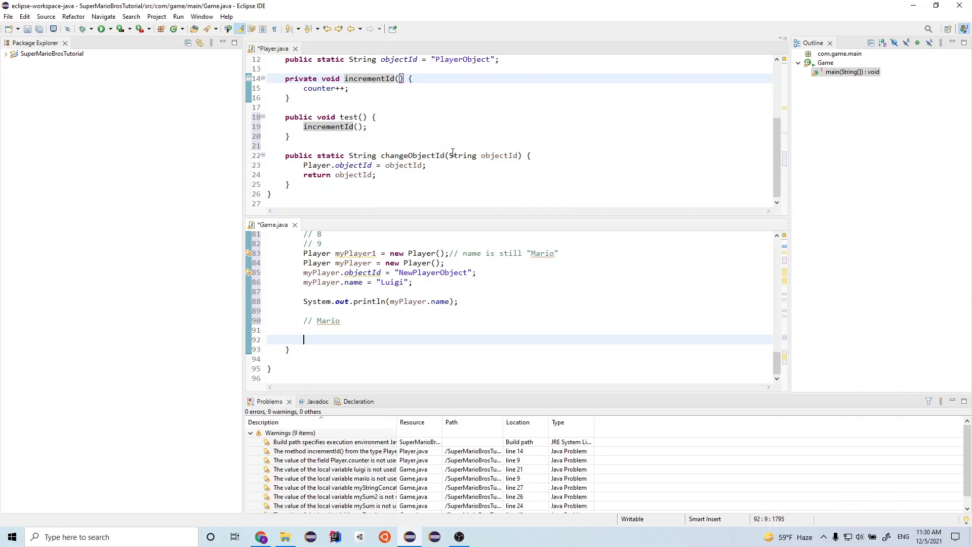
pyautogui.moveTo(447, 155)
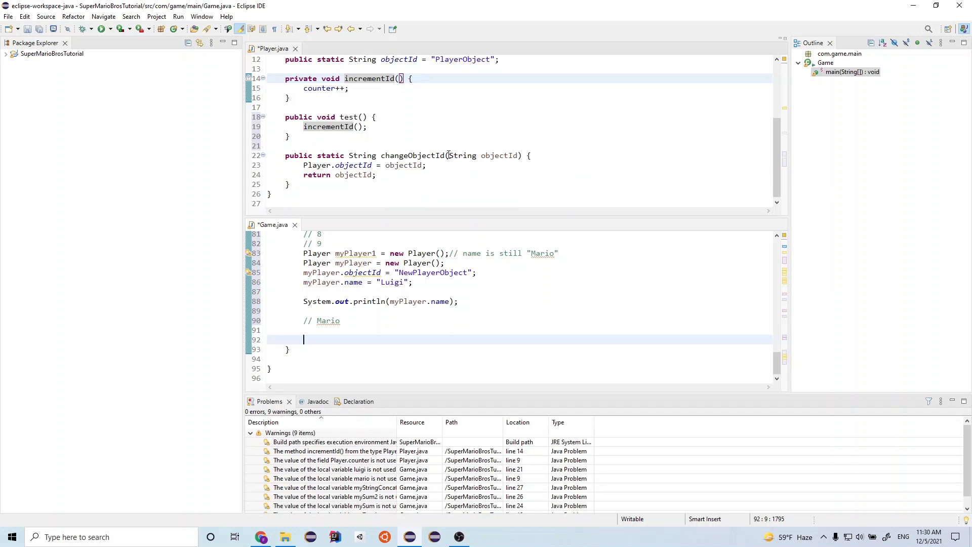
pyautogui.moveTo(499, 155)
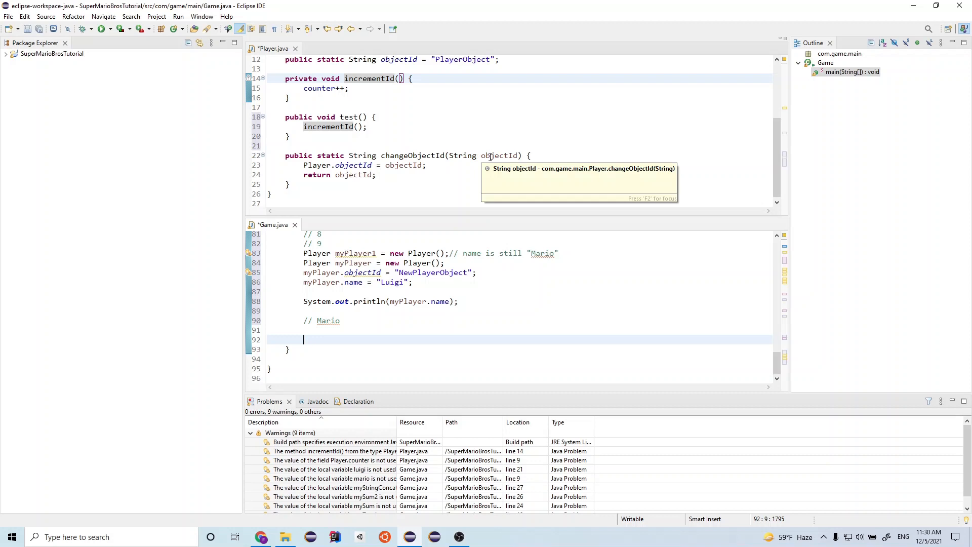
pyautogui.moveTo(327, 245)
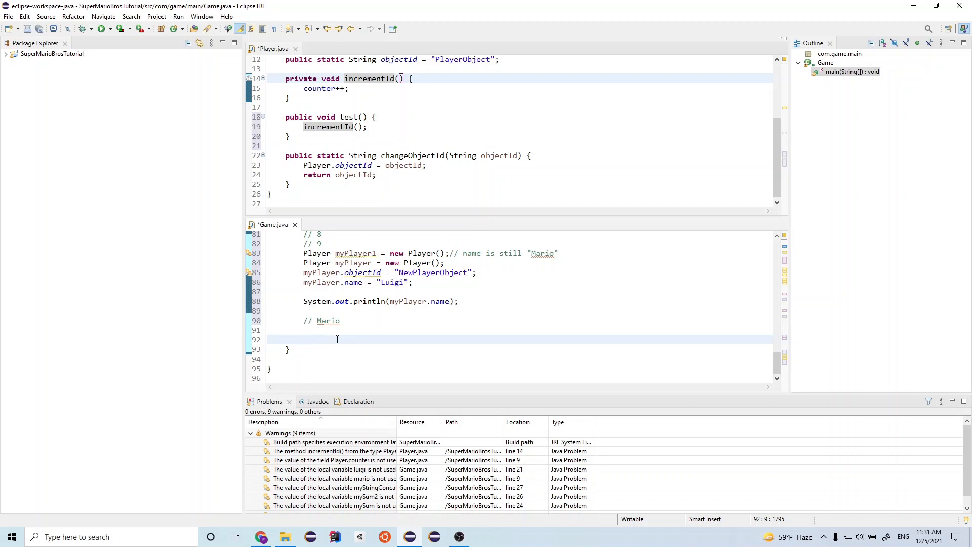
# - Begin the static call Player.changeObjectId( and discard the mistaken myStringConca argument
pyautogui.write('P')
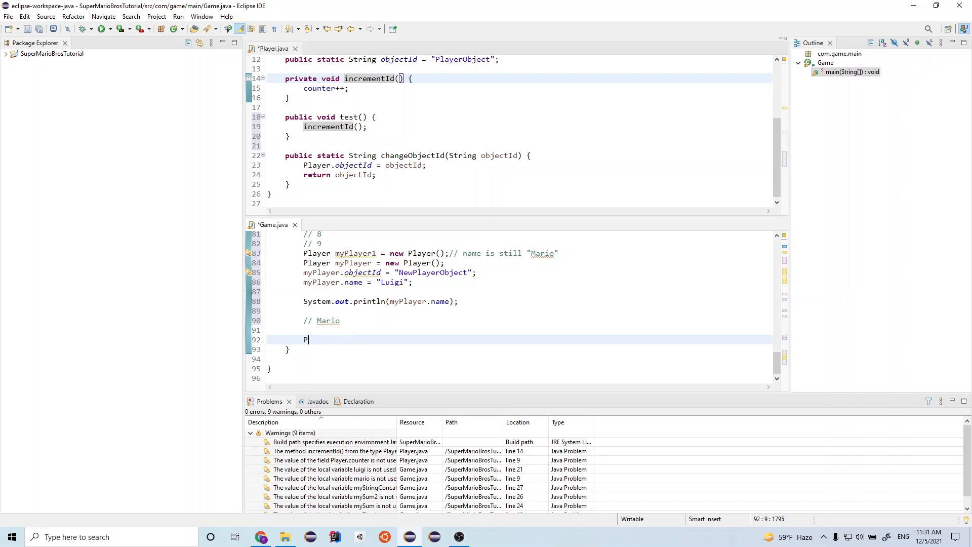
pyautogui.write('layer')
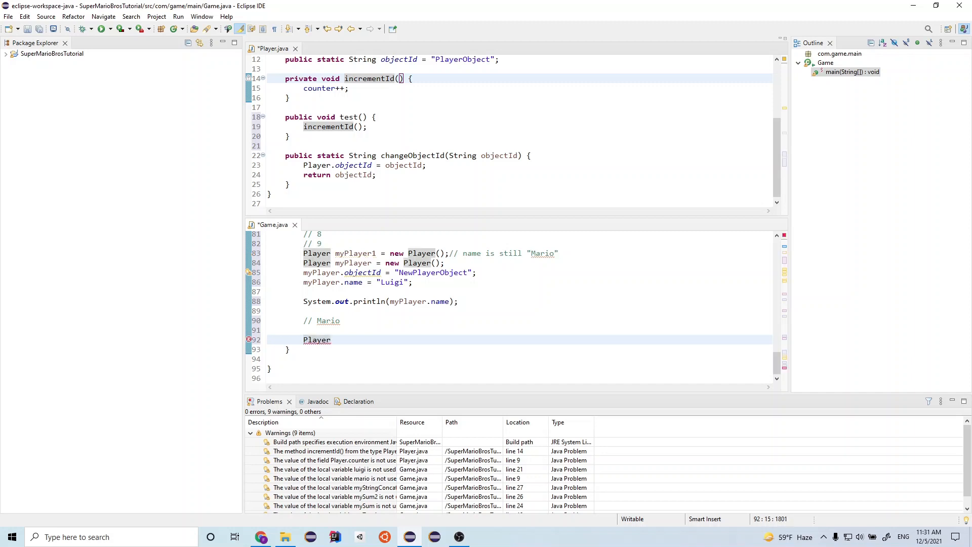
pyautogui.click(331, 340)
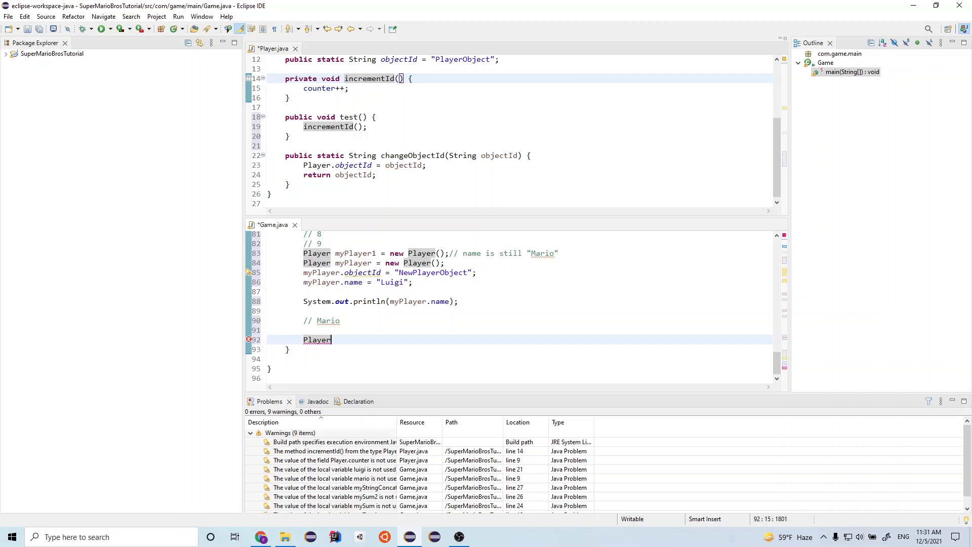
pyautogui.write('.')
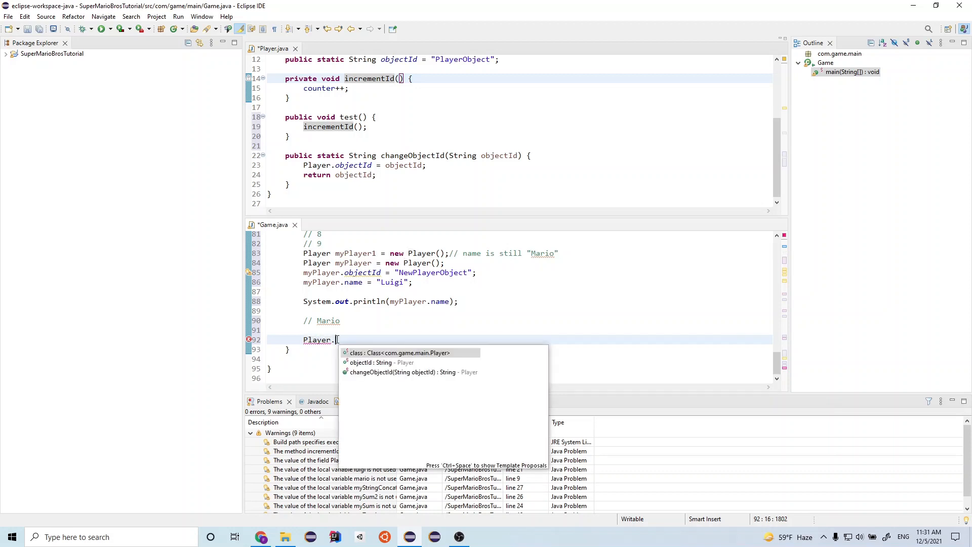
pyautogui.write('changeObjectId')
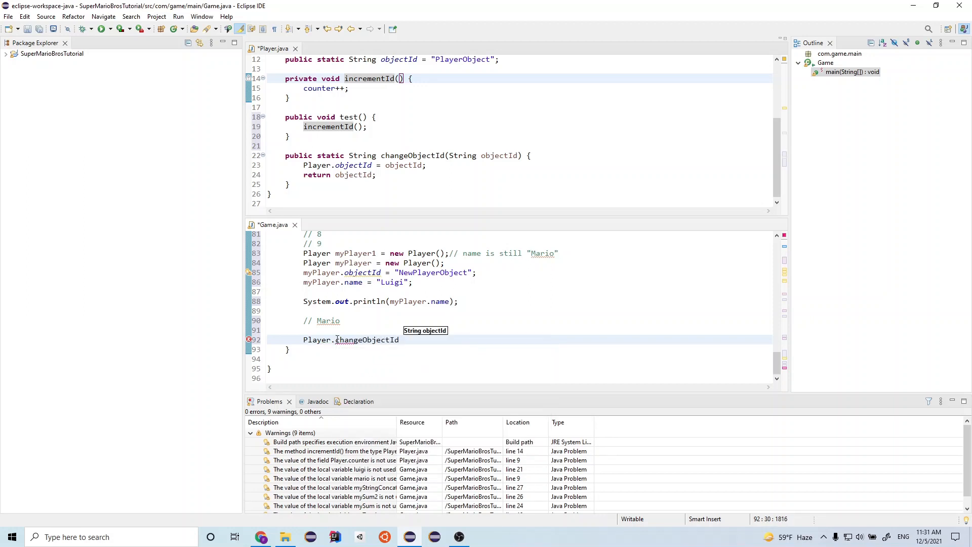
pyautogui.write('(myStringConca')
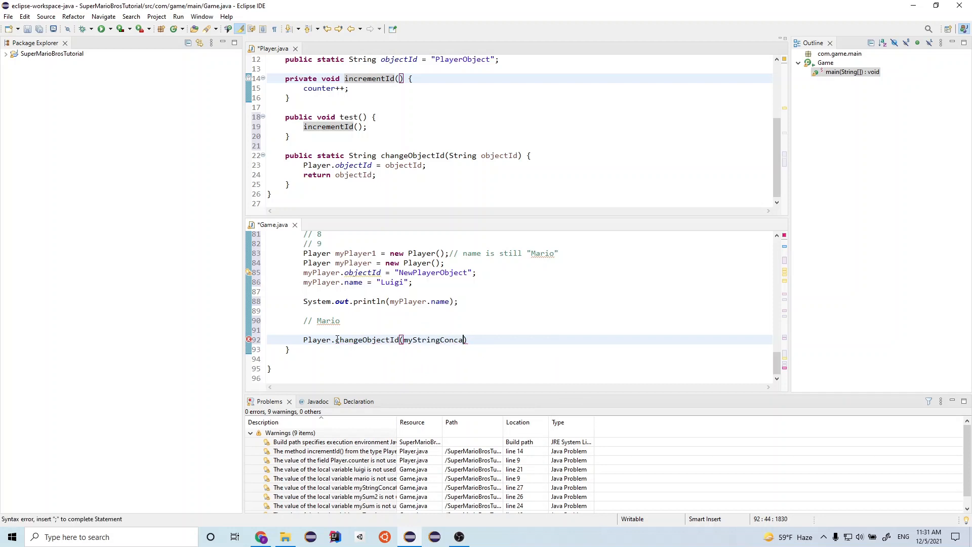
pyautogui.press('BackSpace')
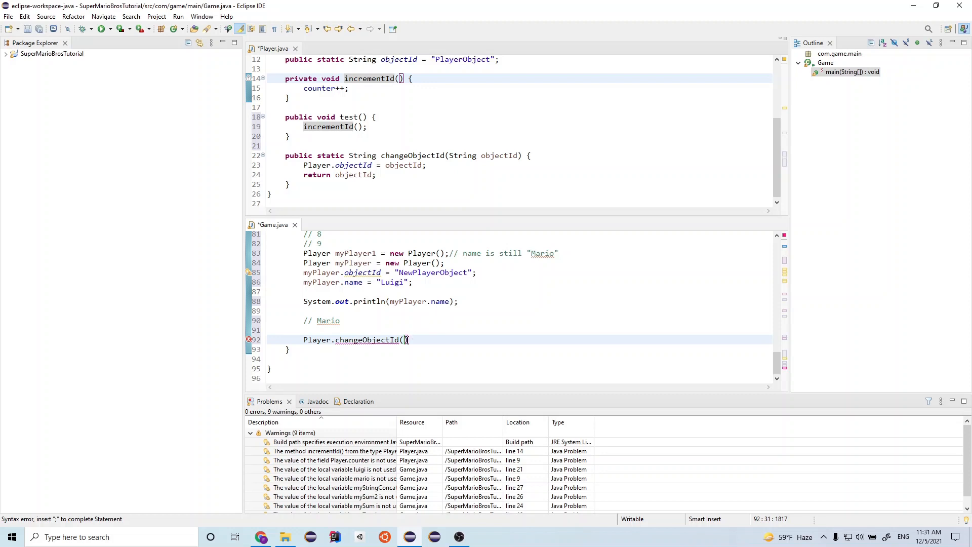
pyautogui.moveTo(454, 346)
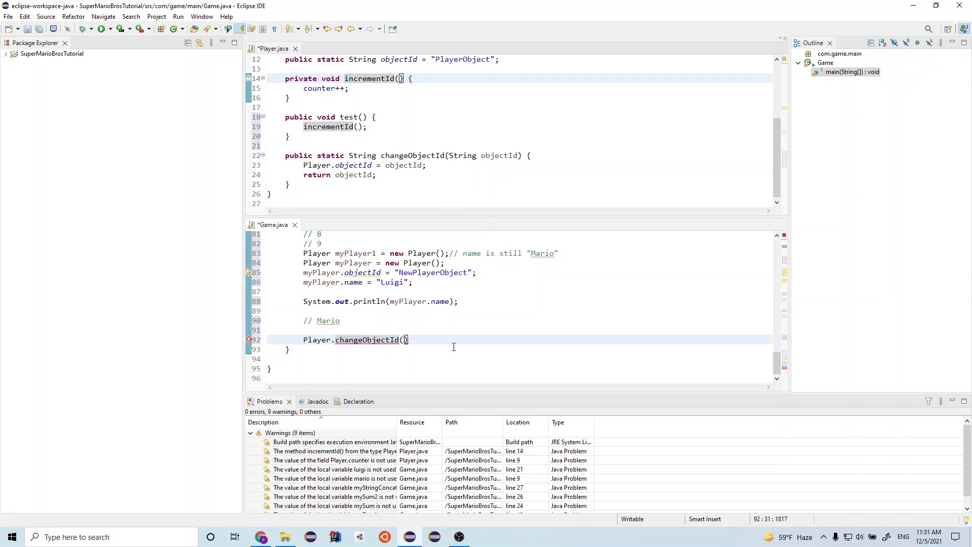
# - Complete the call as Player.changeObjectId("newobjectId"); in Game's main method
pyautogui.write('"new"')
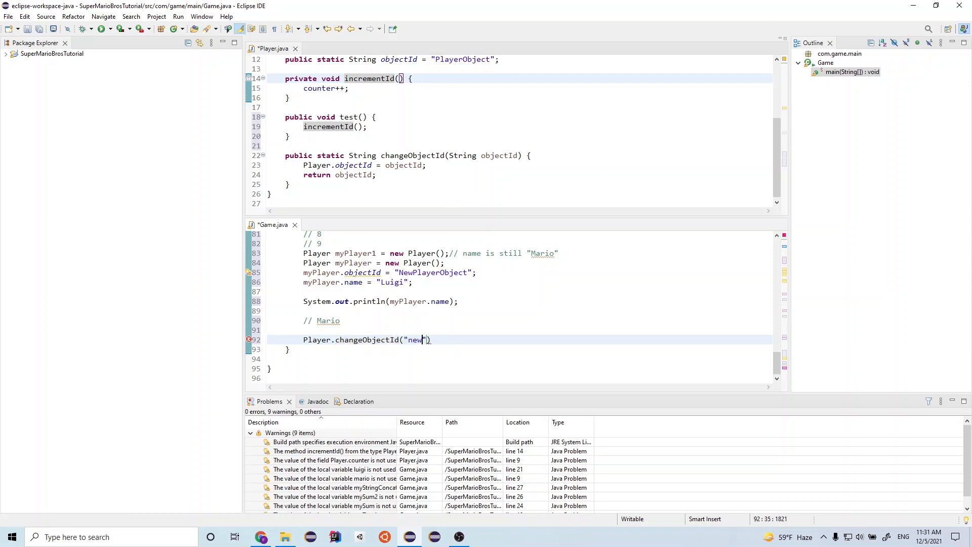
pyautogui.write('objectId')
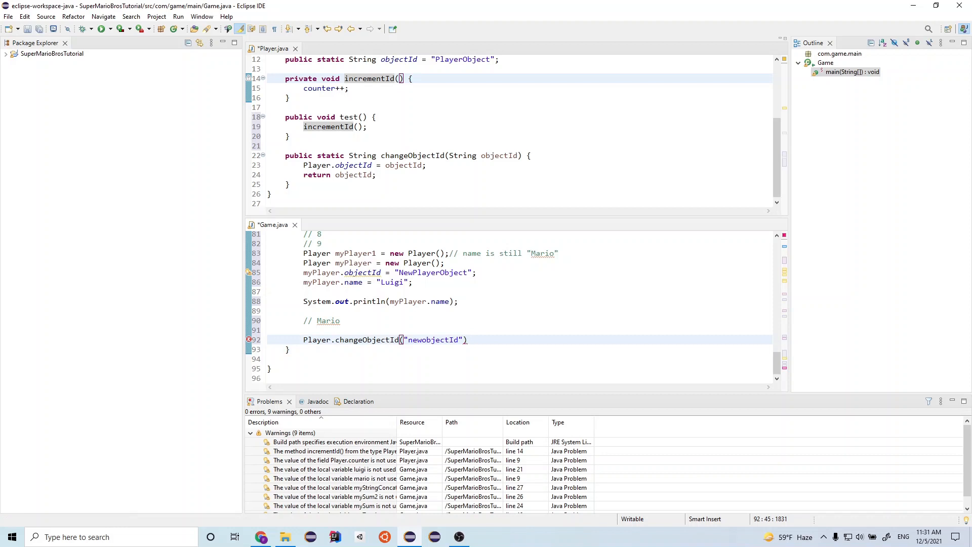
pyautogui.write(';')
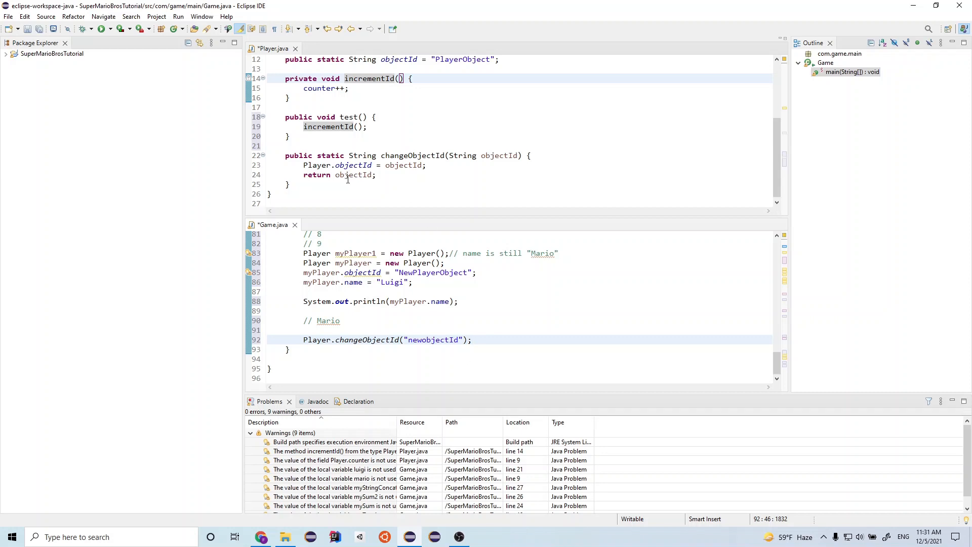
pyautogui.click(471, 340)
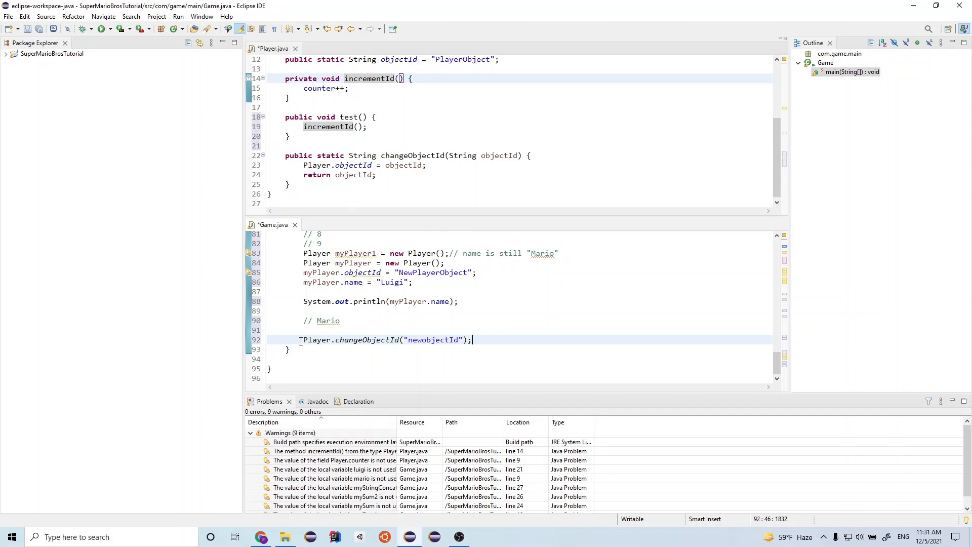
pyautogui.doubleClick(305, 339)
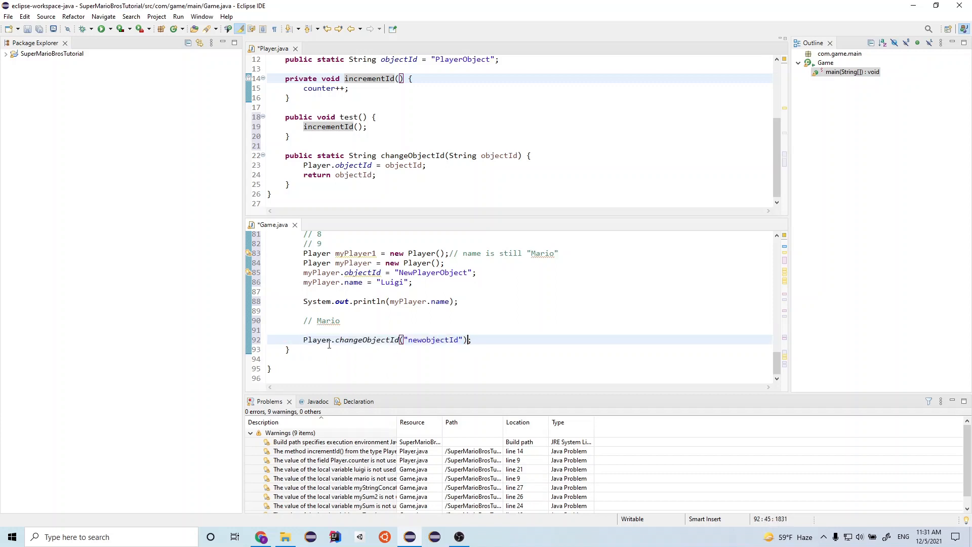
# - Assign the call's result to String newObjectId = Player.changeObjectId("newobjectId");
pyautogui.click(308, 340)
pyautogui.write('String newObjectId ')
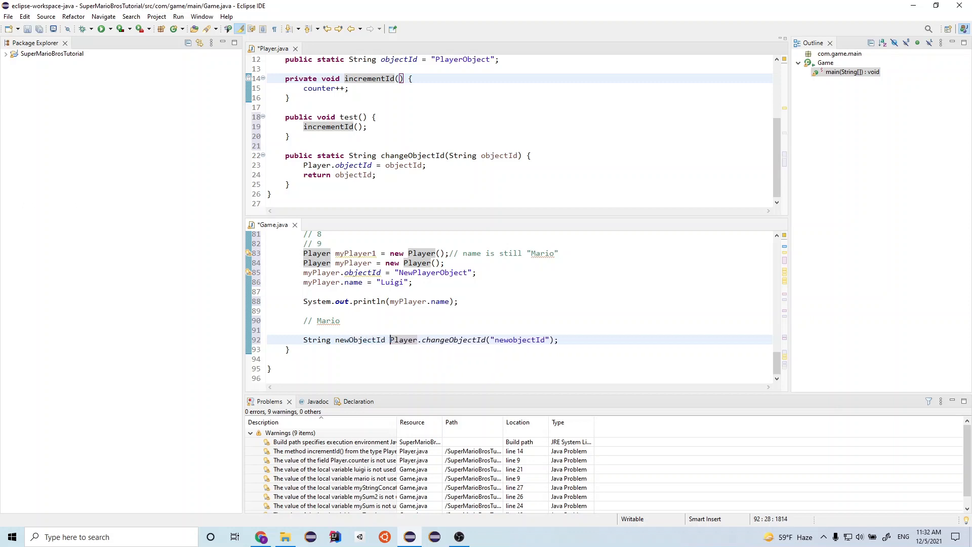
pyautogui.write('=')
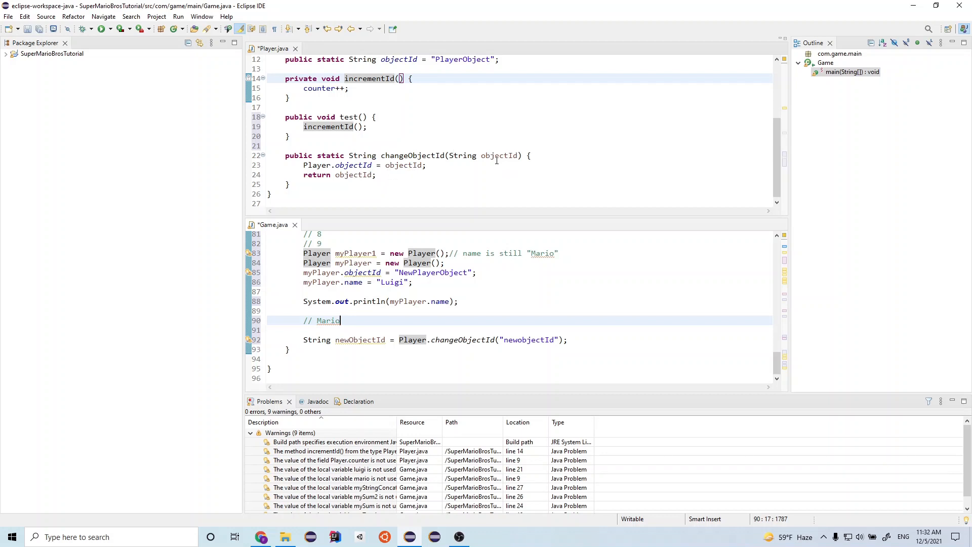
pyautogui.moveTo(496, 156)
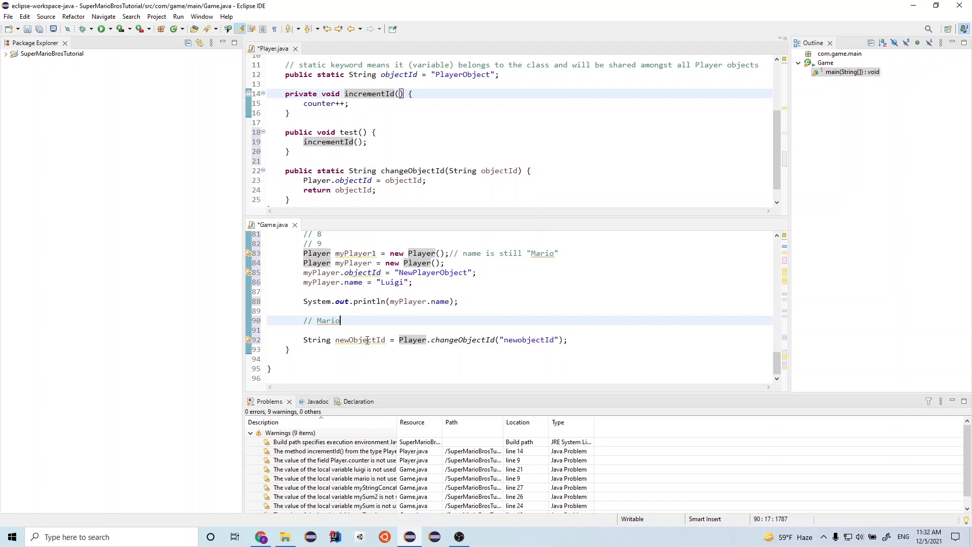
pyautogui.doubleClick(359, 340)
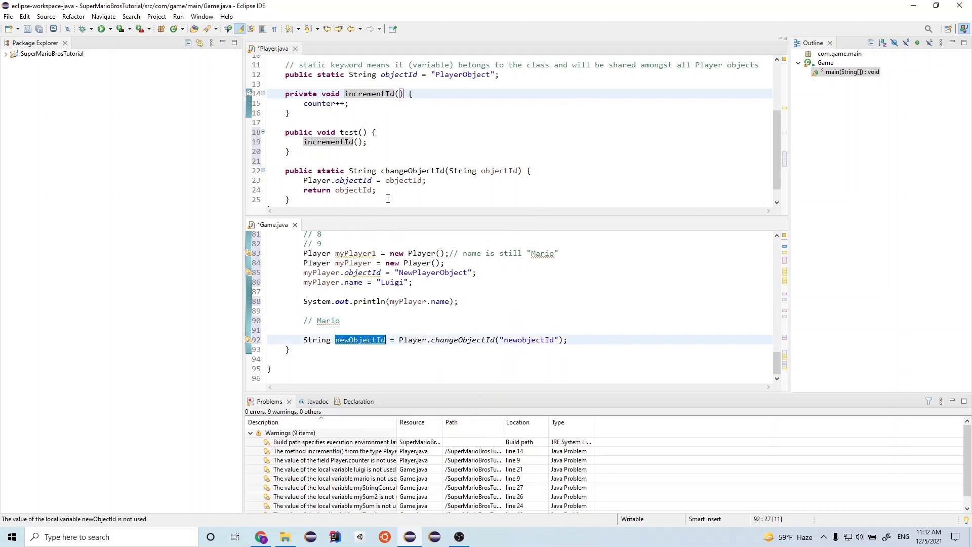